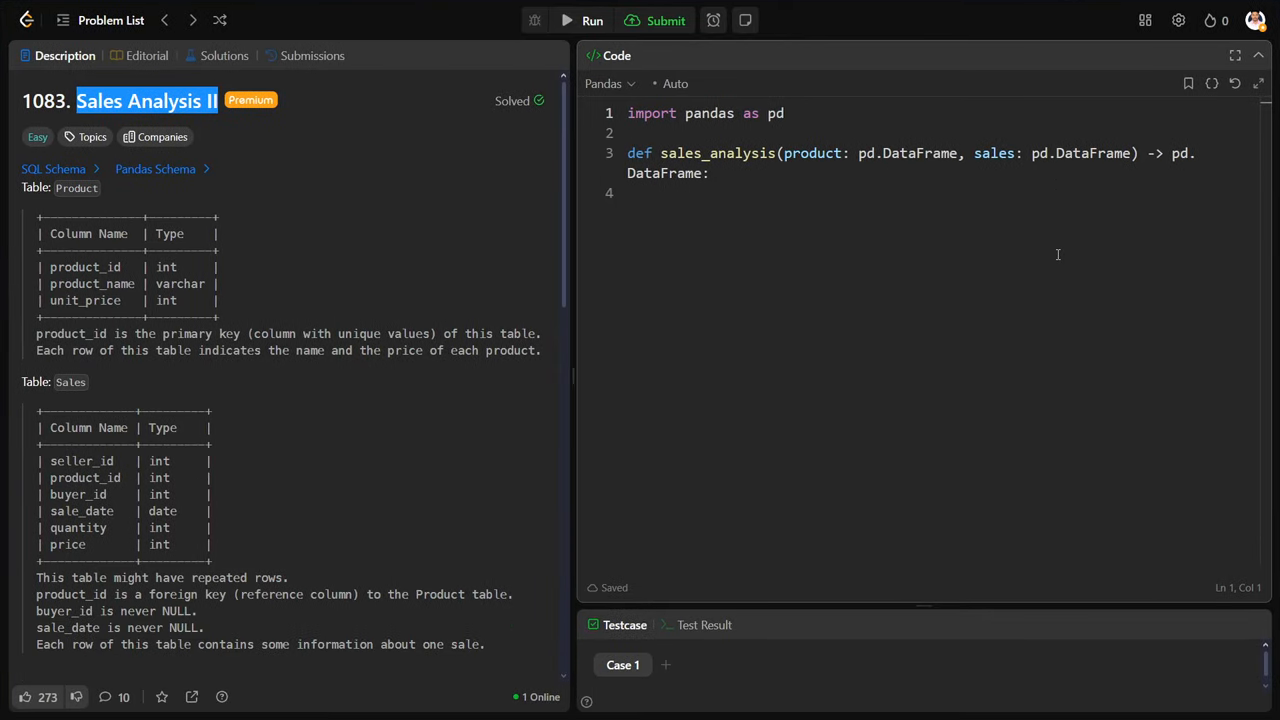
- Review the example Product and Sales tables, highlighting the table and the sale_date column
scroll(down, 3)
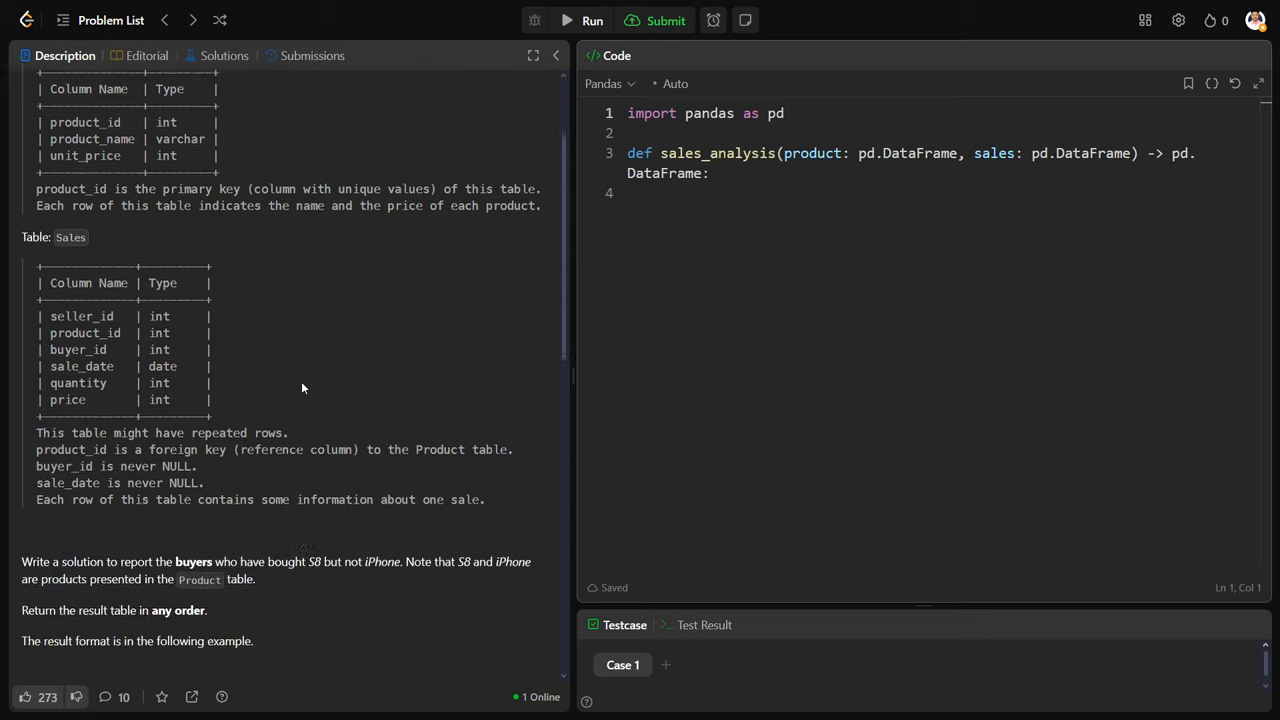
scroll(down, 3)
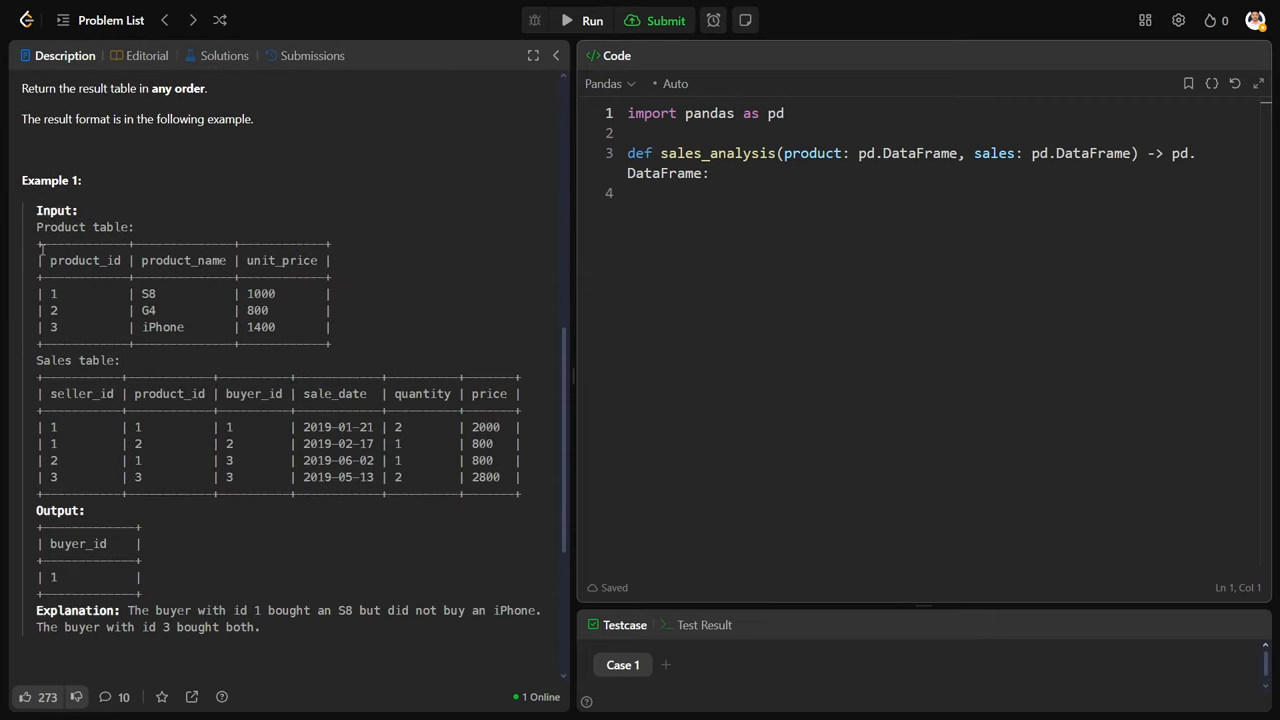
drag(36, 228, 320, 344)
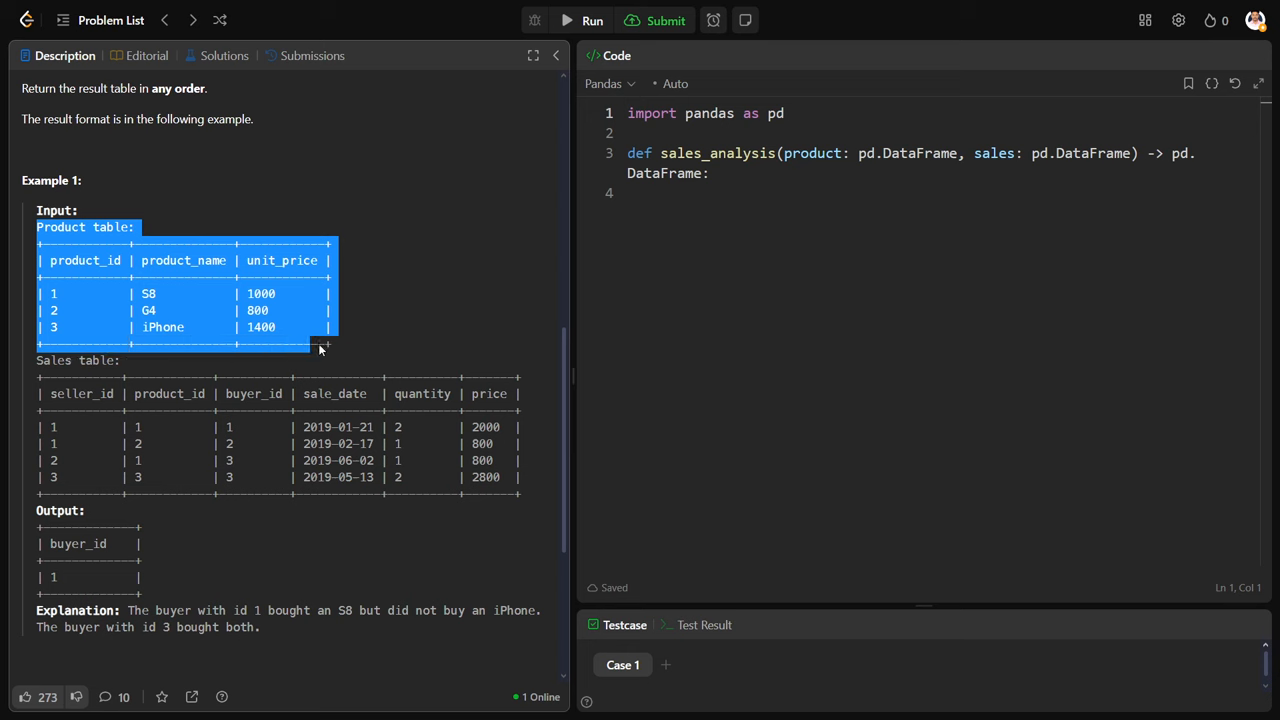
click(320, 348)
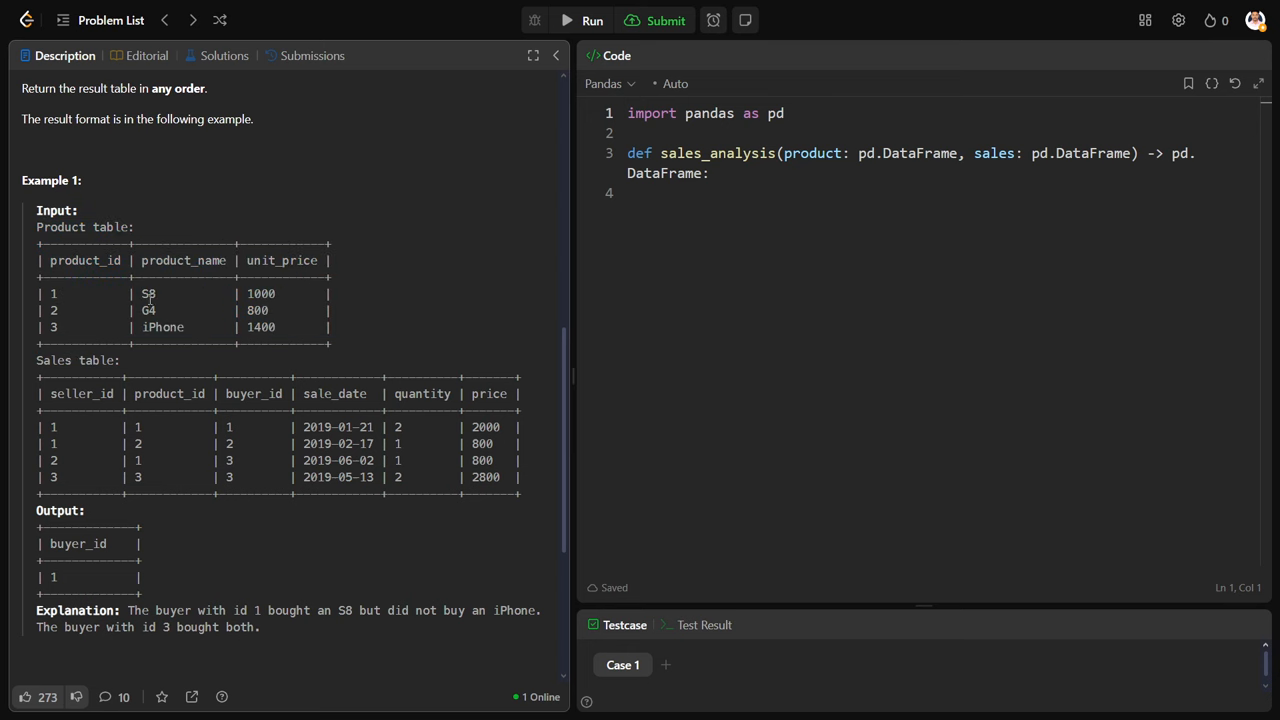
double_click(162, 328)
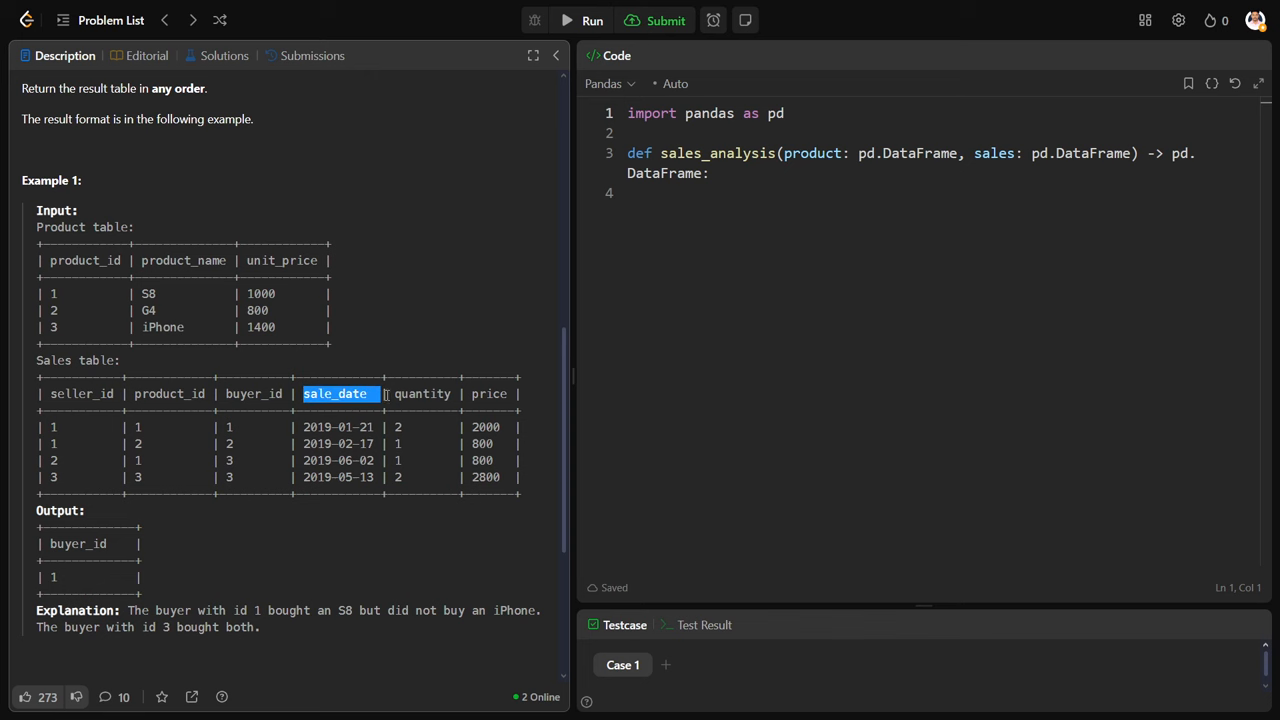
- Highlight the problem statement sentence and the result-format instructions
scroll(up, 3)
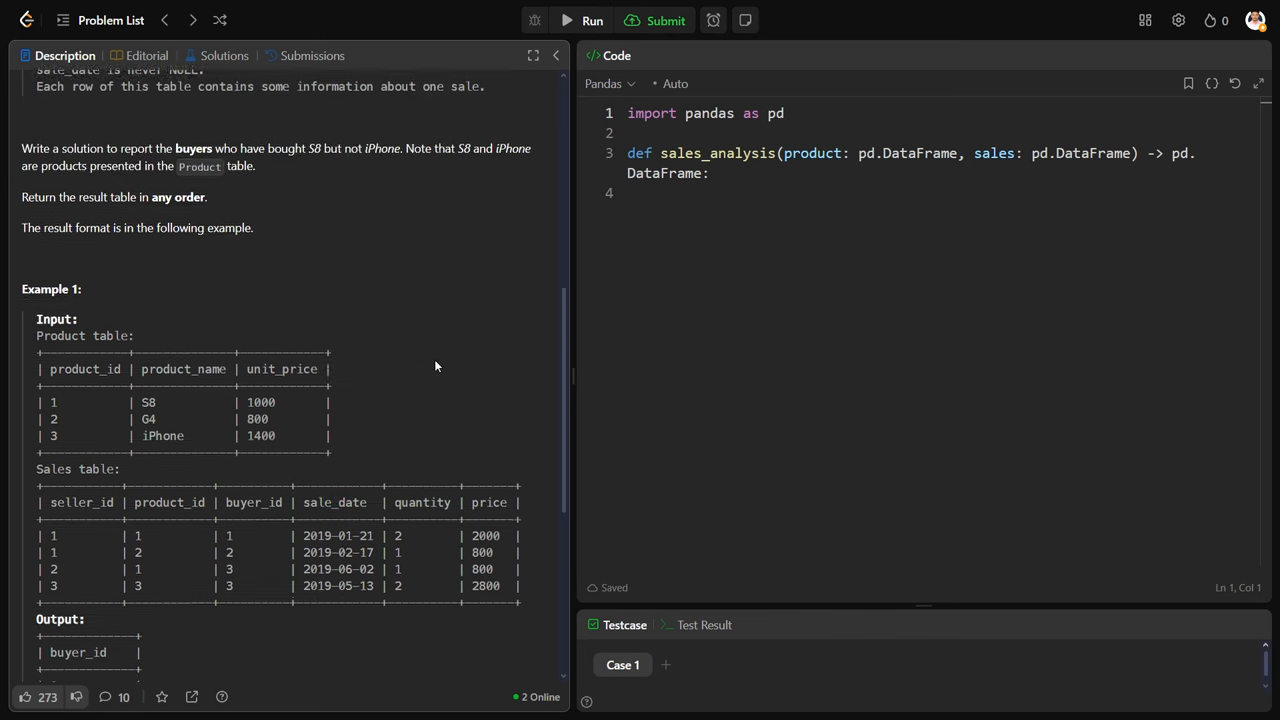
scroll(up, 3)
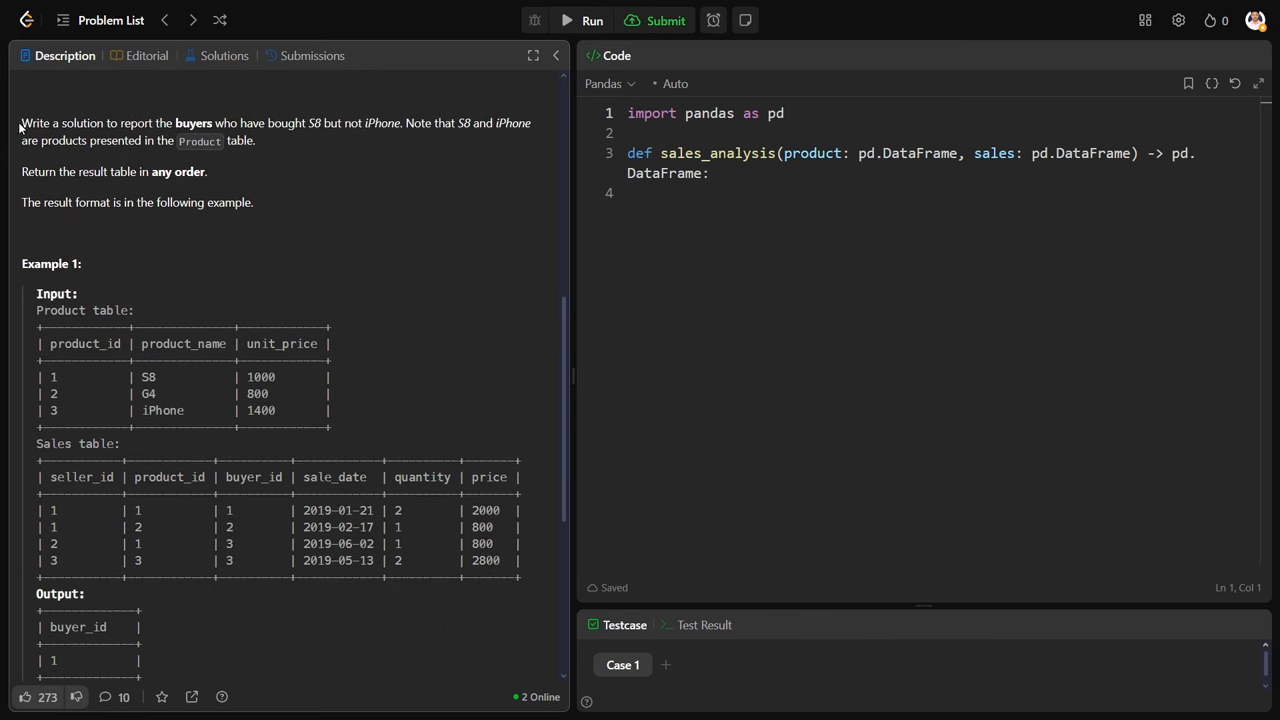
drag(22, 124, 252, 124)
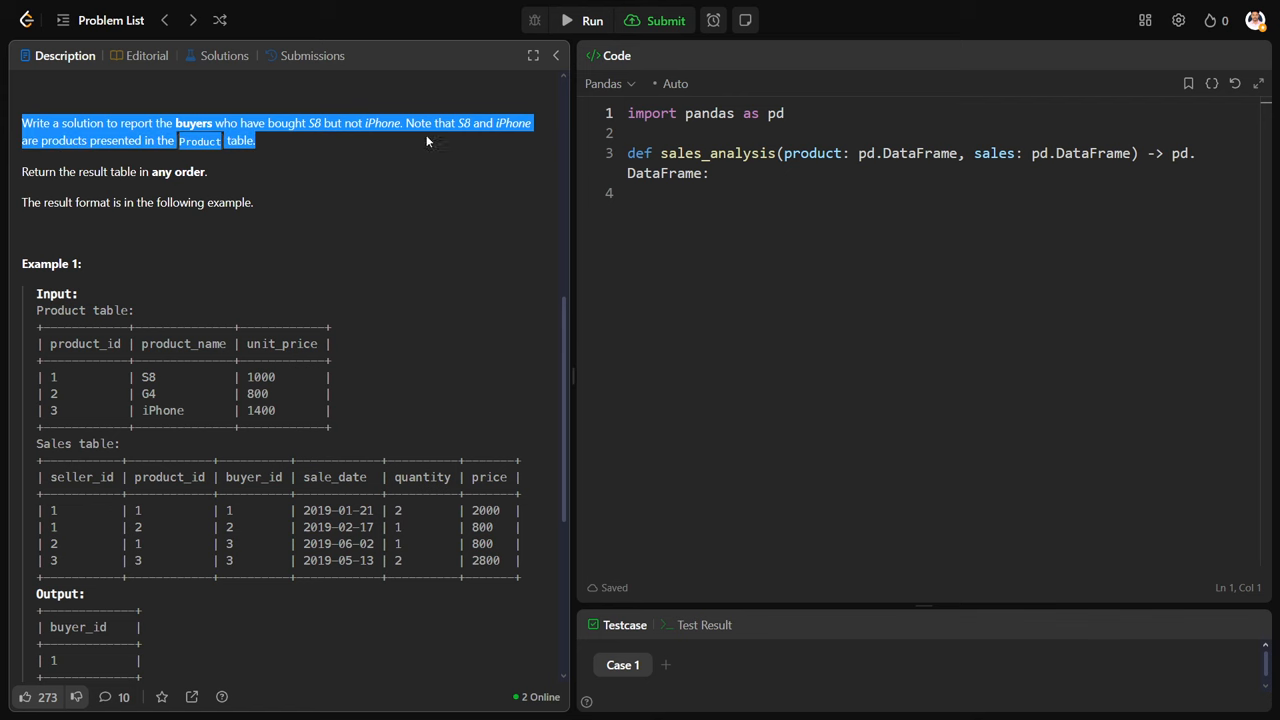
drag(428, 140, 288, 202)
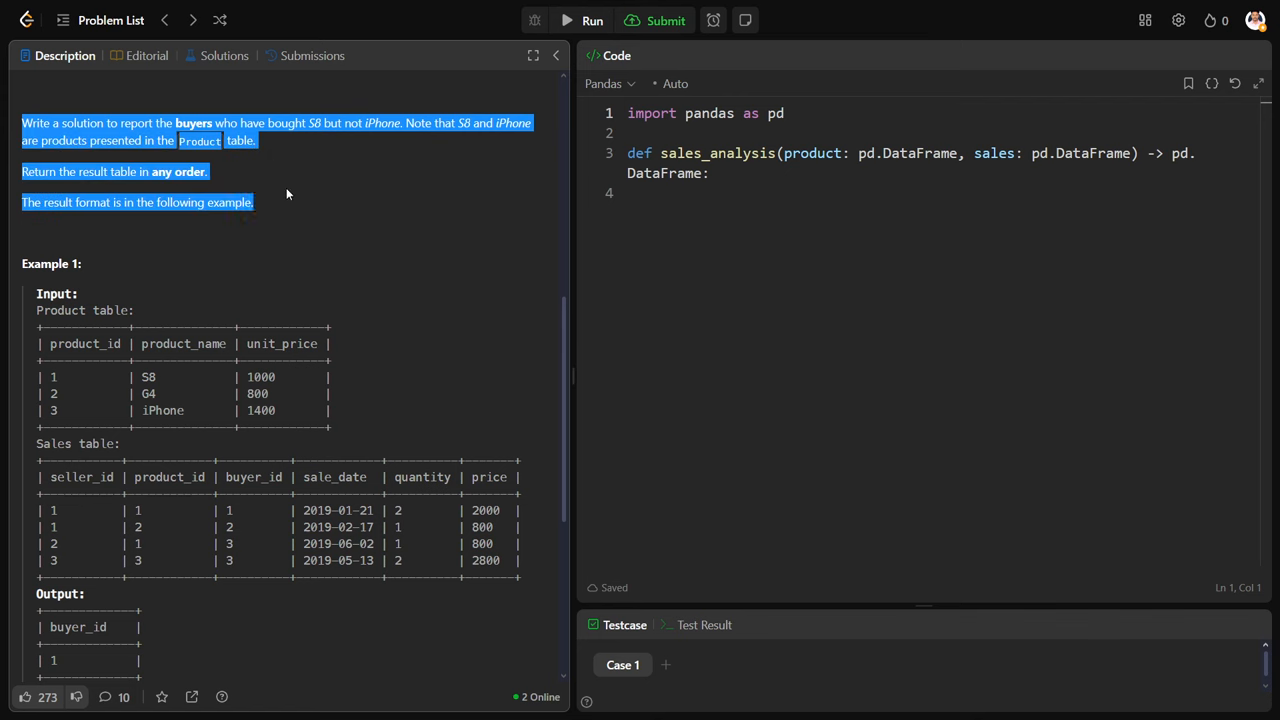
- On the Miro board, circle the product_id columns and note 'S8 ✓, iphone ✗'
scroll(down, 3)
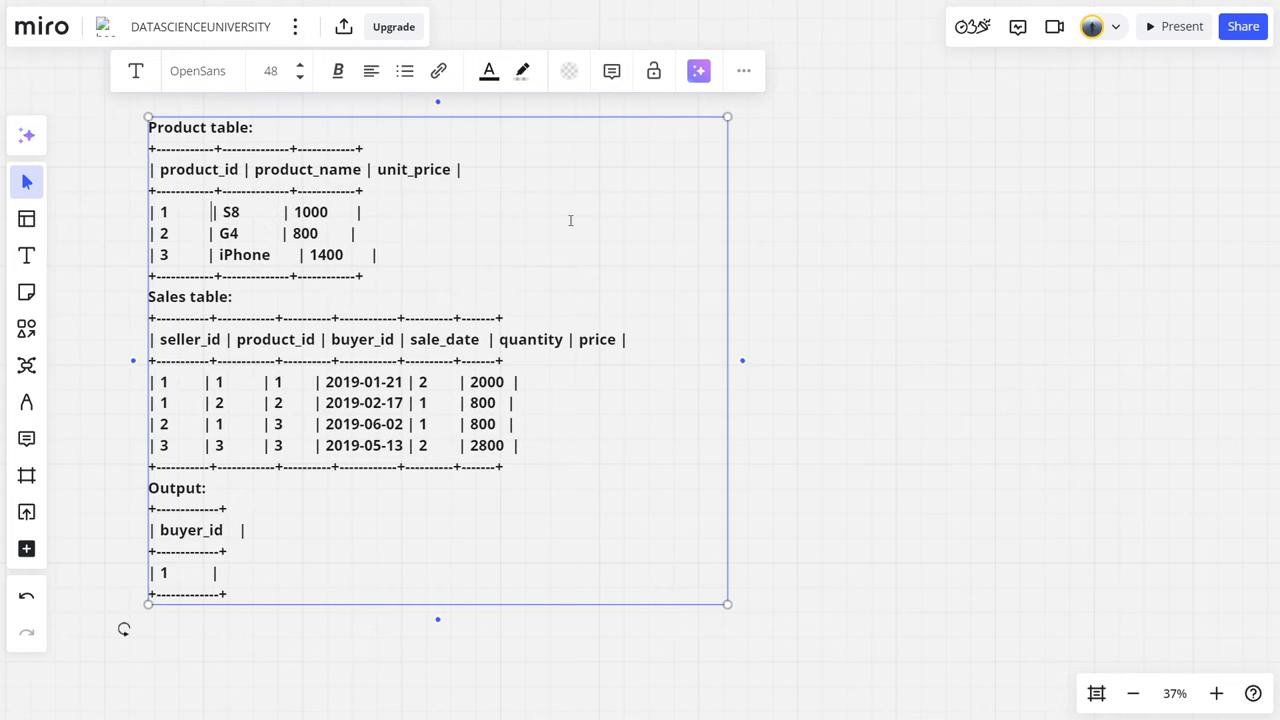
click(910, 258)
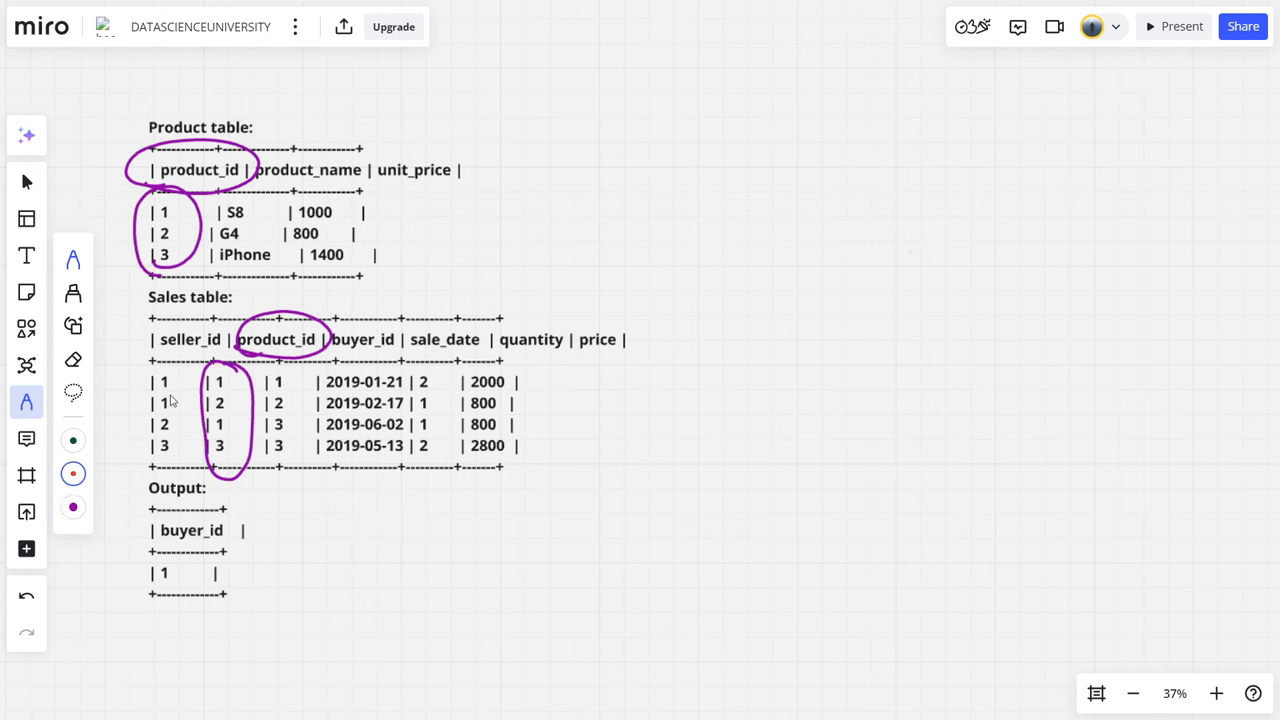
mouse_move(594, 106)
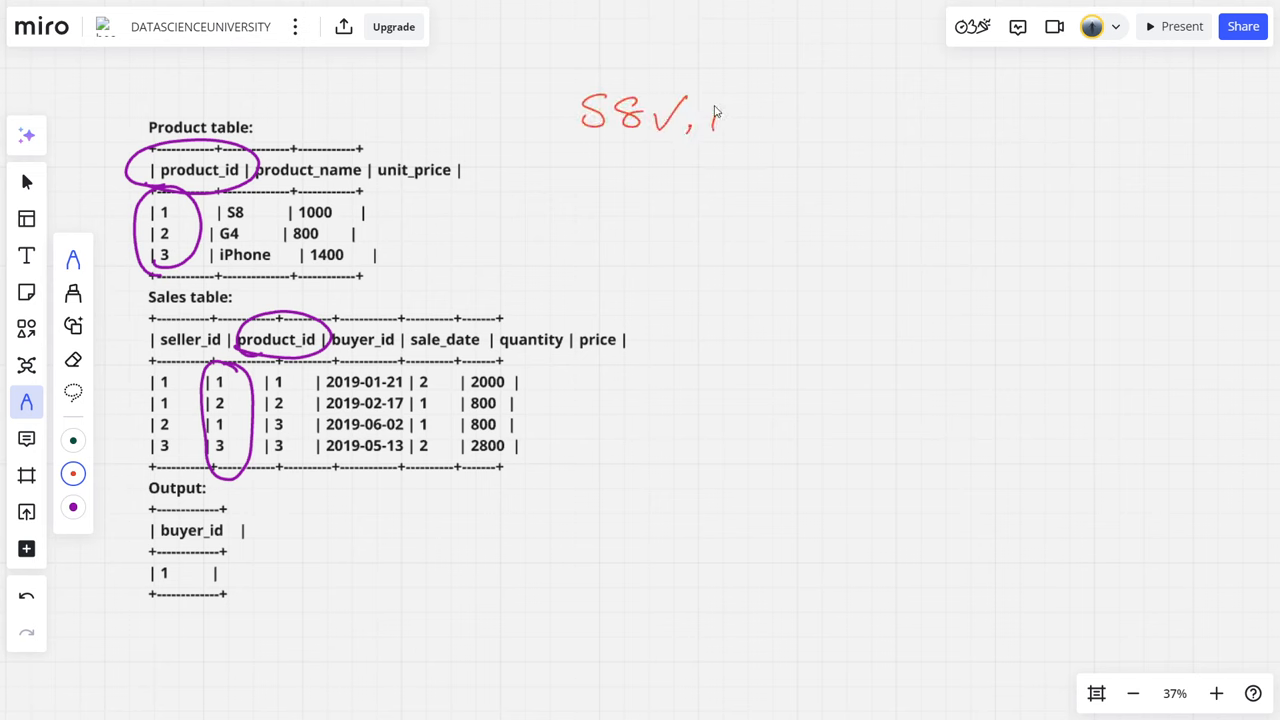
text(iphone✗)
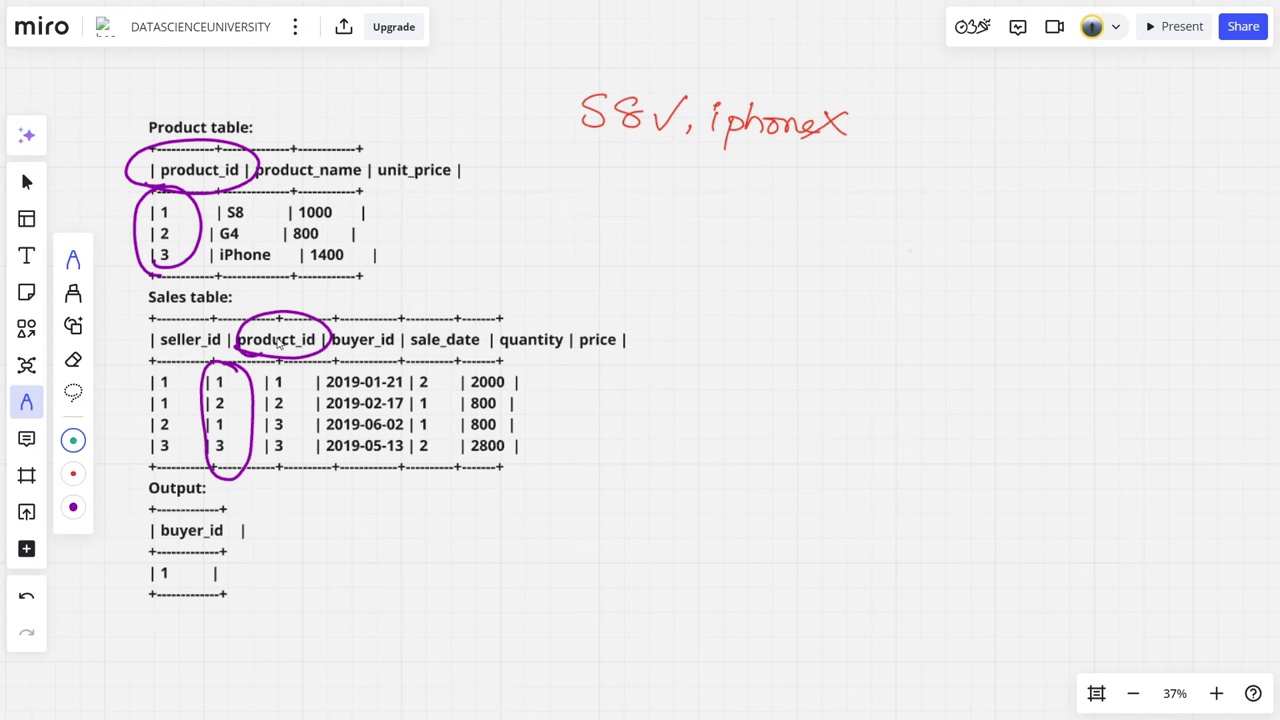
mouse_move(518, 392)
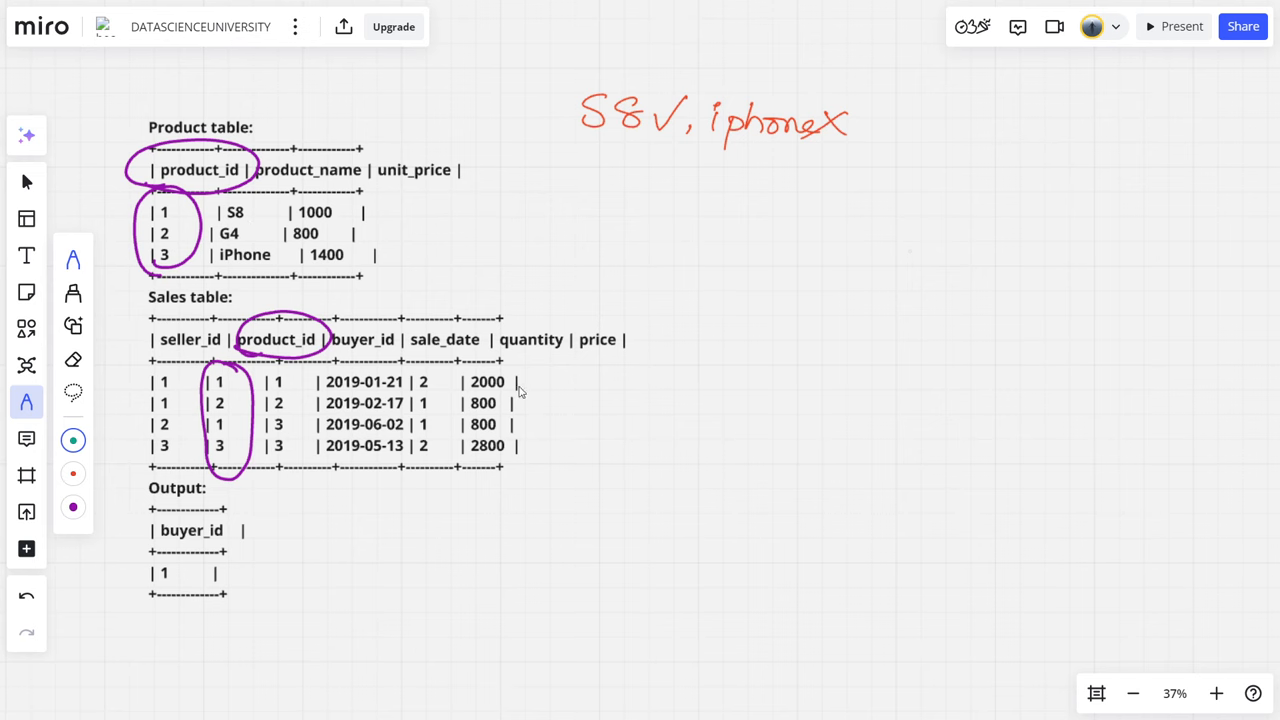
- Label the Sales rows S8/G4/S8/iphone and underline their buyer ids on the board
drag(520, 380, 564, 380)
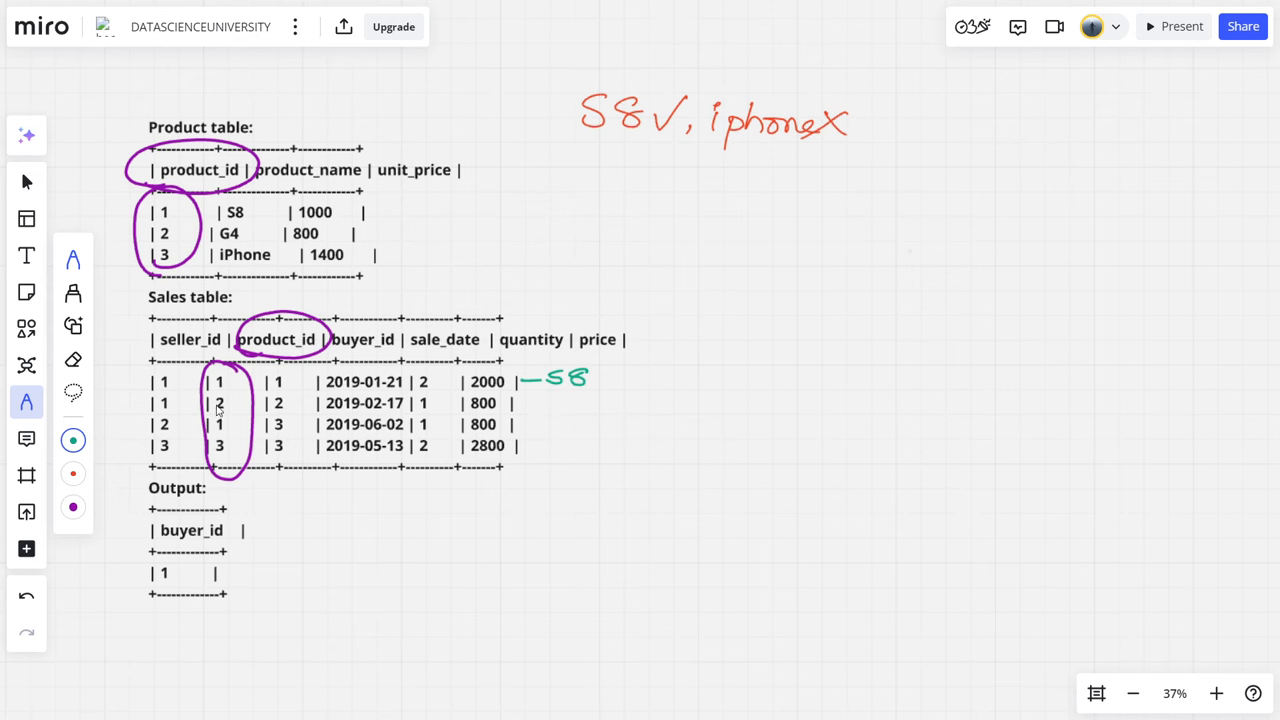
mouse_move(224, 412)
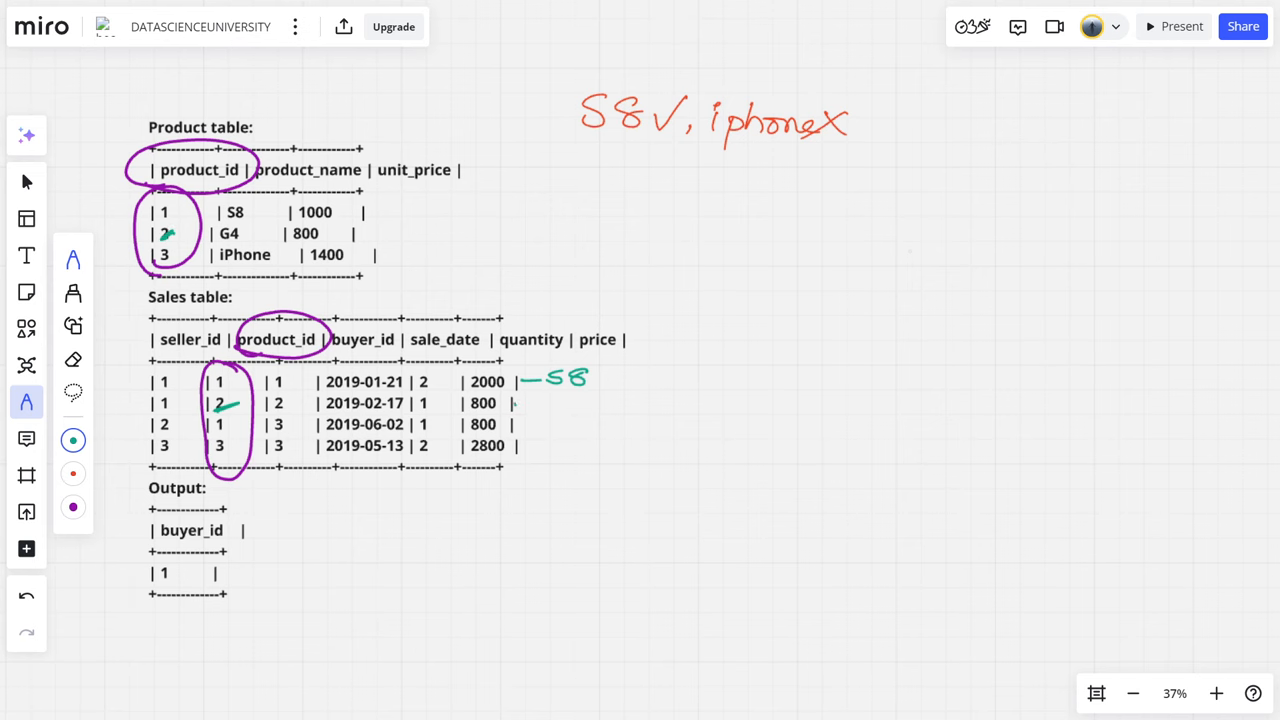
drag(516, 404, 584, 404)
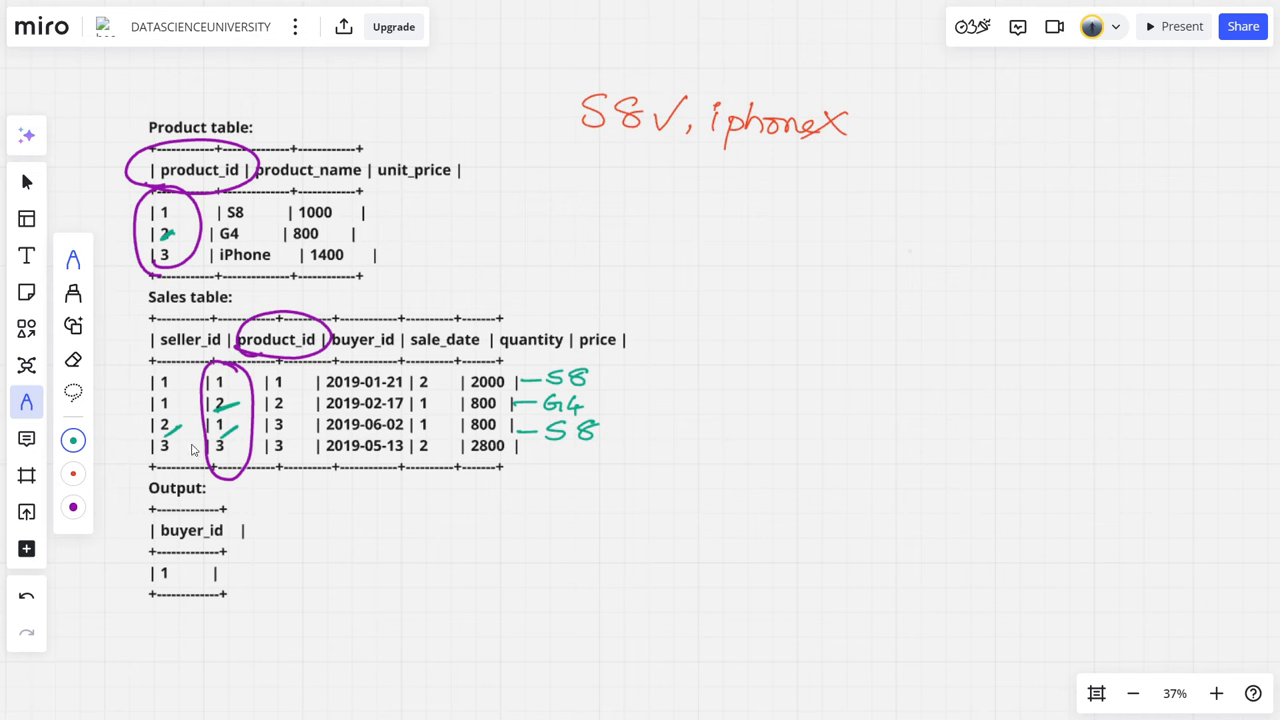
mouse_move(176, 472)
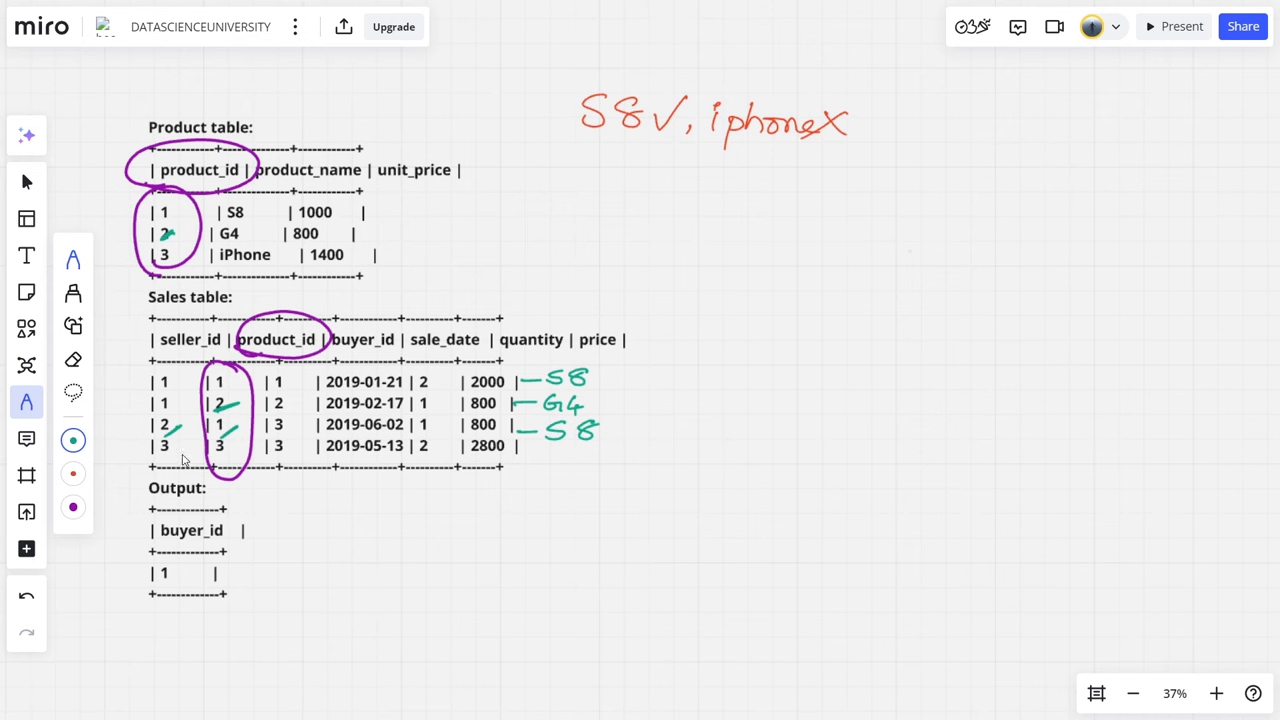
mouse_move(228, 384)
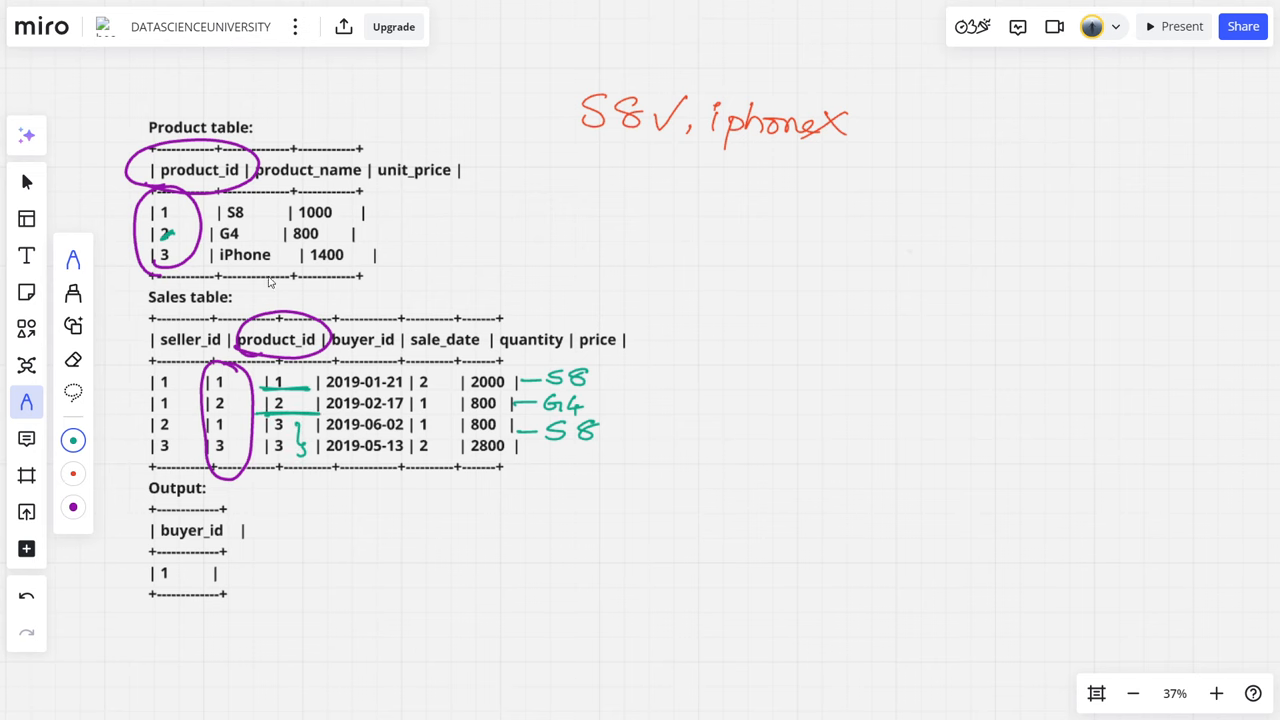
drag(516, 456, 564, 476)
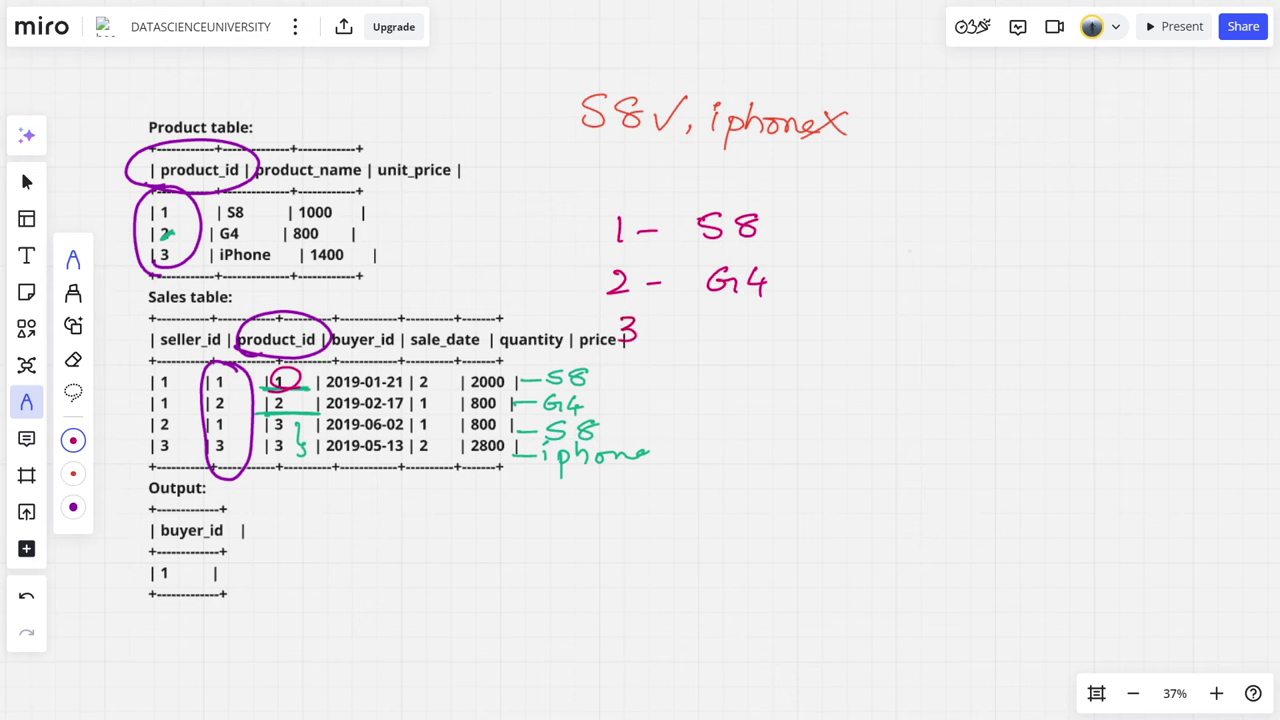
- Draw S8 → 1,3 and iphone → 3, circle the sets and cross out buyer 3, leaving buyer 1
drag(660, 332, 744, 332)
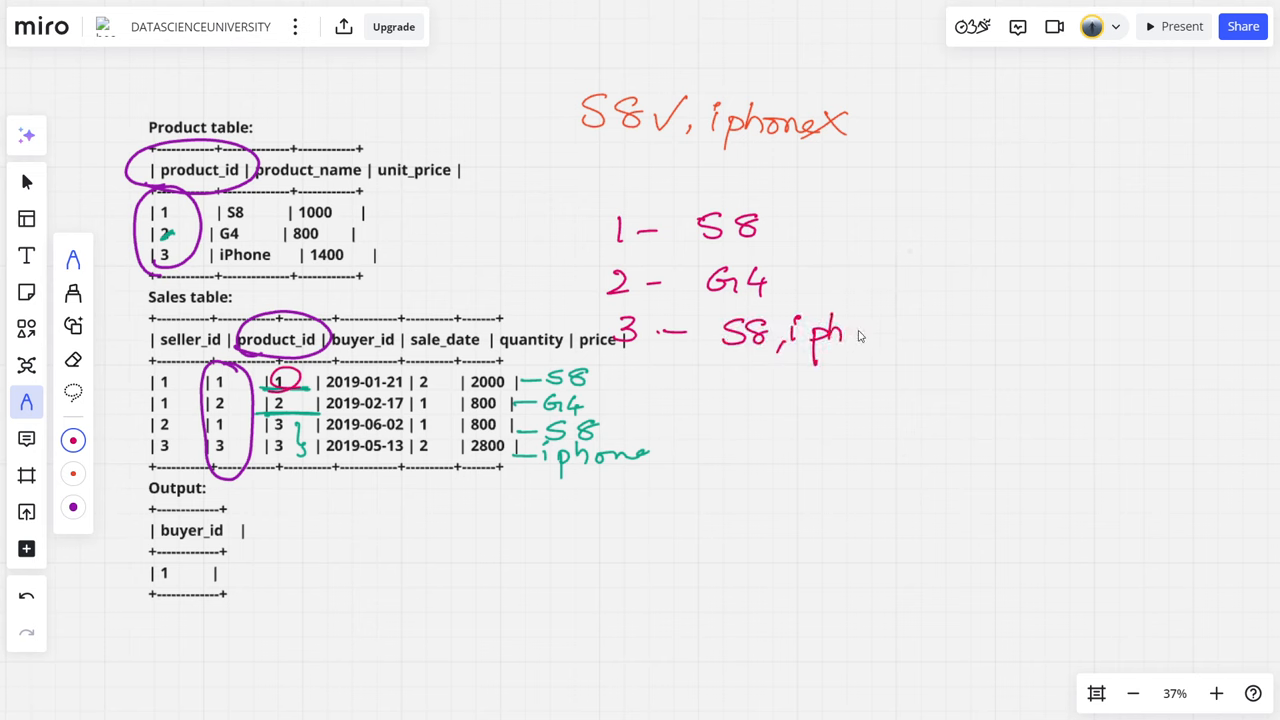
drag(844, 336, 916, 336)
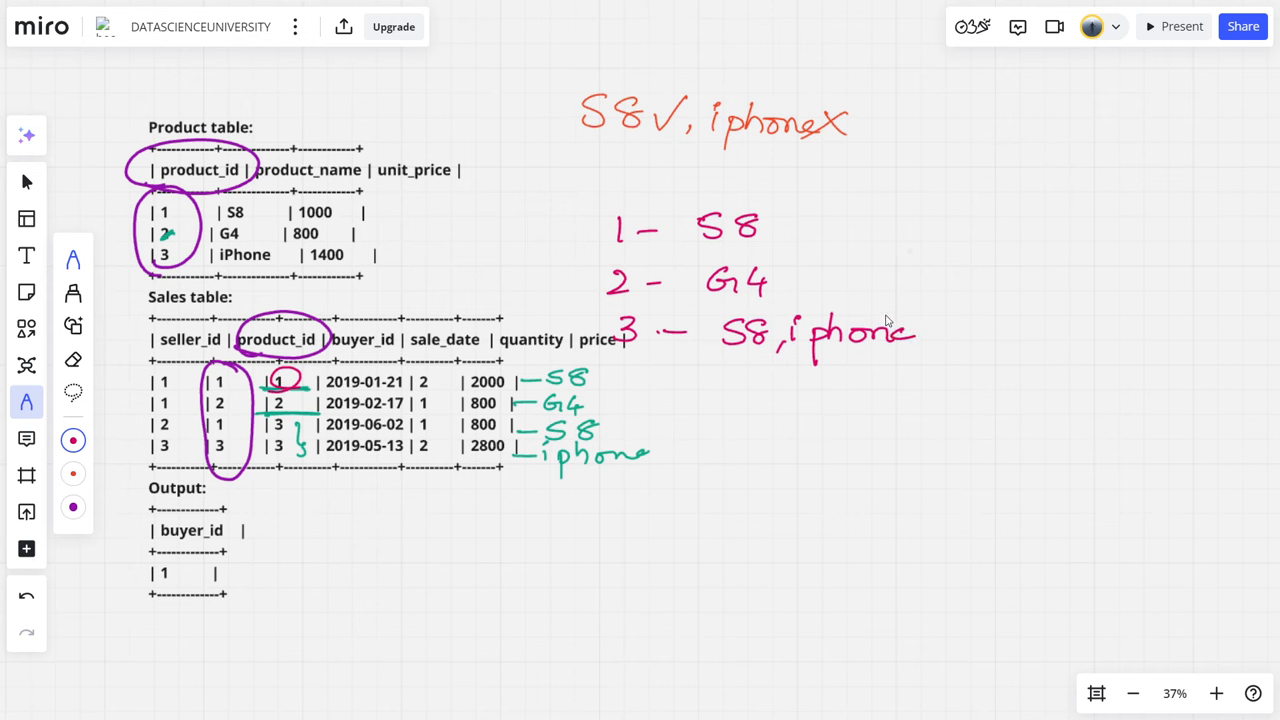
mouse_move(644, 132)
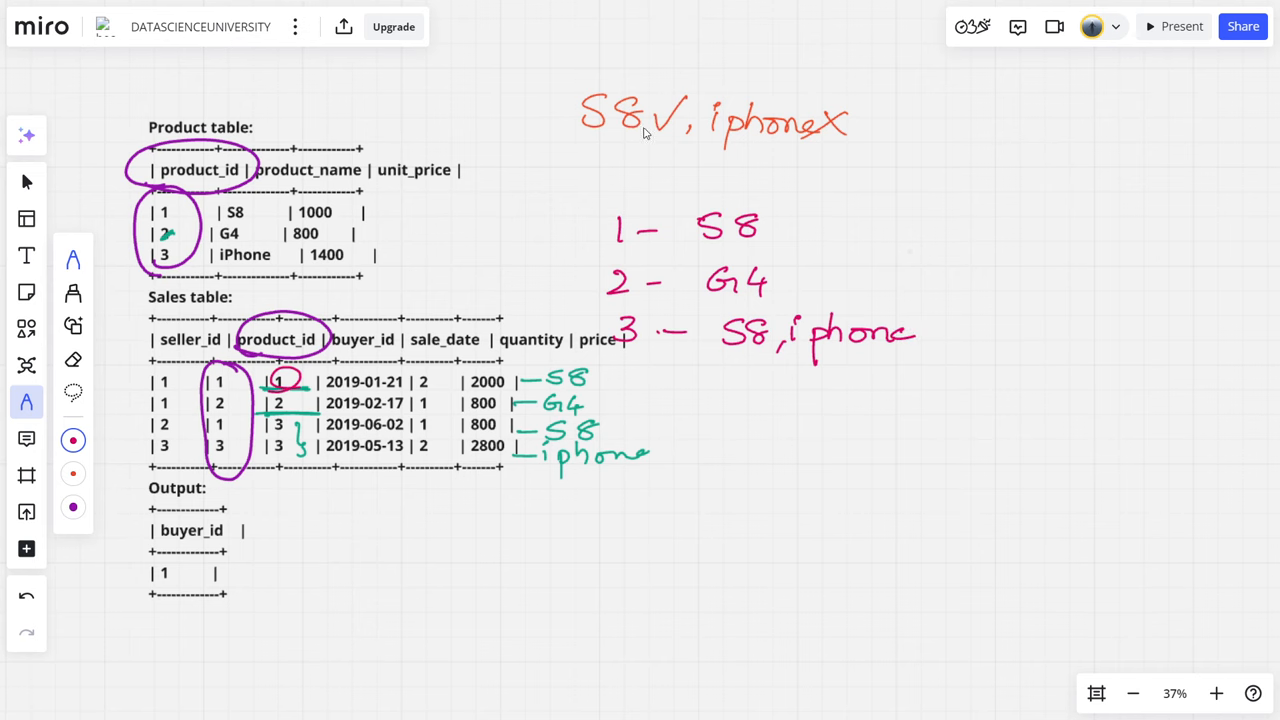
mouse_move(604, 140)
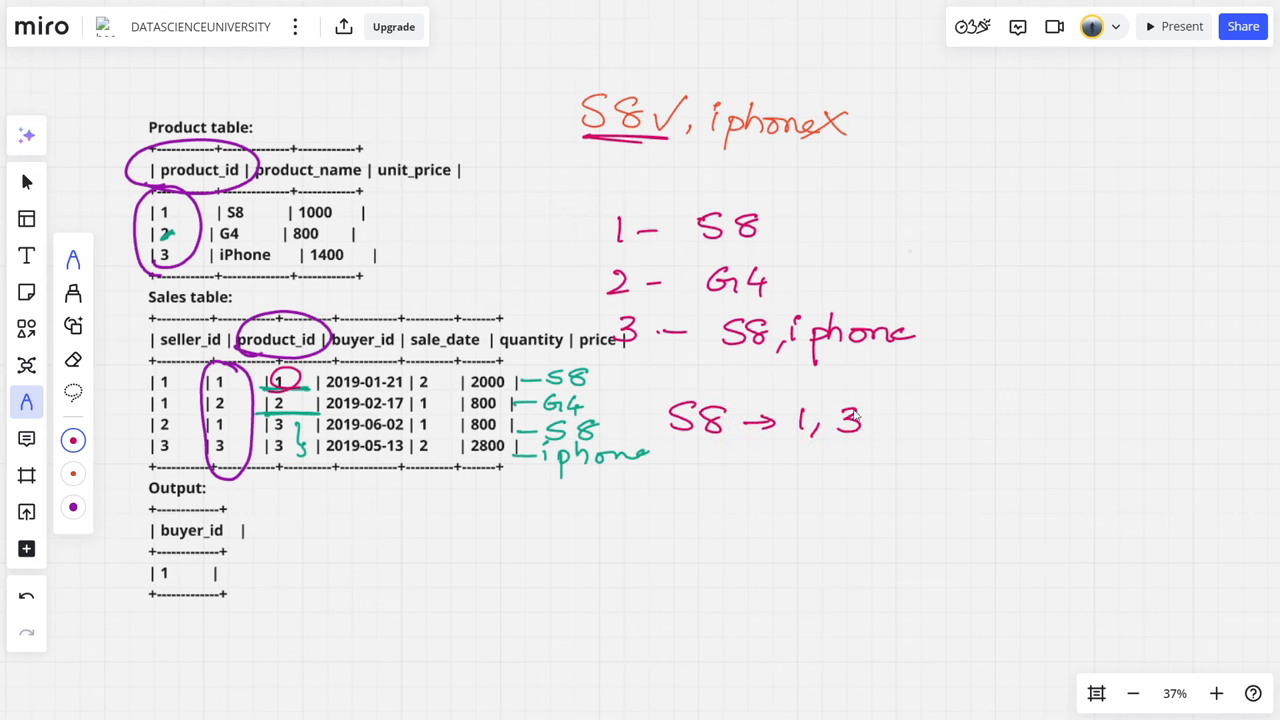
drag(684, 470, 682, 500)
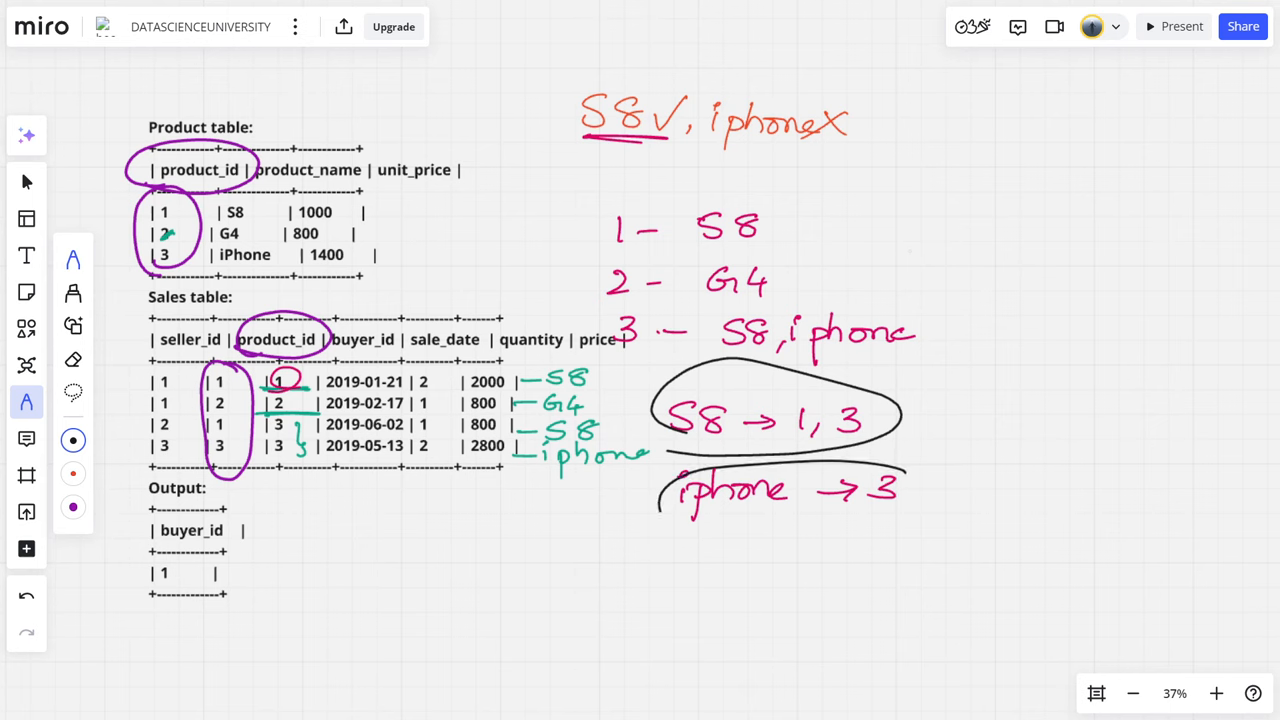
drag(680, 470, 890, 540)
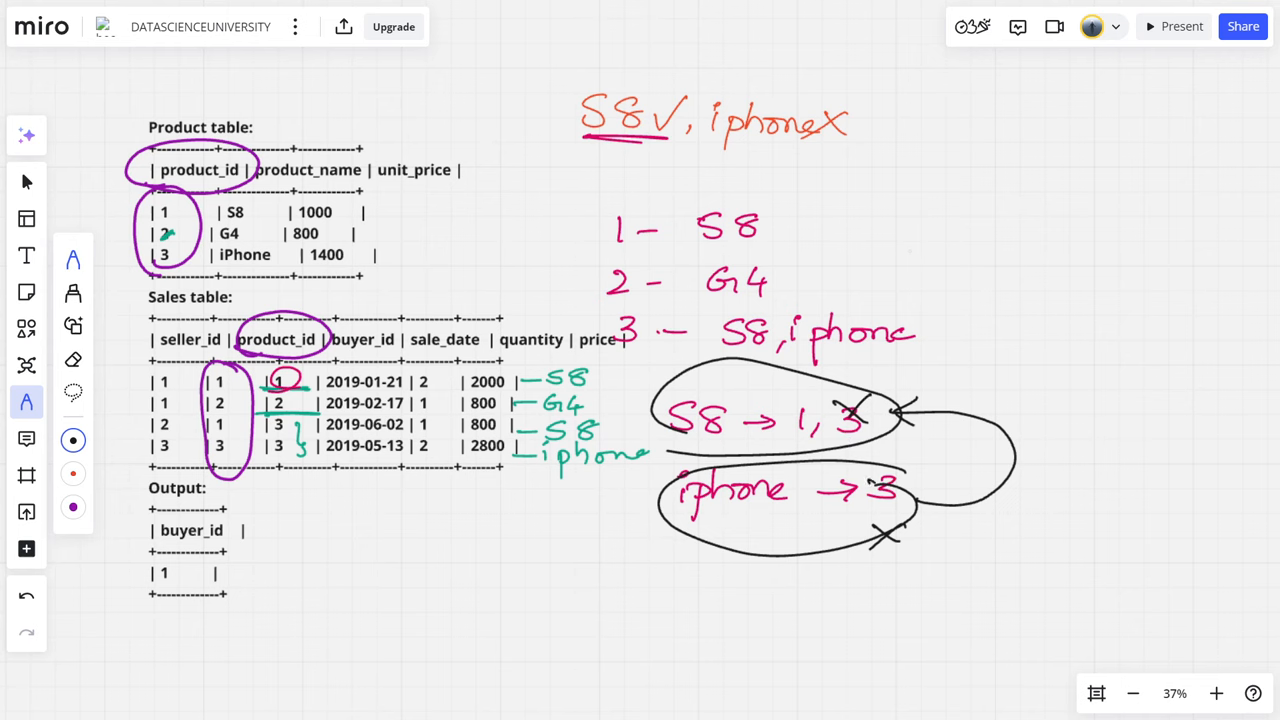
drag(770, 420, 830, 420)
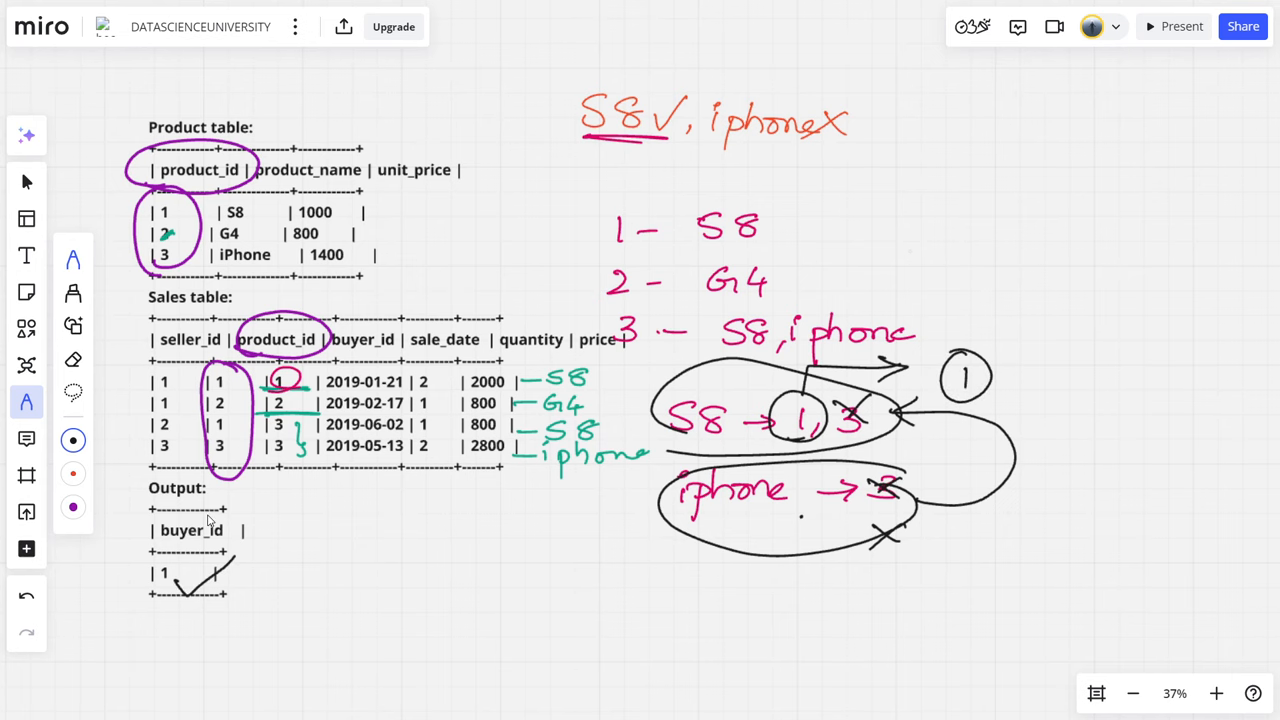
mouse_move(252, 376)
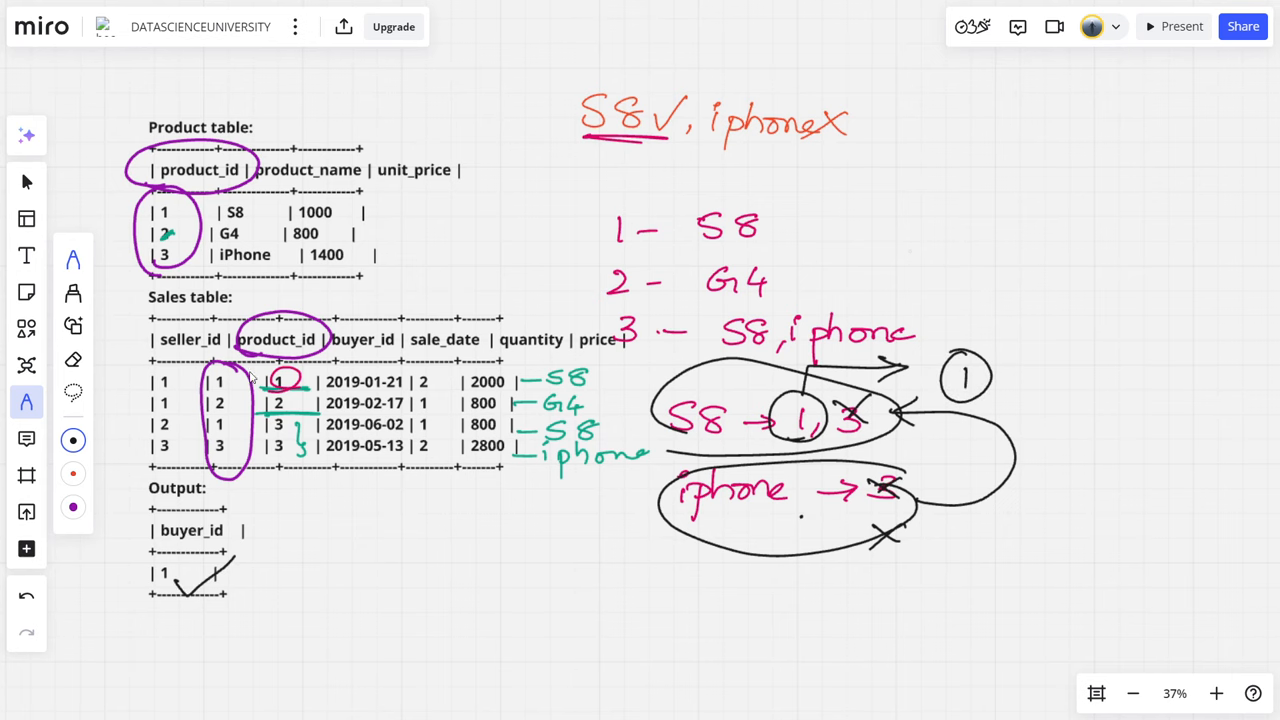
- Handwrite the plan: S-1 join, S-2 S8, S-3 iphone, S-4 filter not
text(S-)
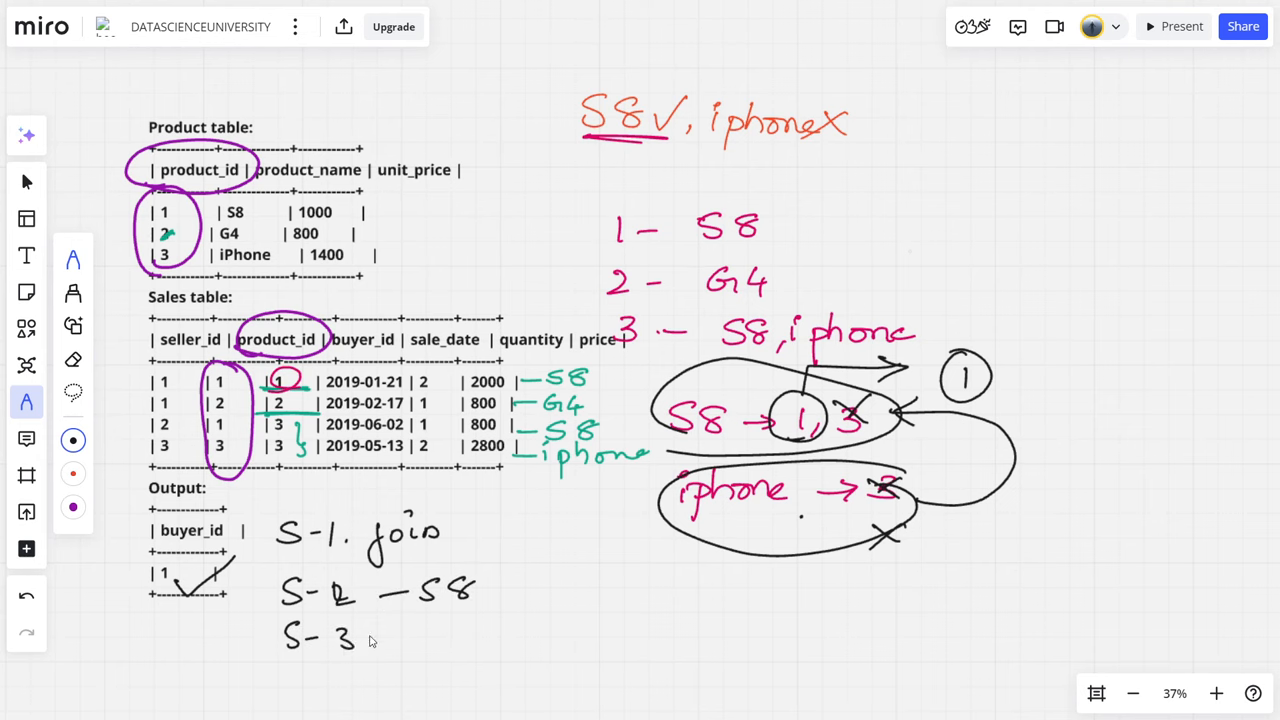
drag(380, 636, 420, 636)
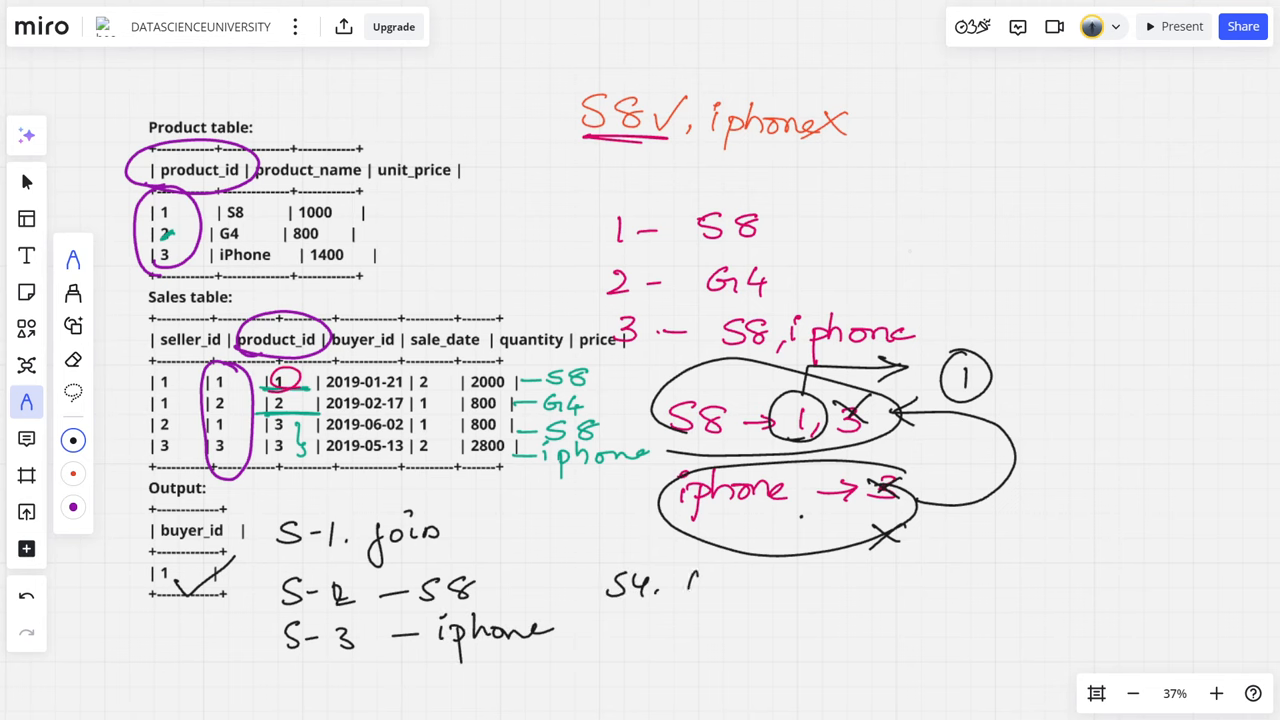
text(filto)
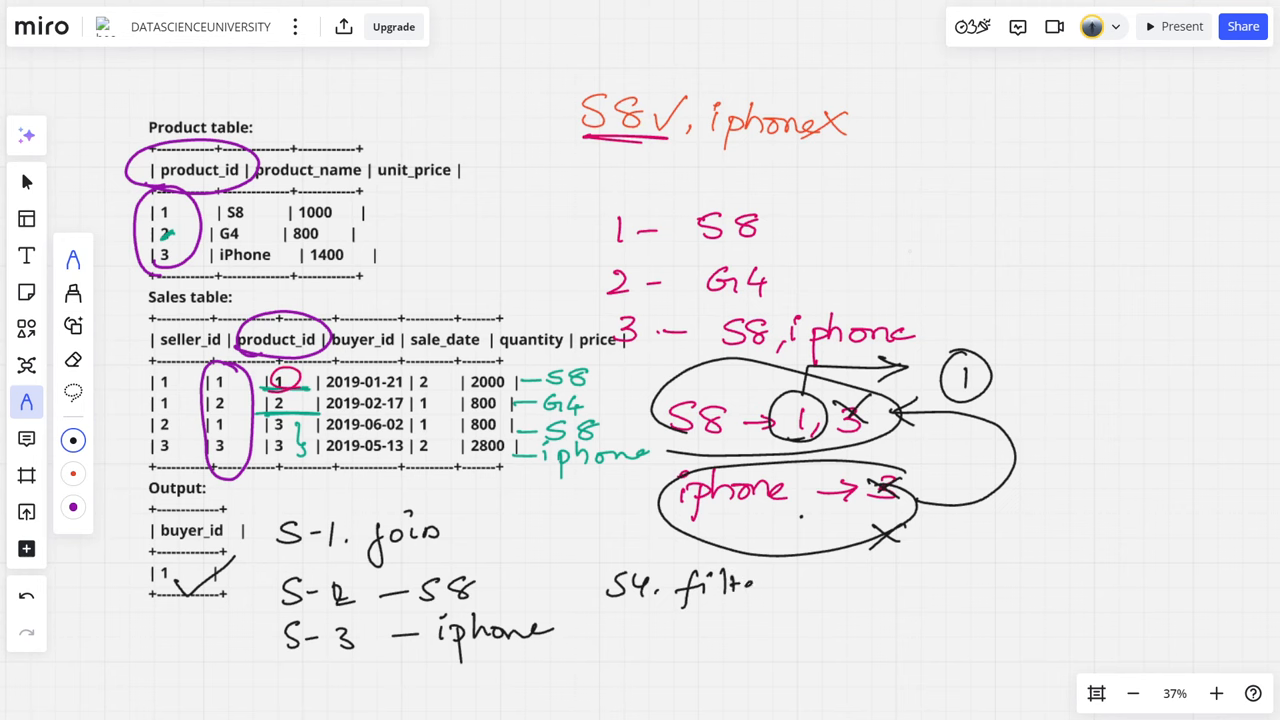
text(er not)
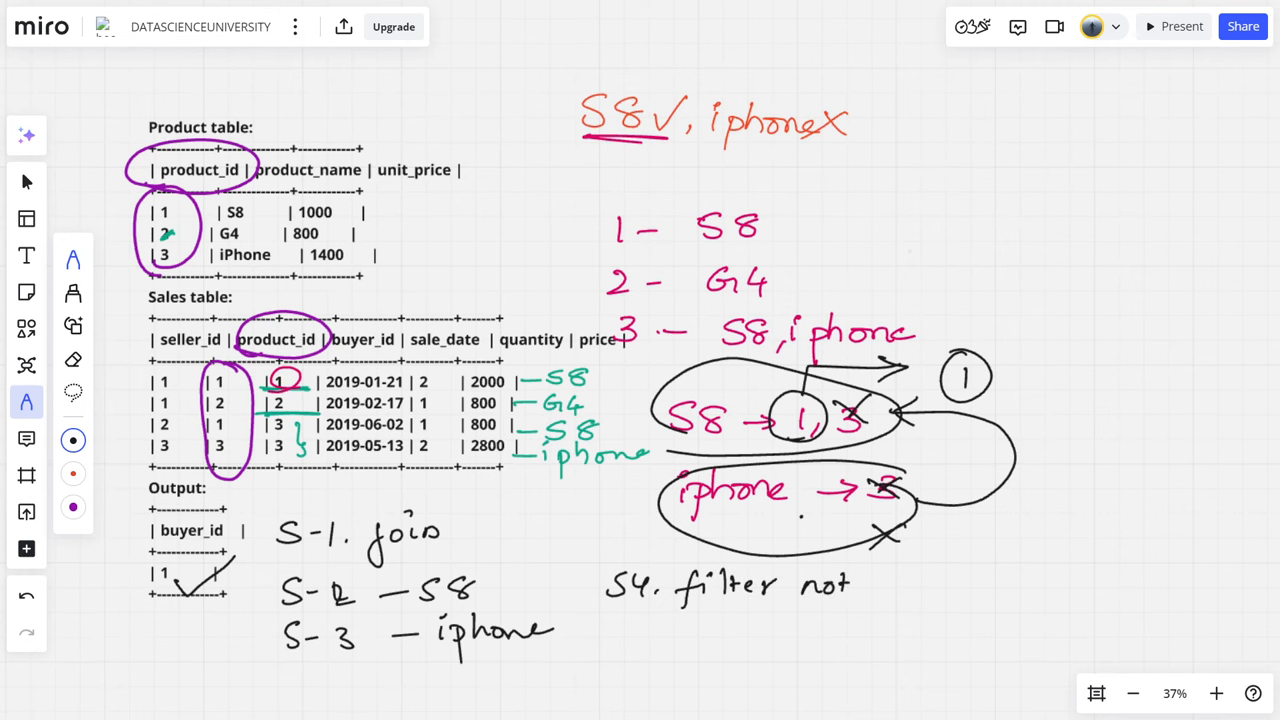
text(ipho)
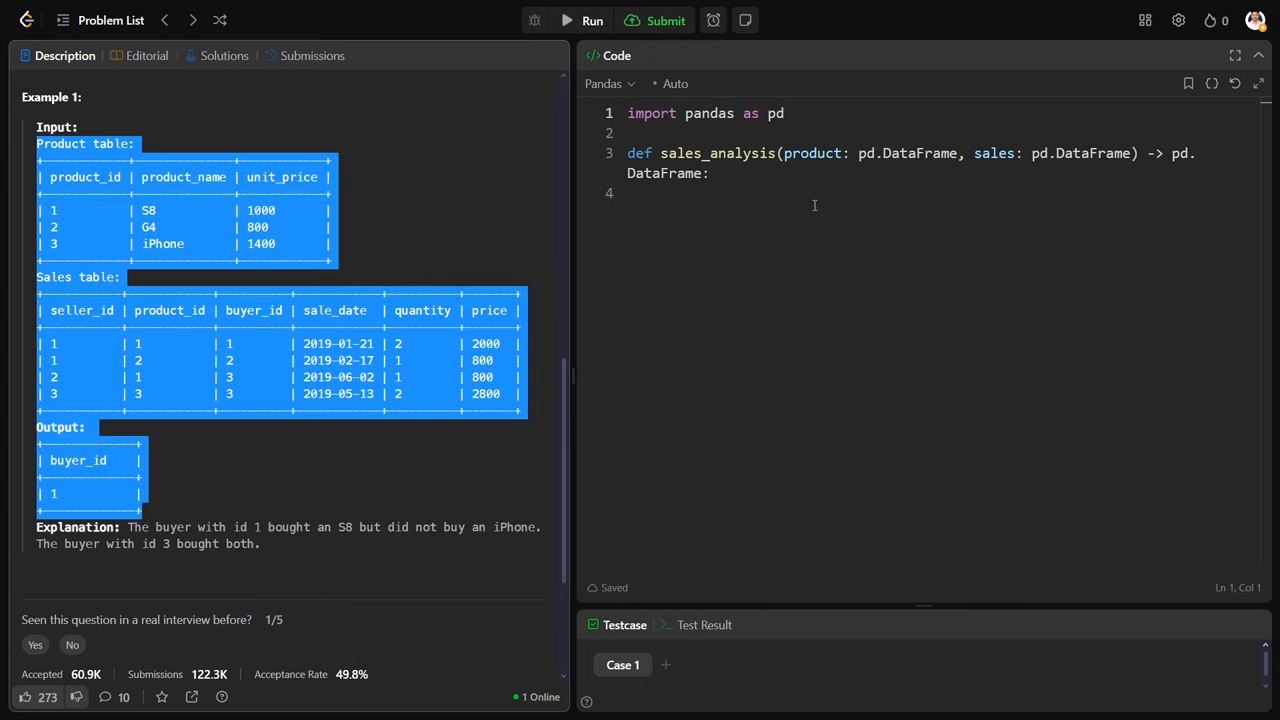
- Start df = product.merge(sales, how="inner" in the Pandas function
text(df =)
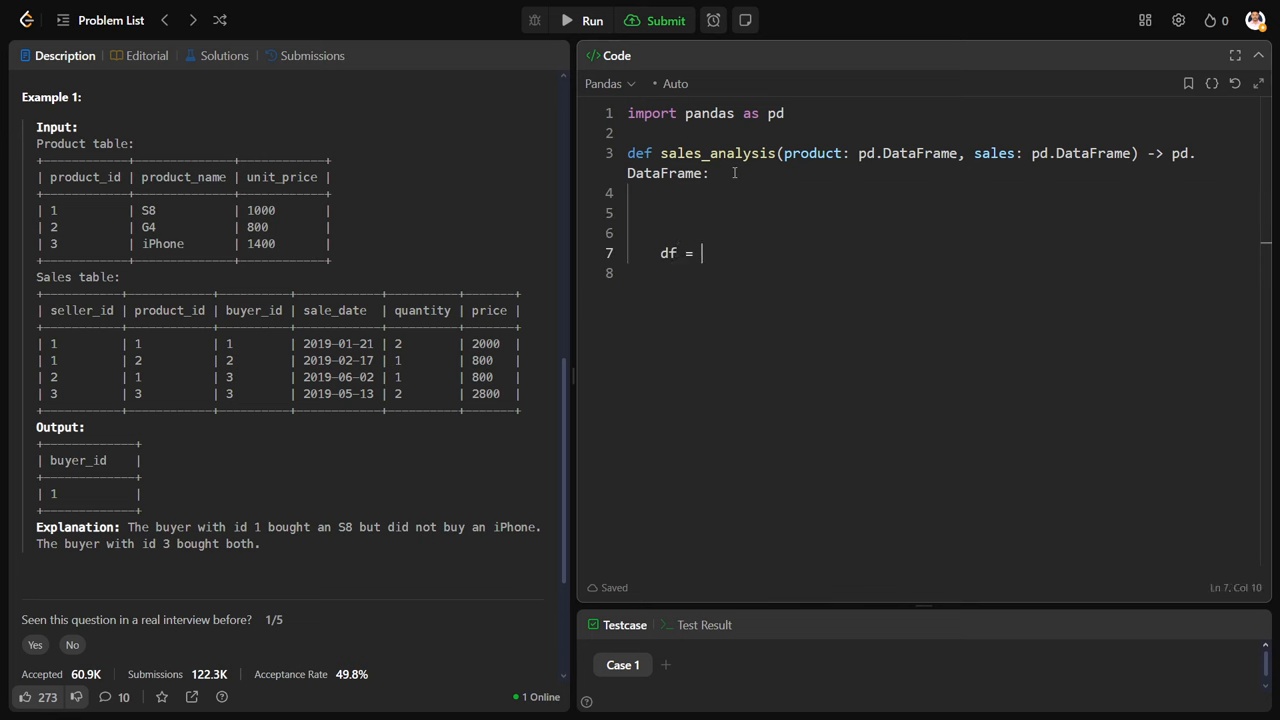
text(pr)
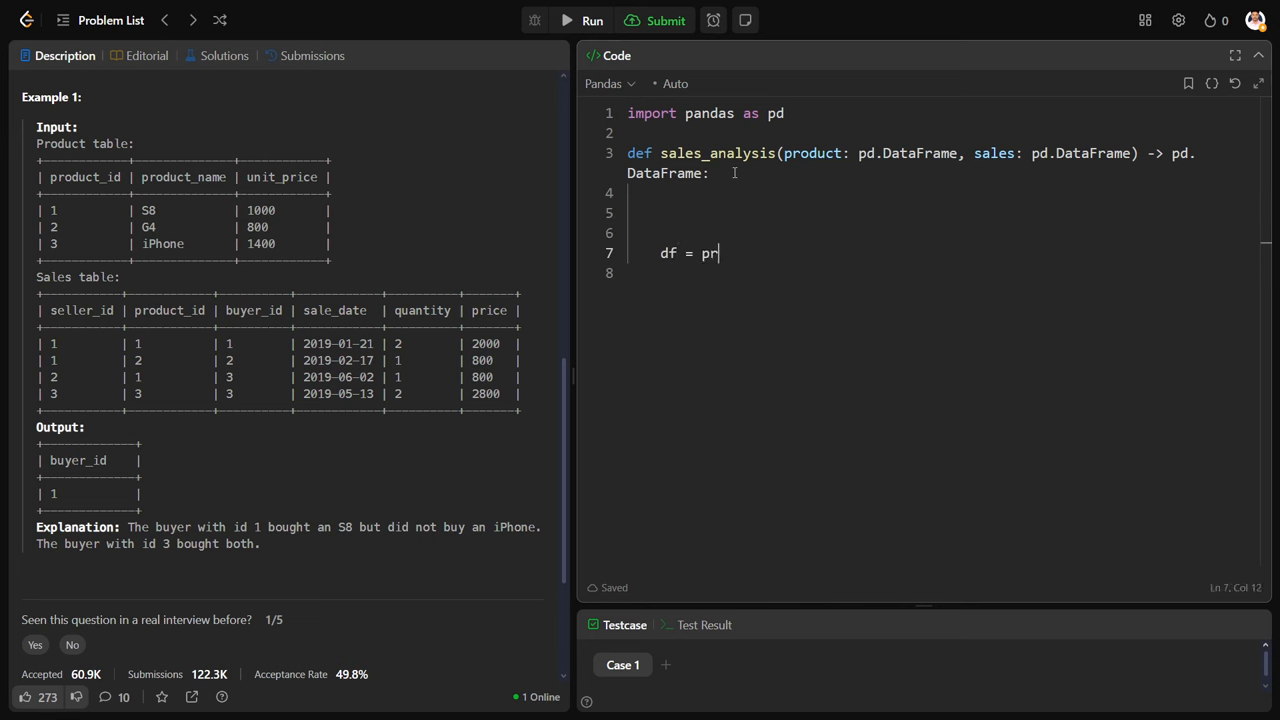
text(oduct)
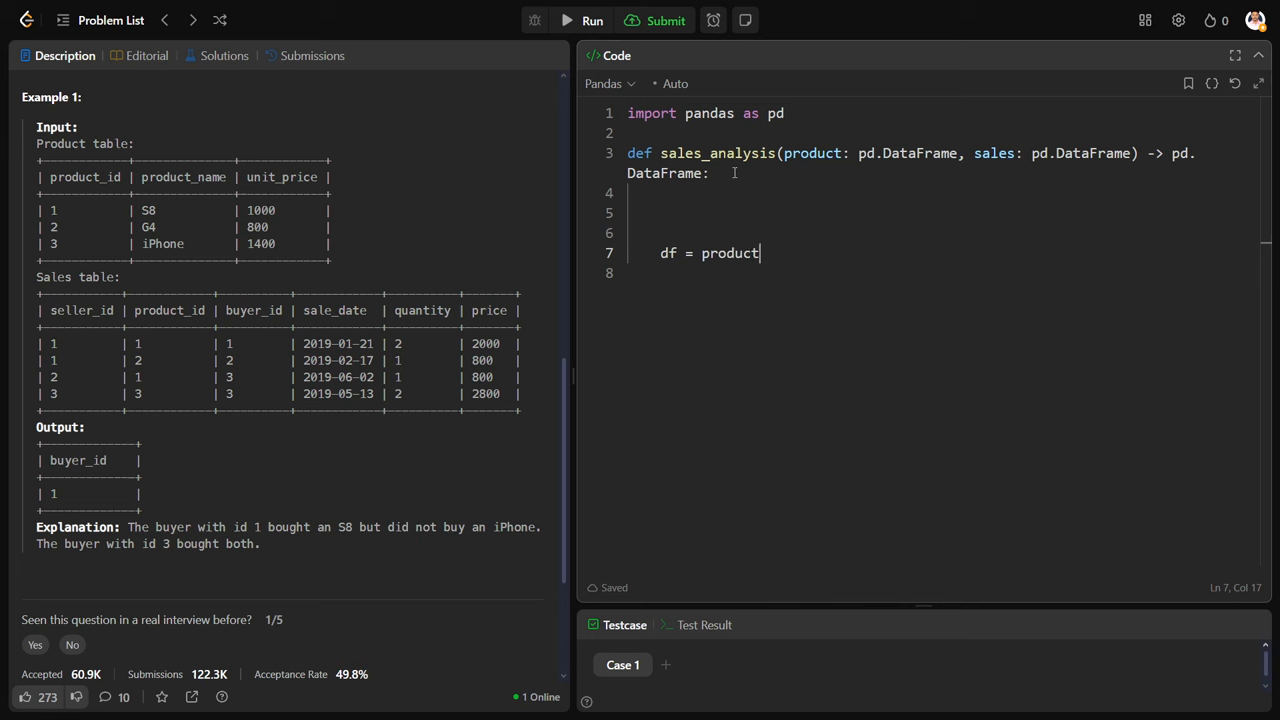
text(.merge)
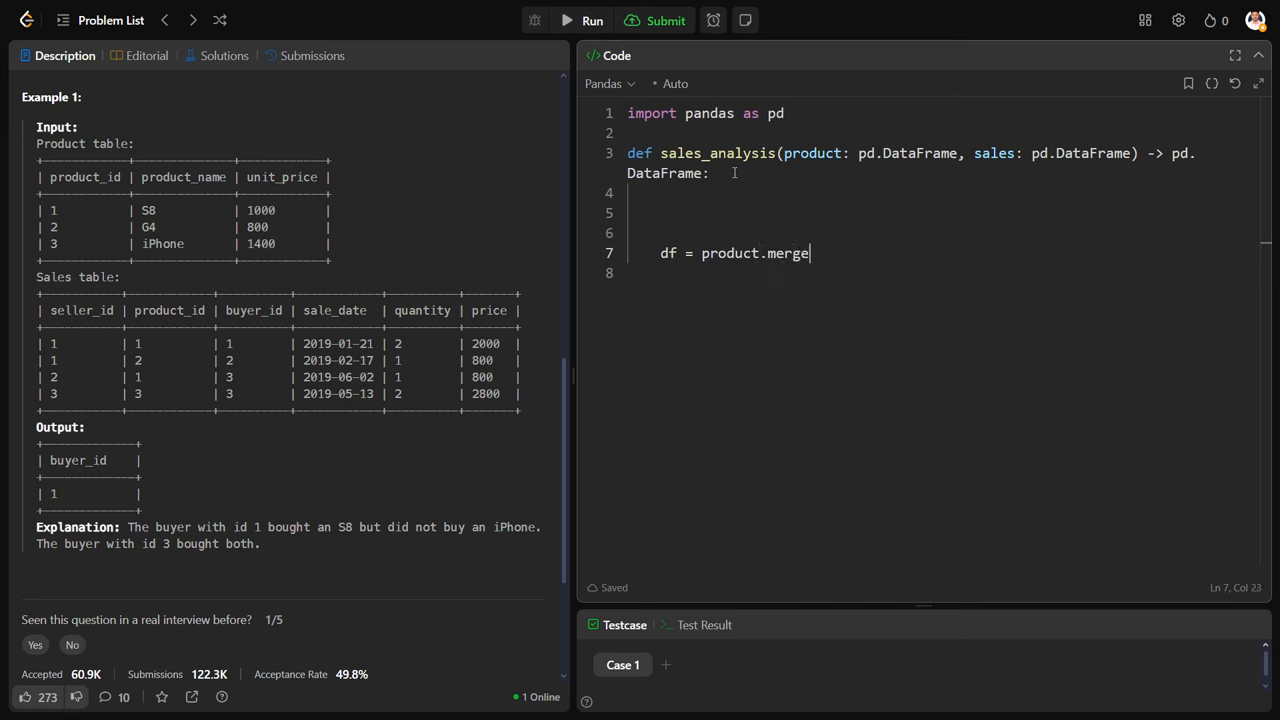
text((sa)
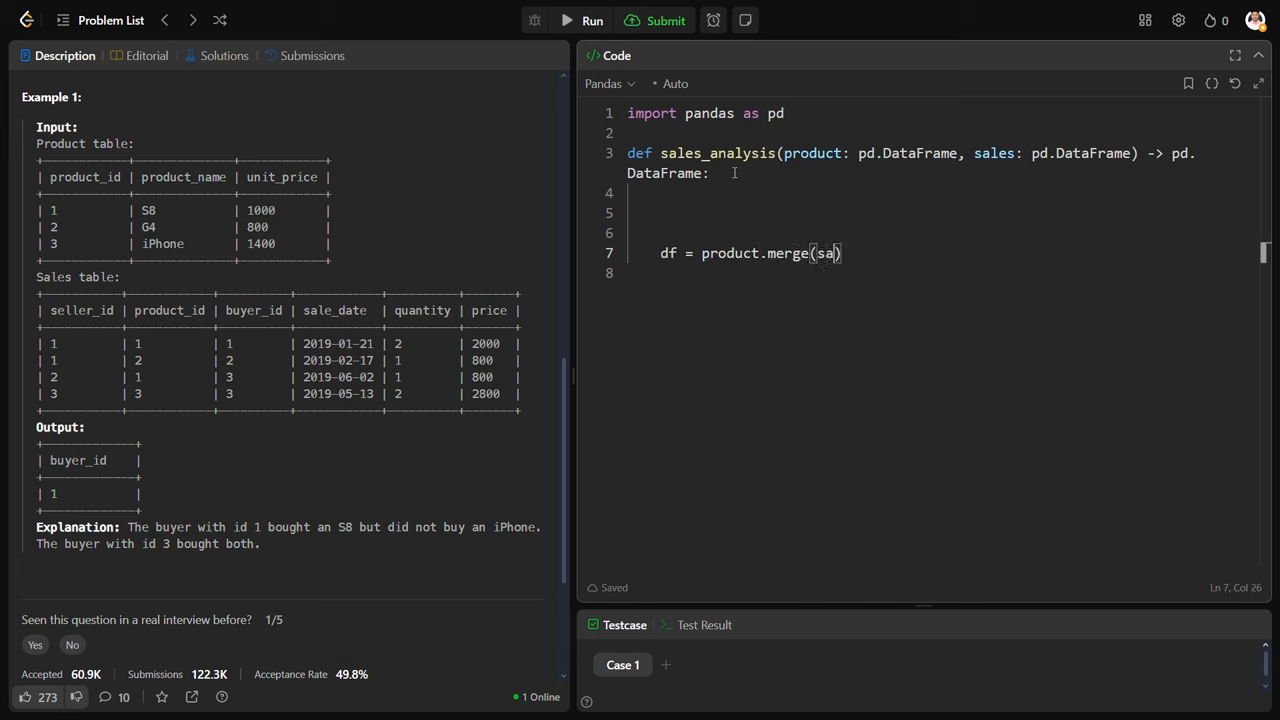
text(les,)
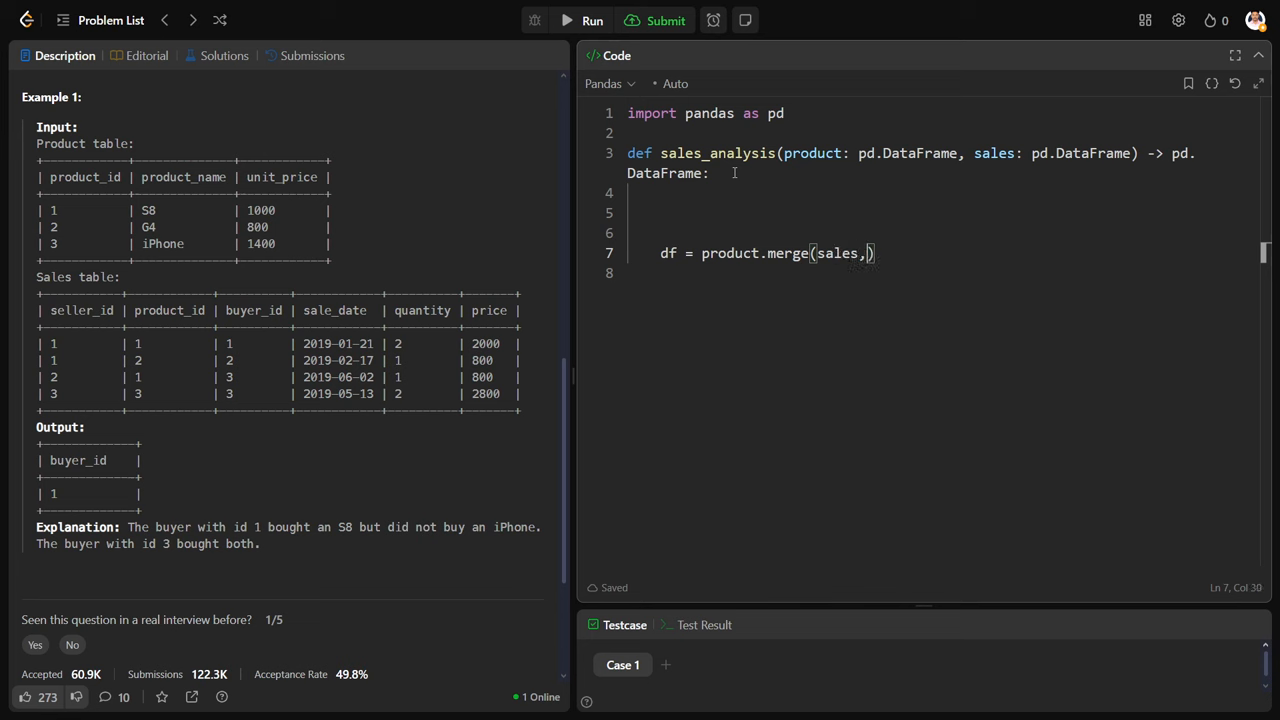
text(how="i)
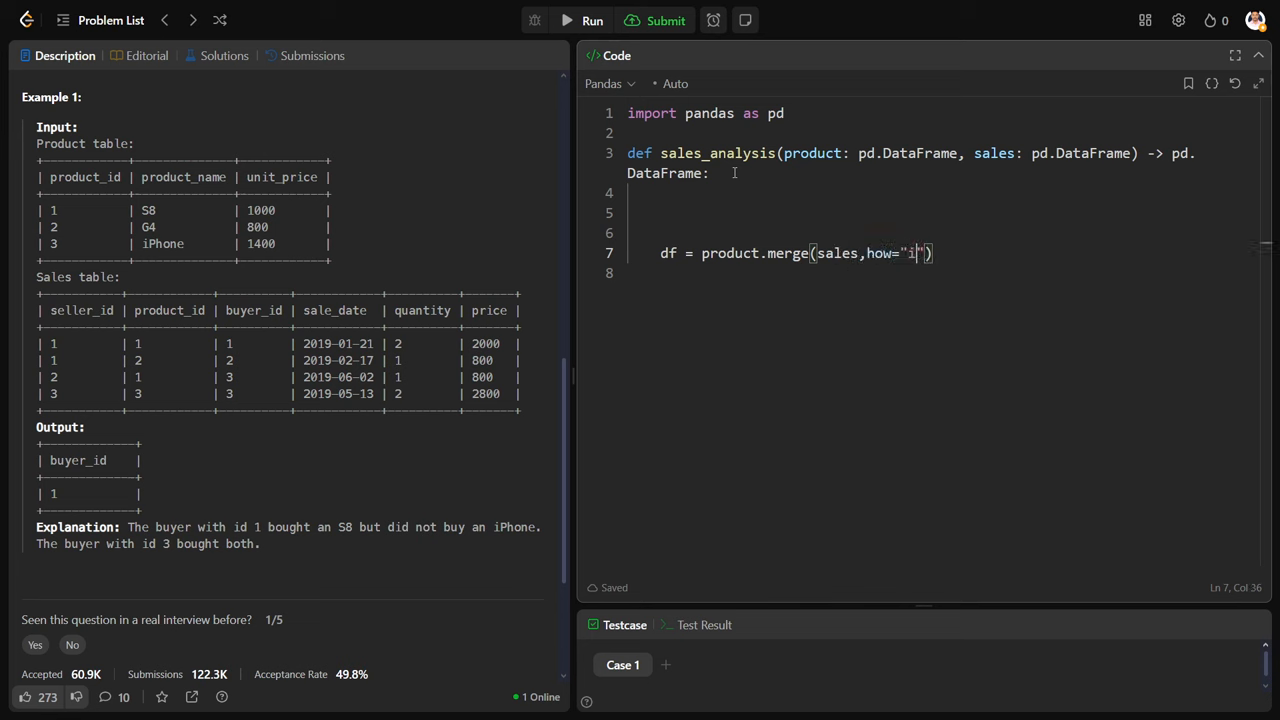
text(nner)
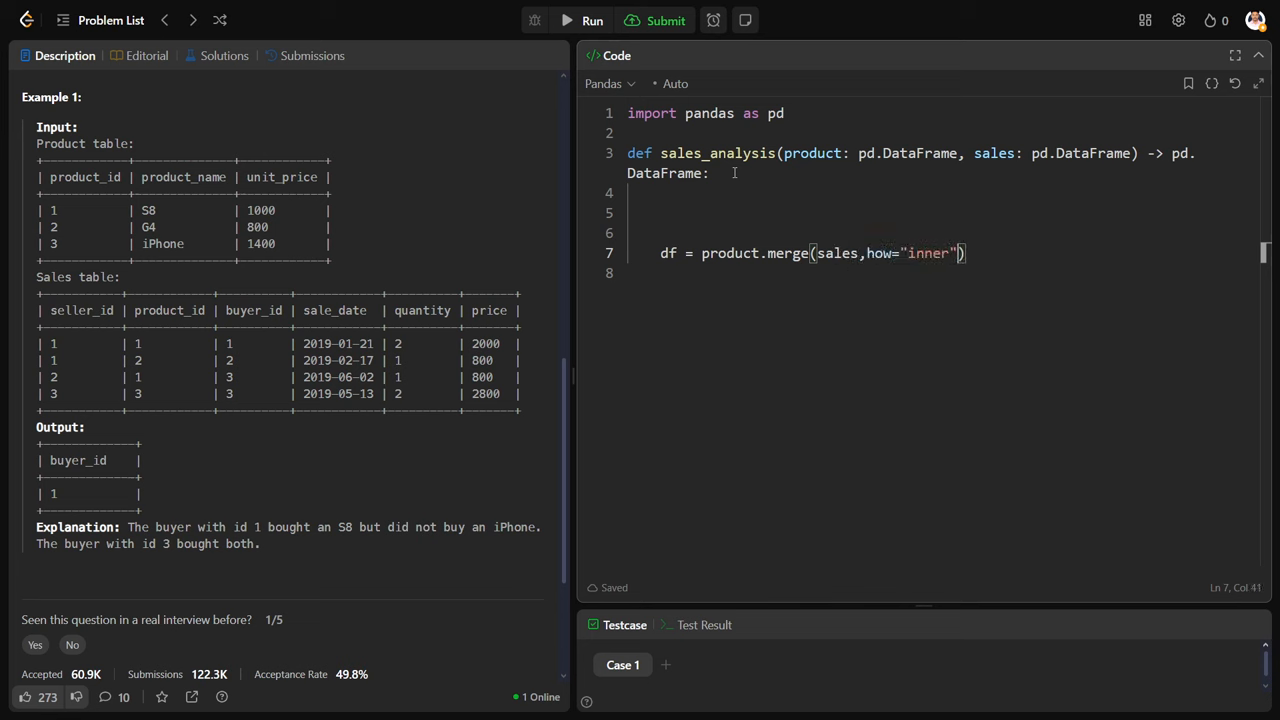
- Finish the merge with left_on/right_on "product_id", return df, and run it
text(,left)
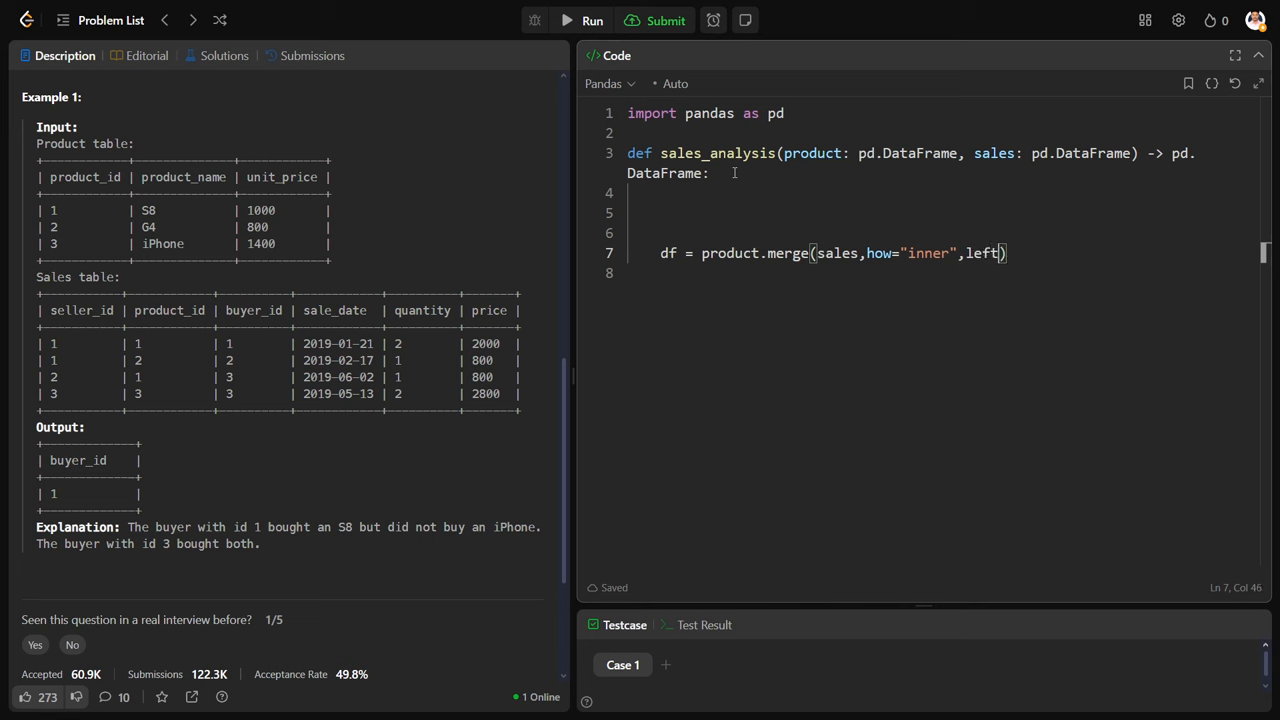
text(_on="")
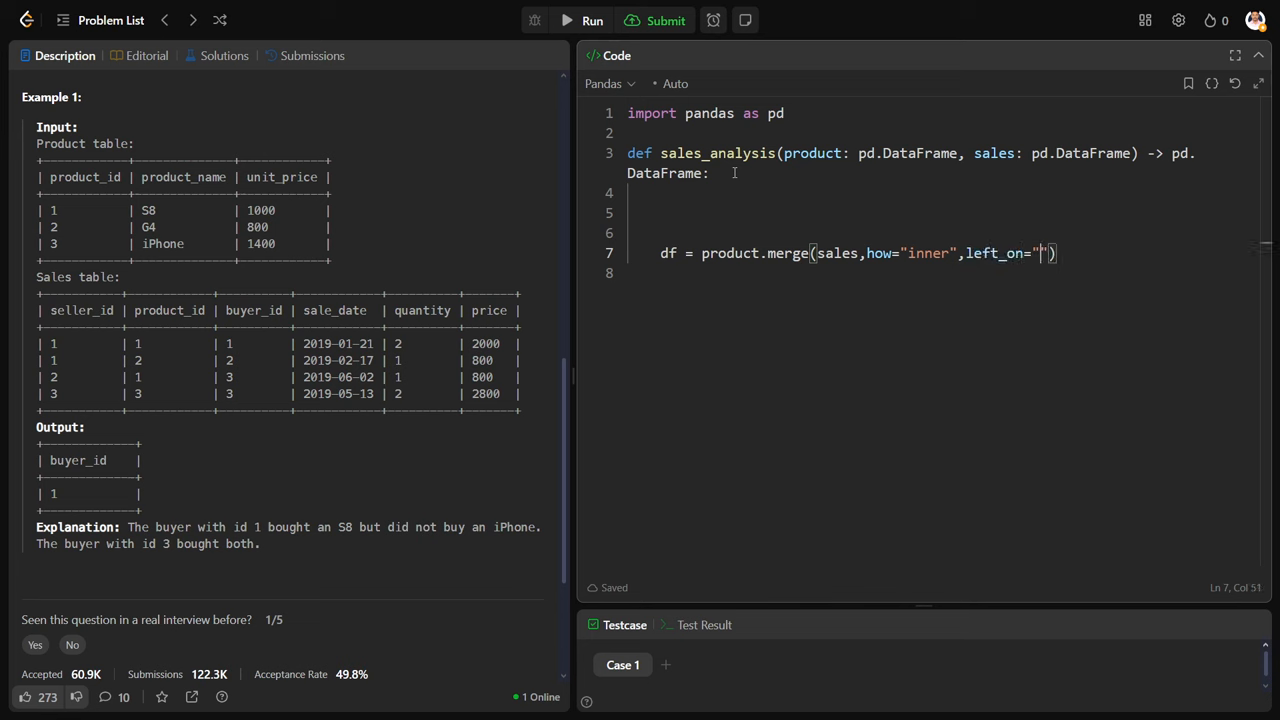
text(produ)
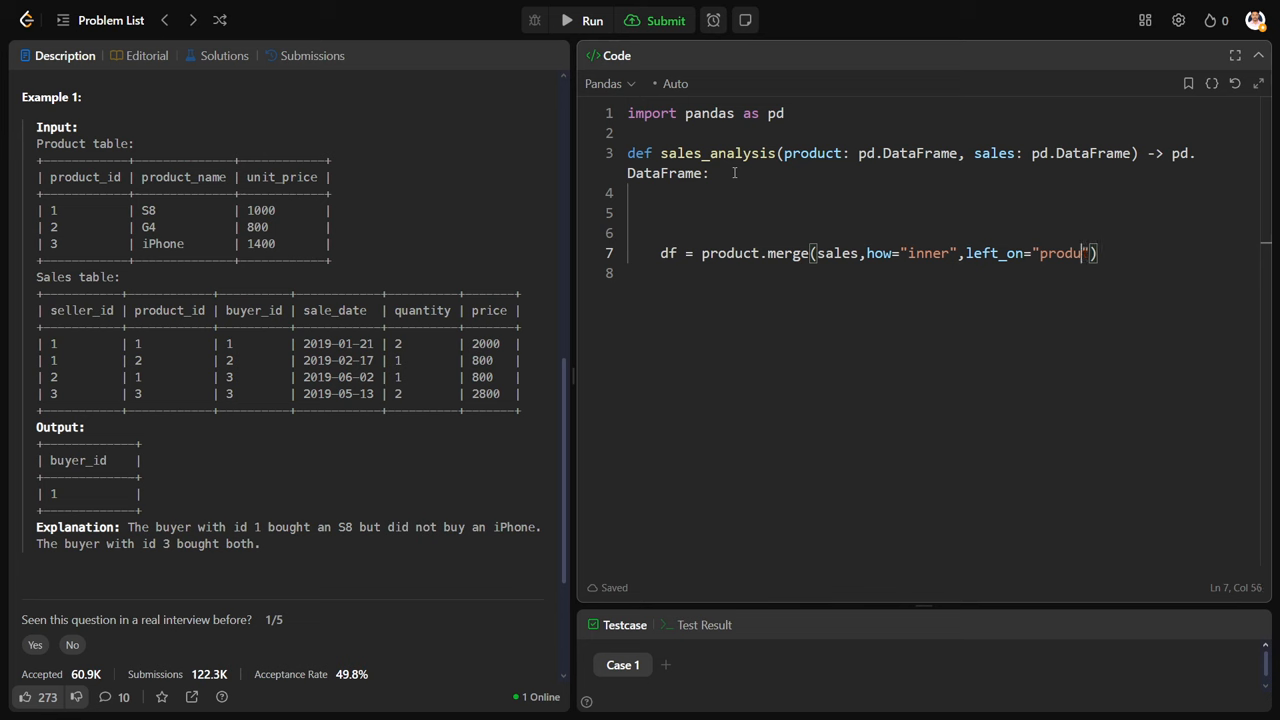
text(ct_id)
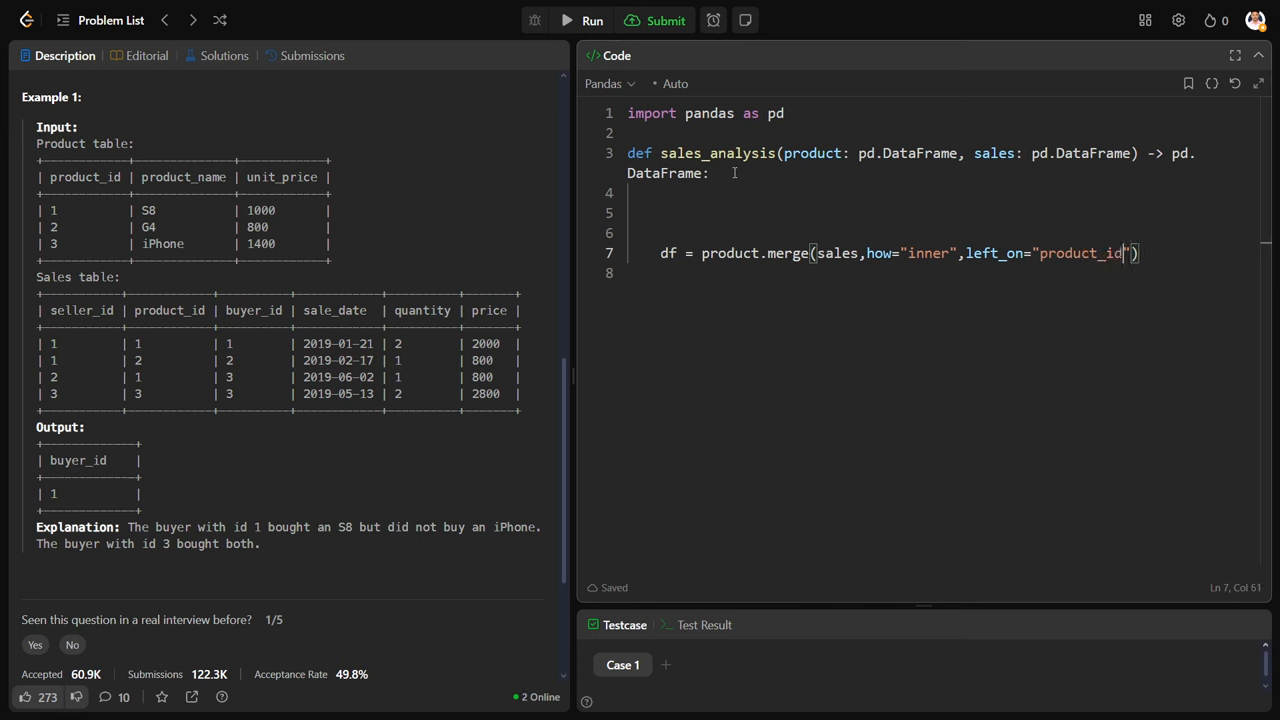
text(,)
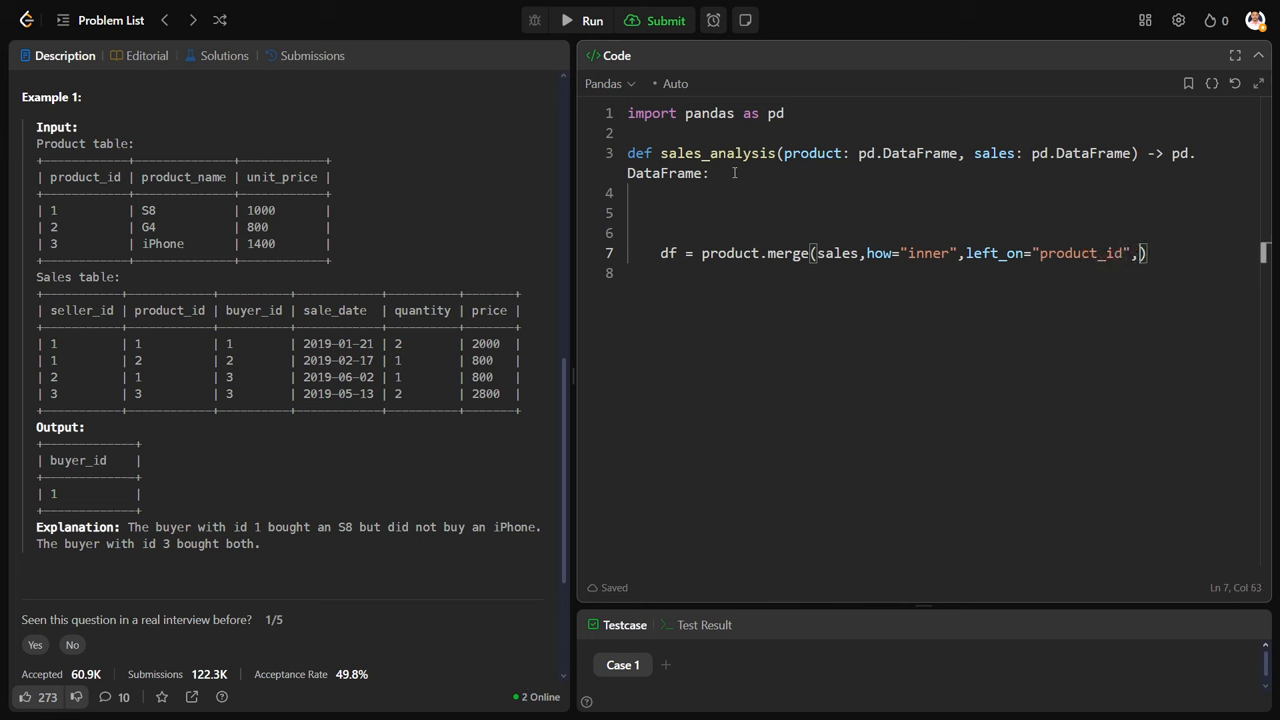
text(right_on=")
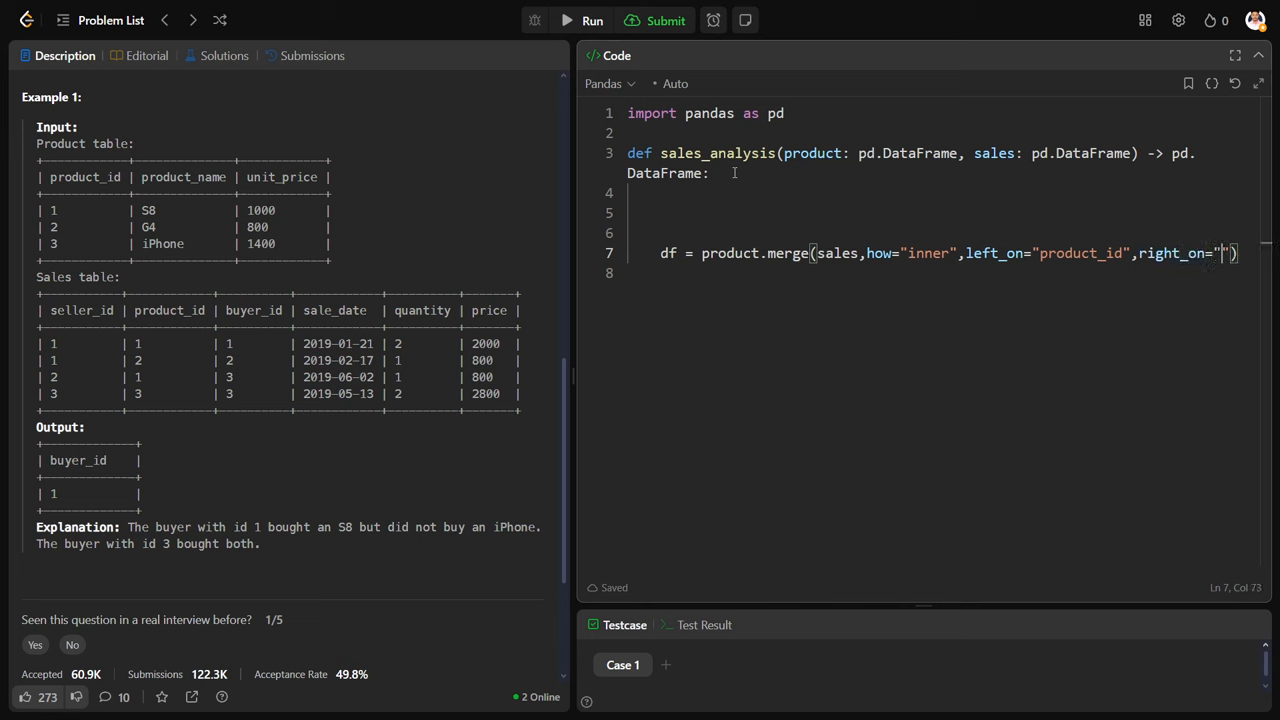
text(product_id)
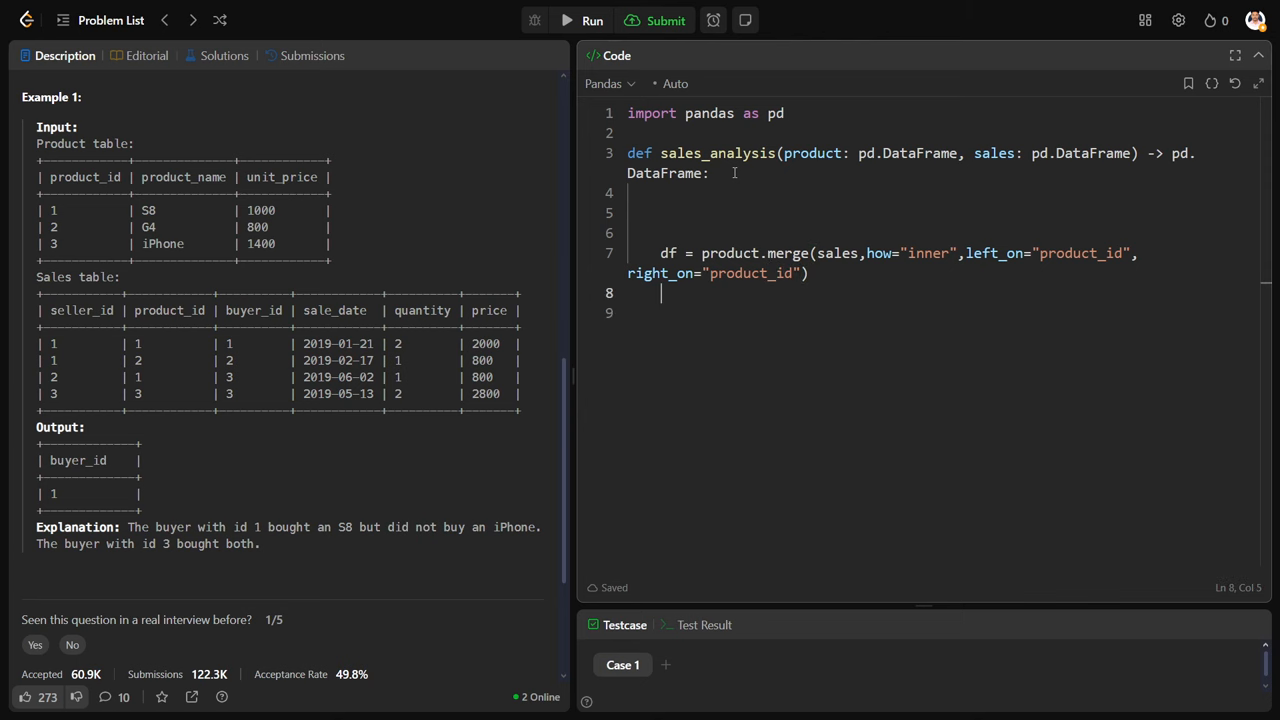
text(return df)
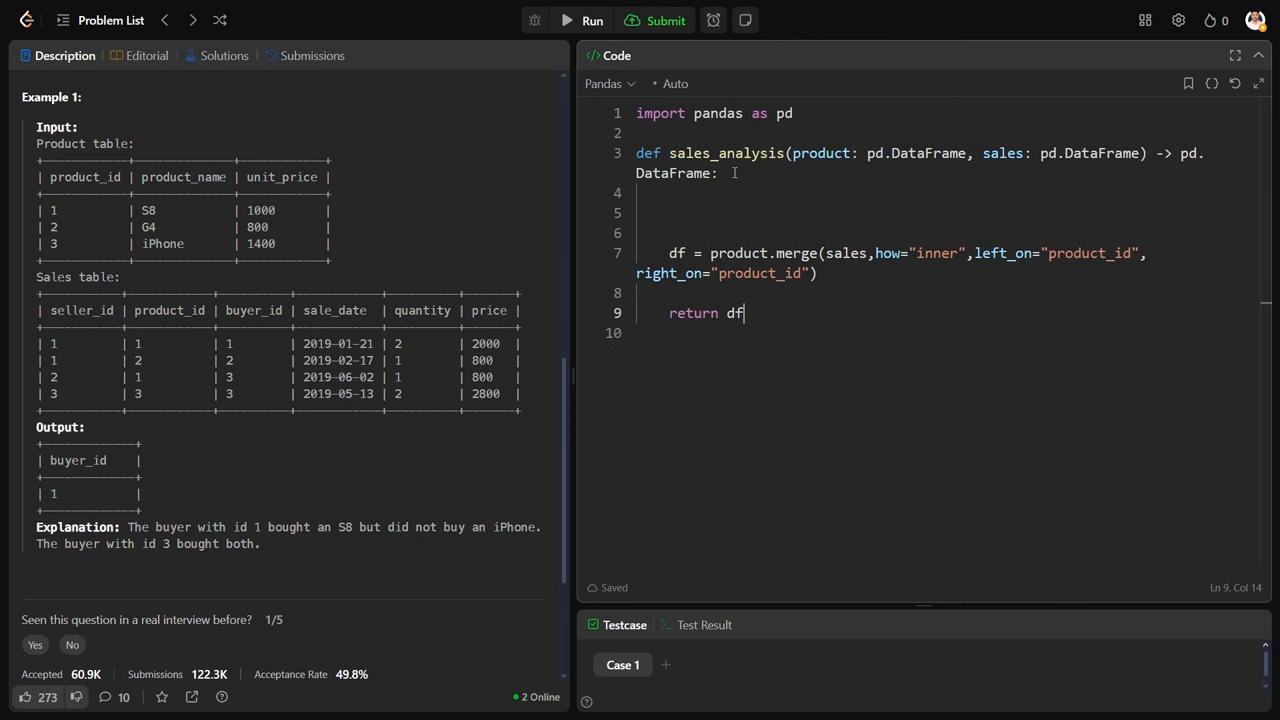
click(664, 20)
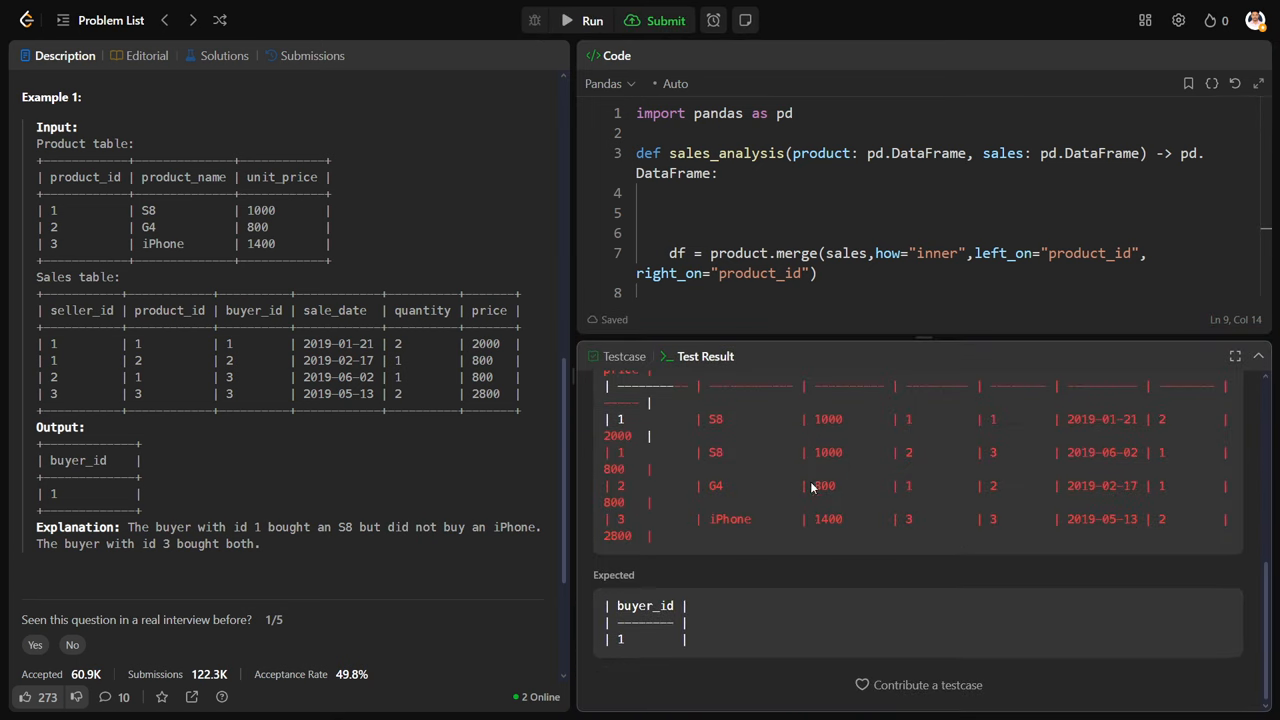
- Widen the code and Test Result panes to show the merged output beside expected buyer 1
drag(576, 400, 436, 400)
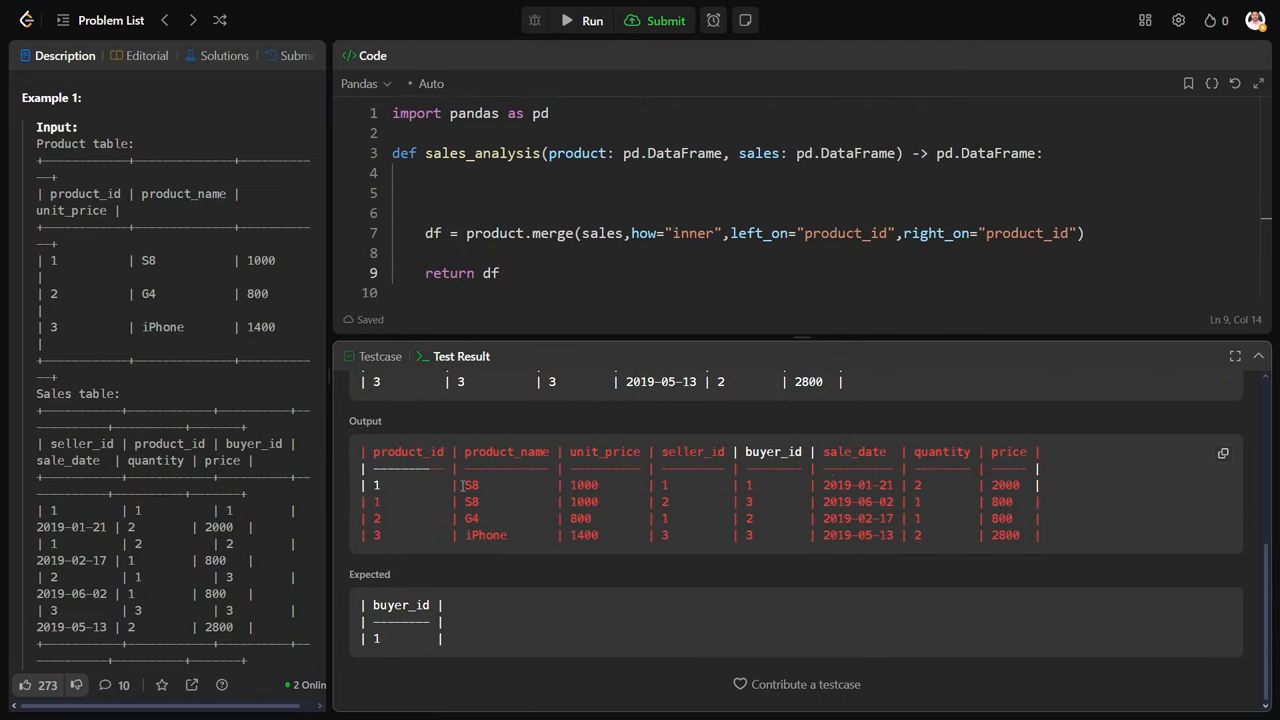
mouse_move(684, 336)
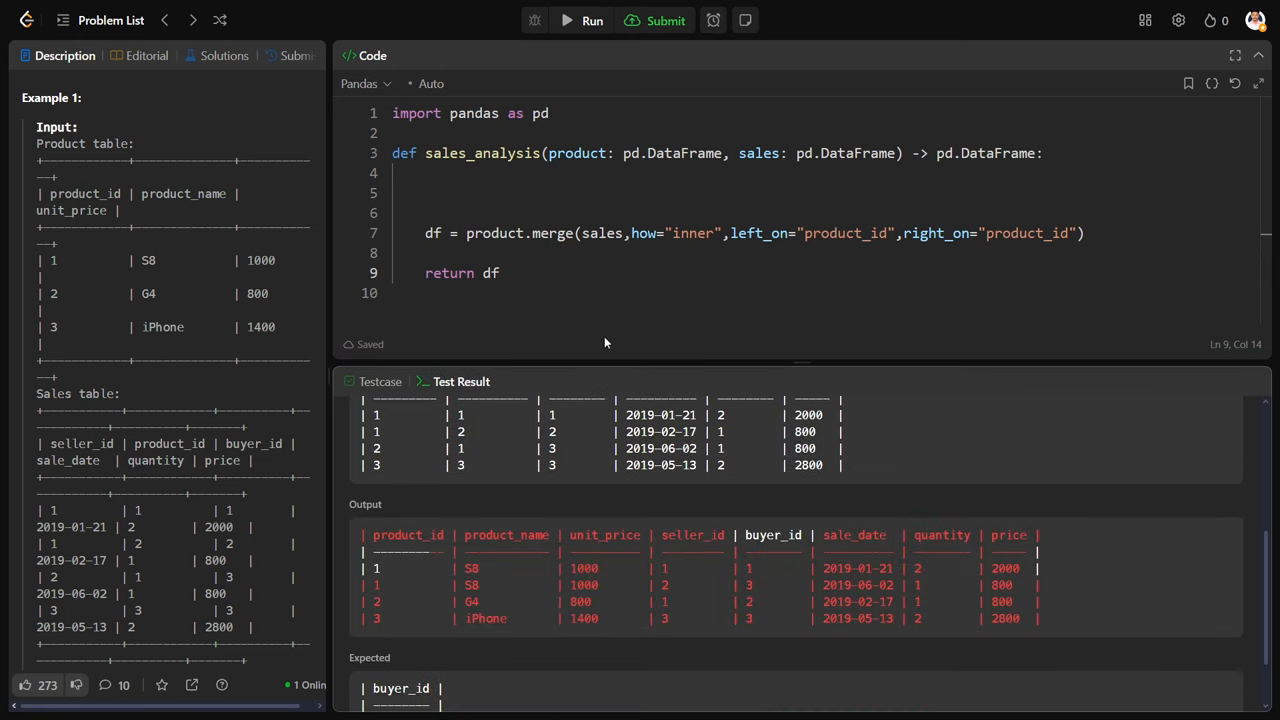
- Add s8 = df[df["product_name"]=="S8"] after the merge line
click(1084, 232)
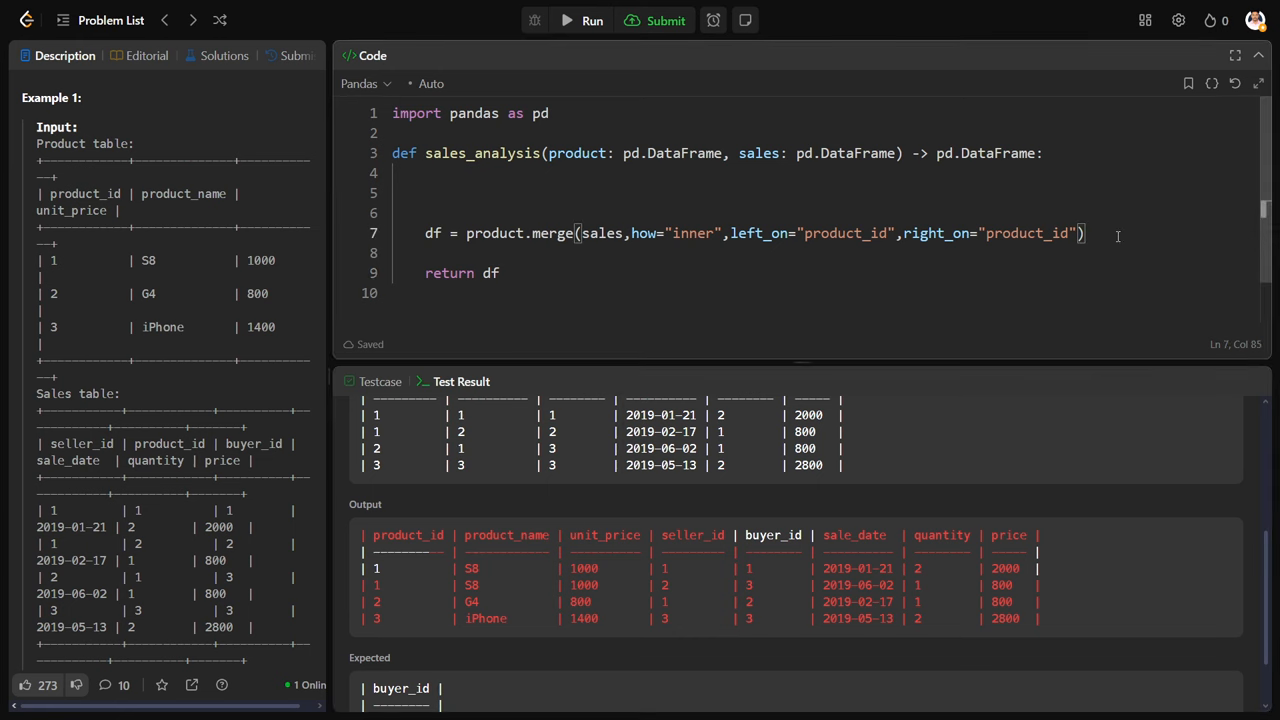
text(s8 =)
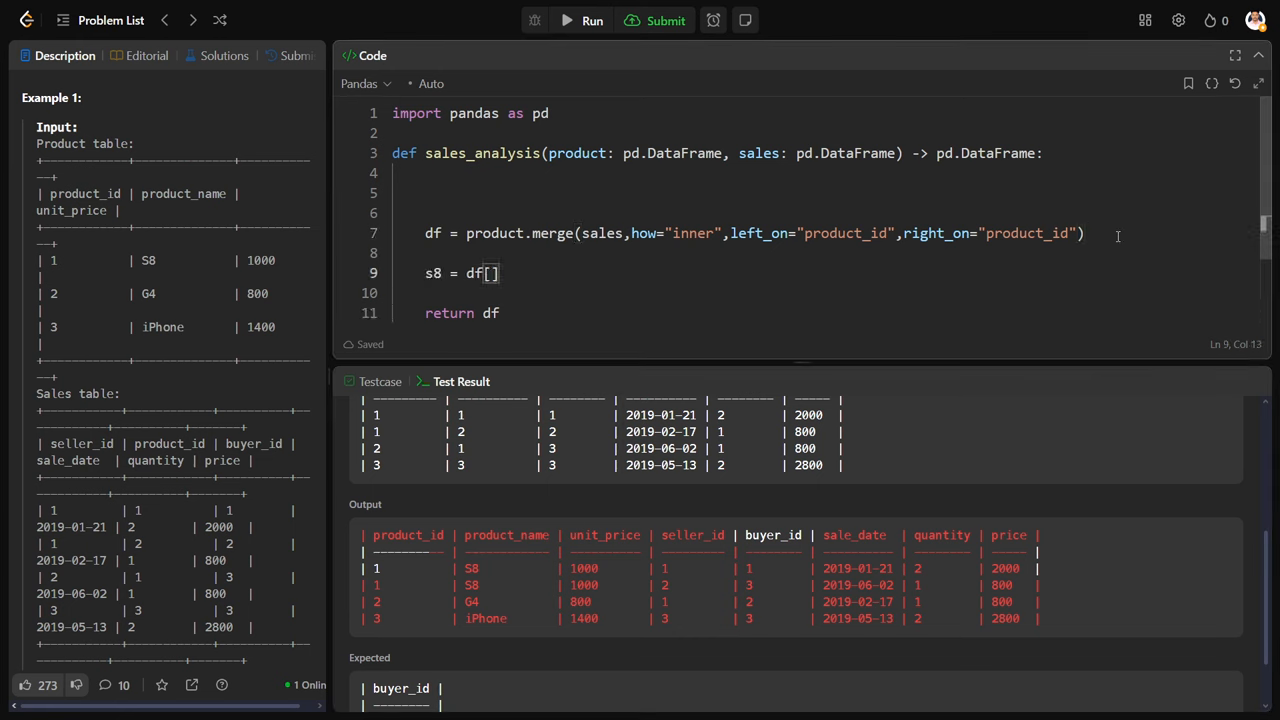
text(df)
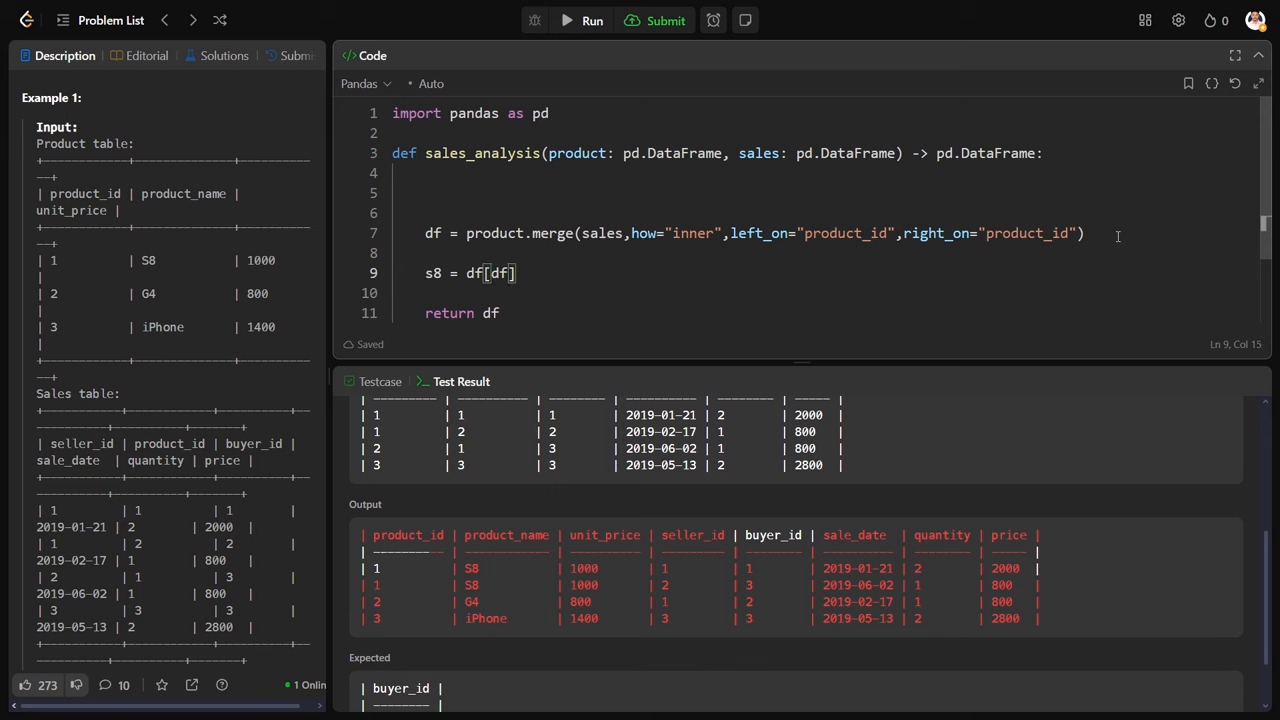
text([])
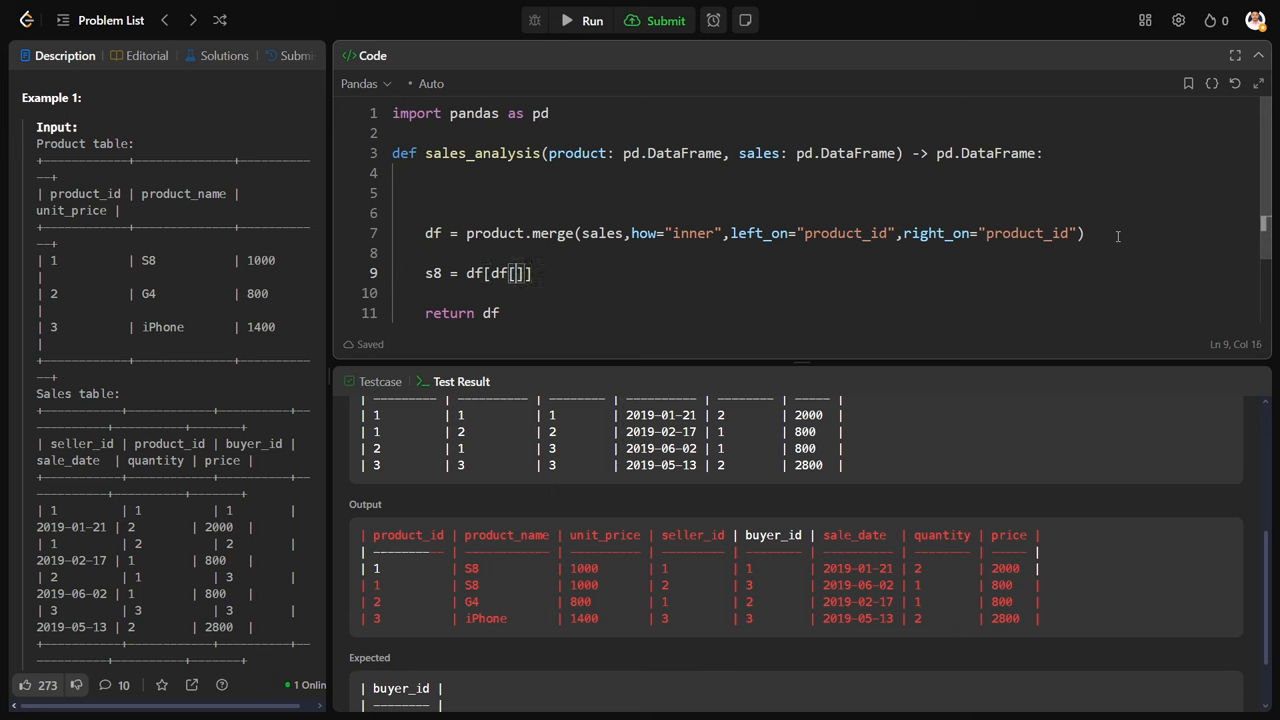
text("product_name)
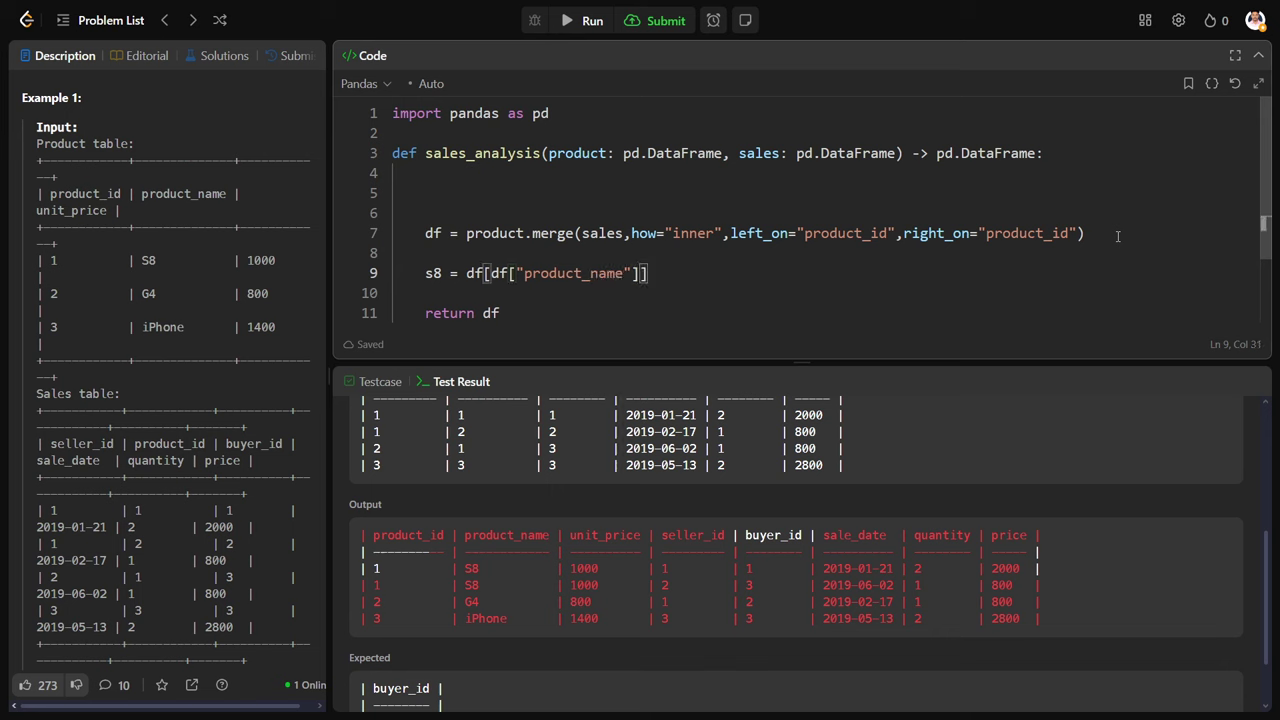
text(=="S")
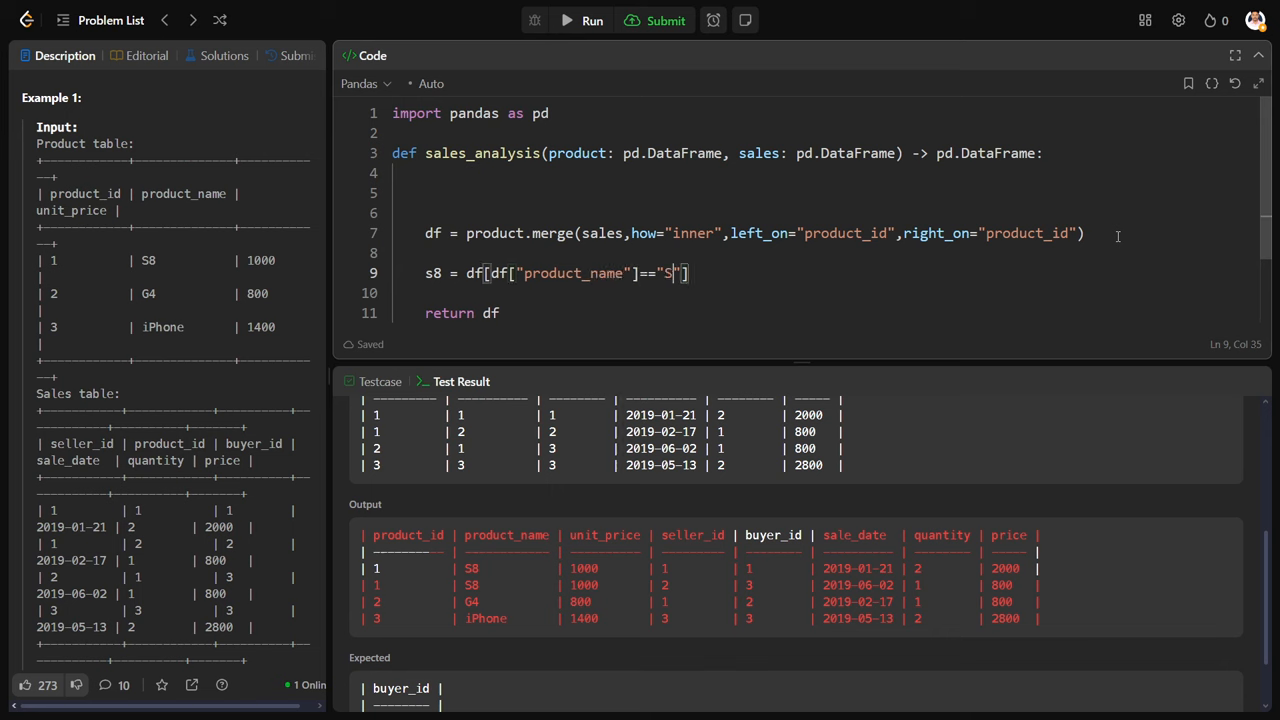
text(8)
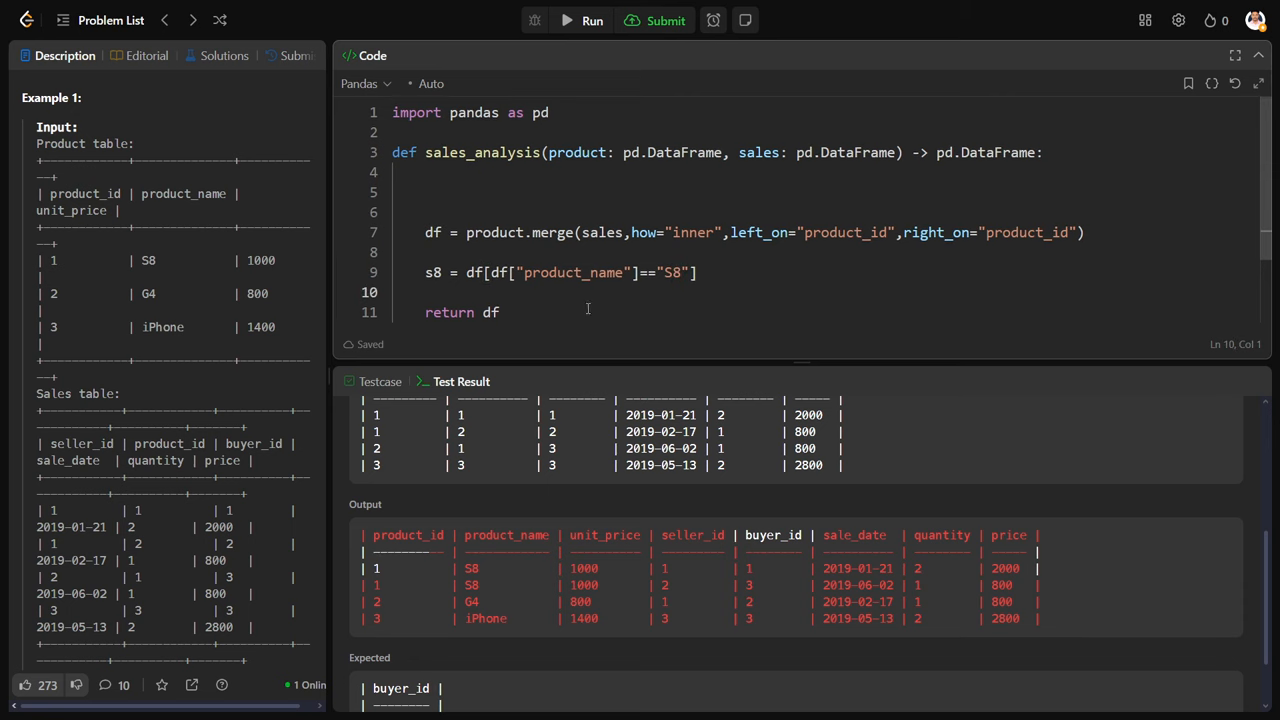
- Add iphn = df[df["product_name"]=="S8"] as a copy of the S8 filter
text(i)
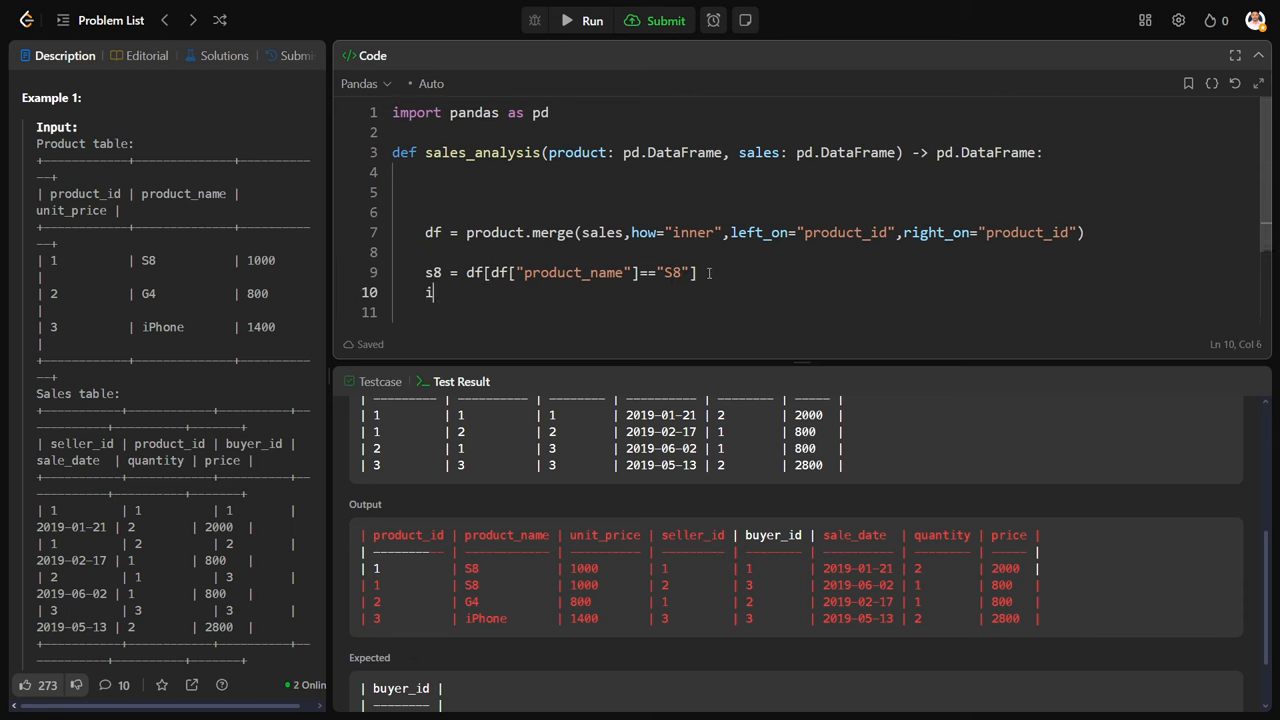
text(phn)
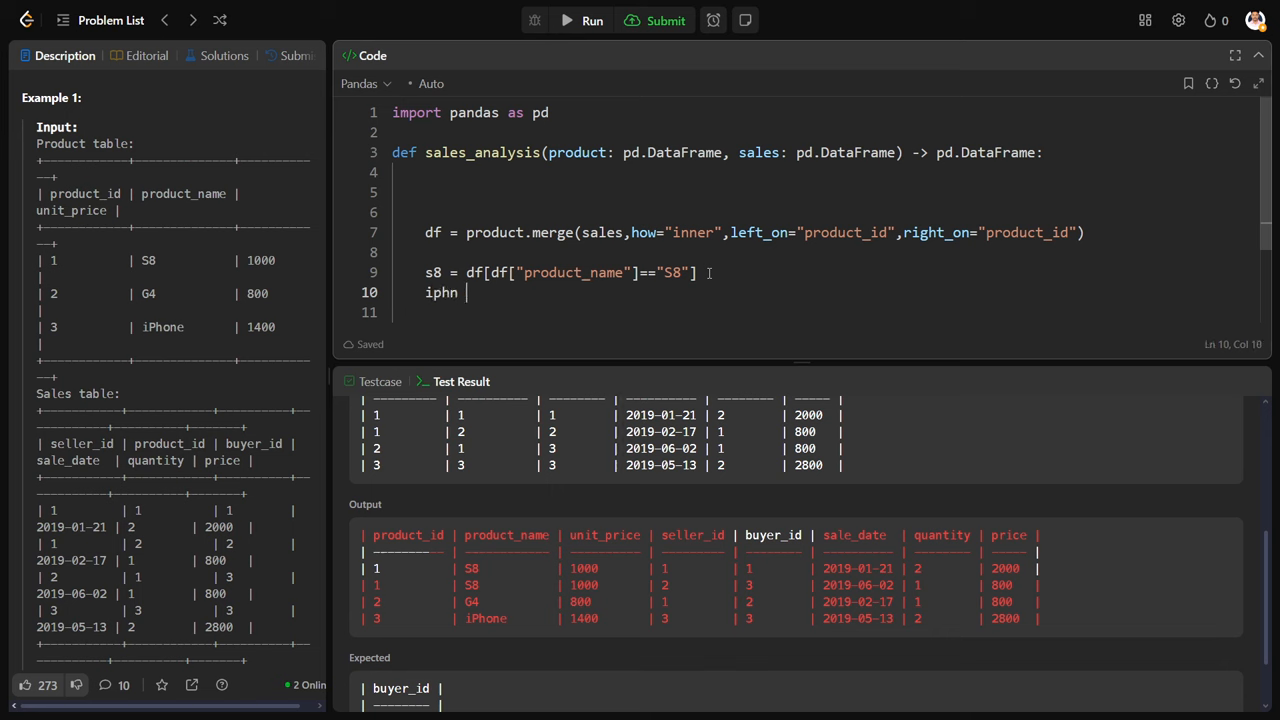
text(=)
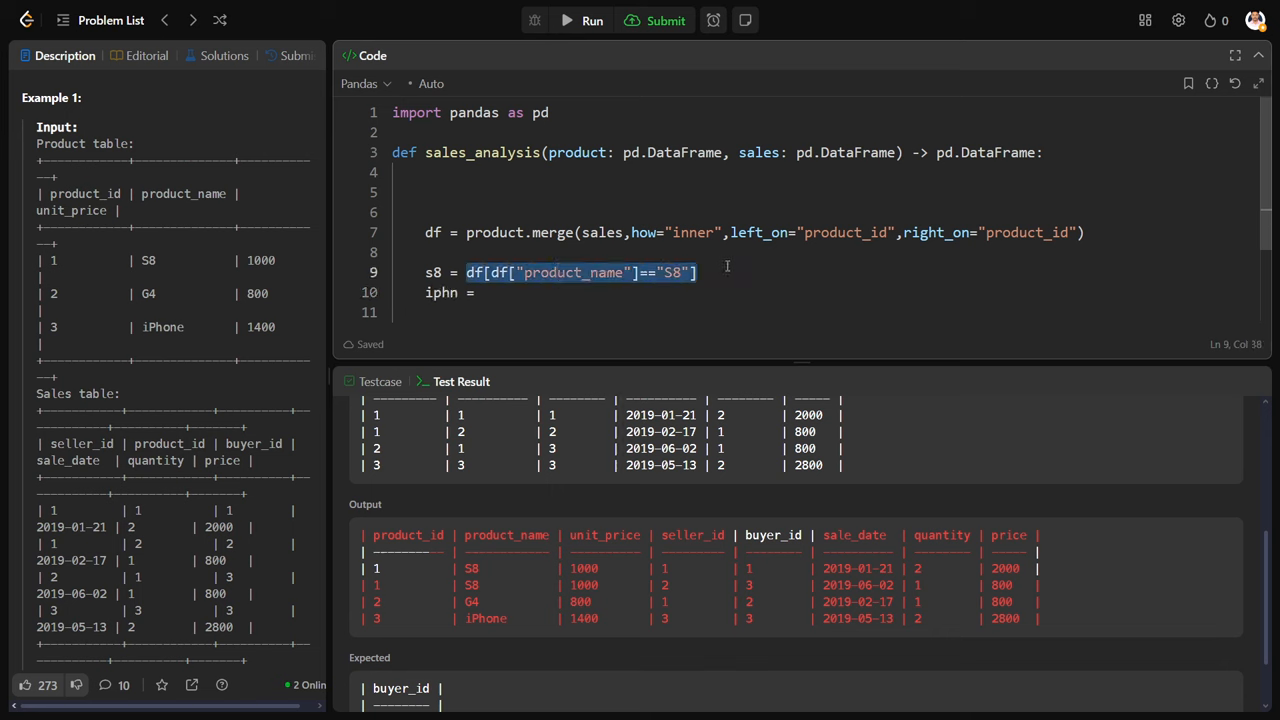
text(df[df["product_name"]=="S8"])
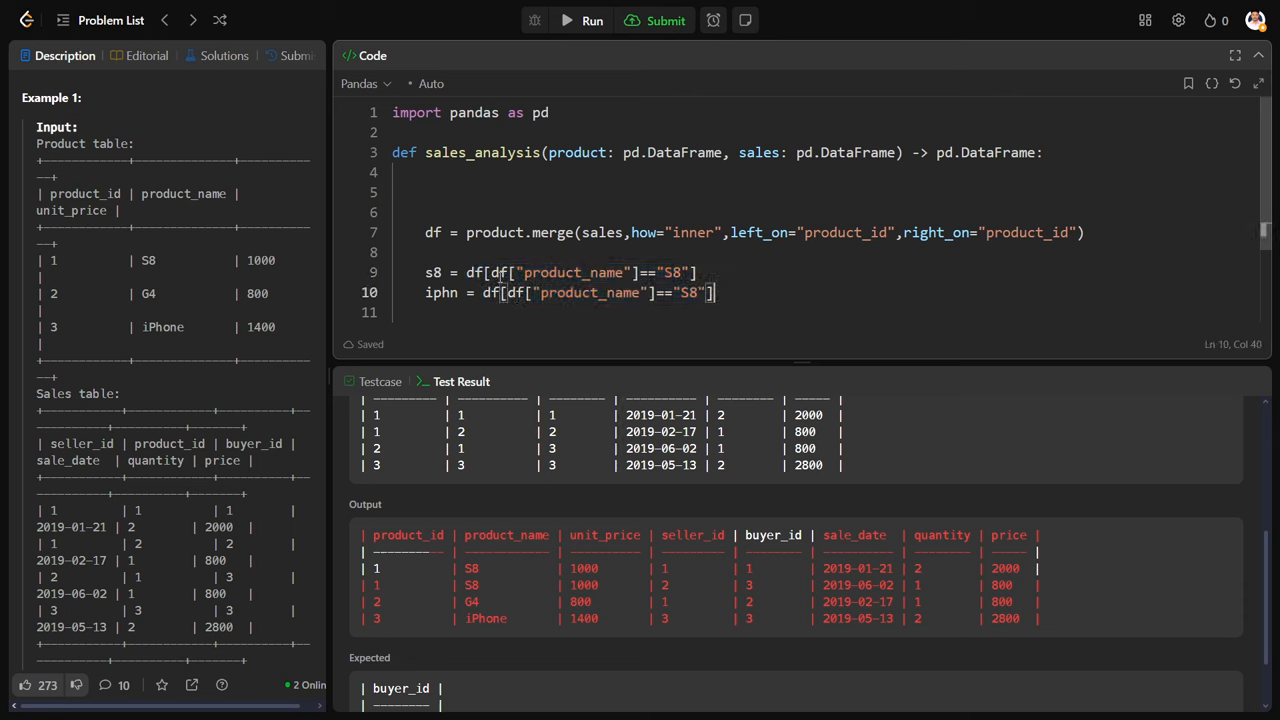
- Make s8 keep only [["buyer_id"]] and change iphn to filter "iPhone" rows' buyer_id
scroll(down, 3)
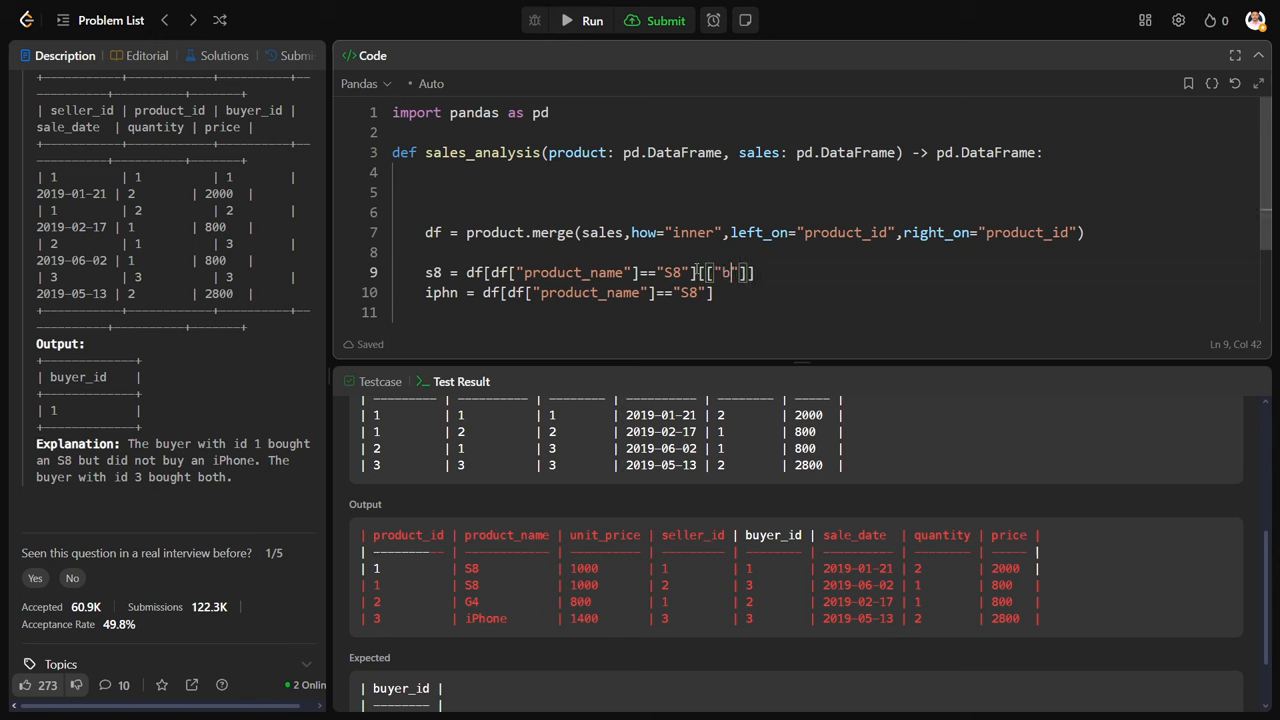
text(uyer_id)
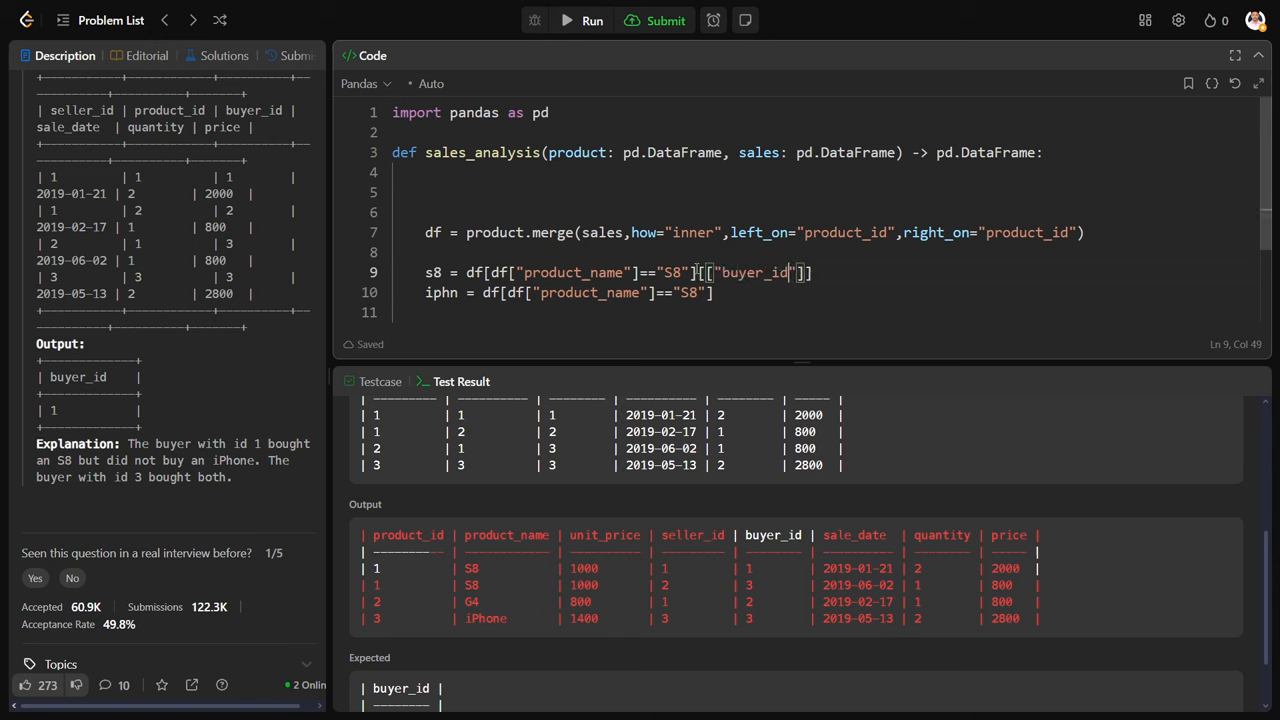
click(684, 292)
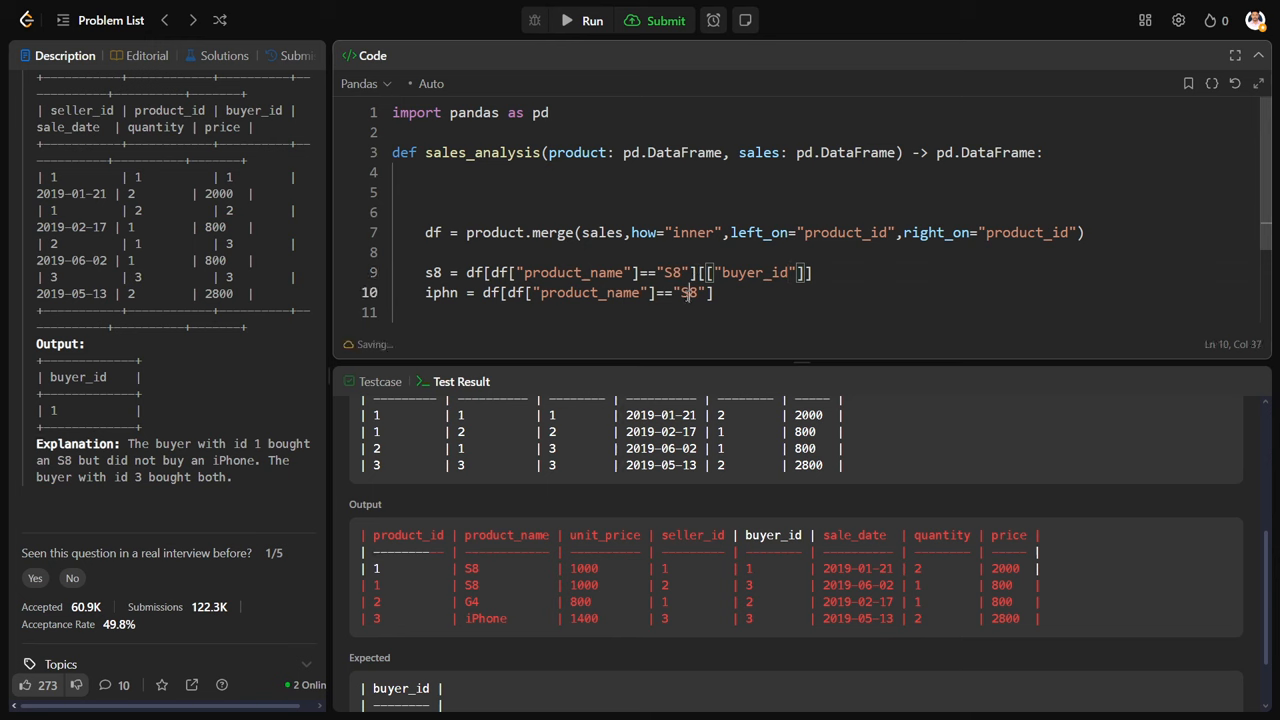
text(i)
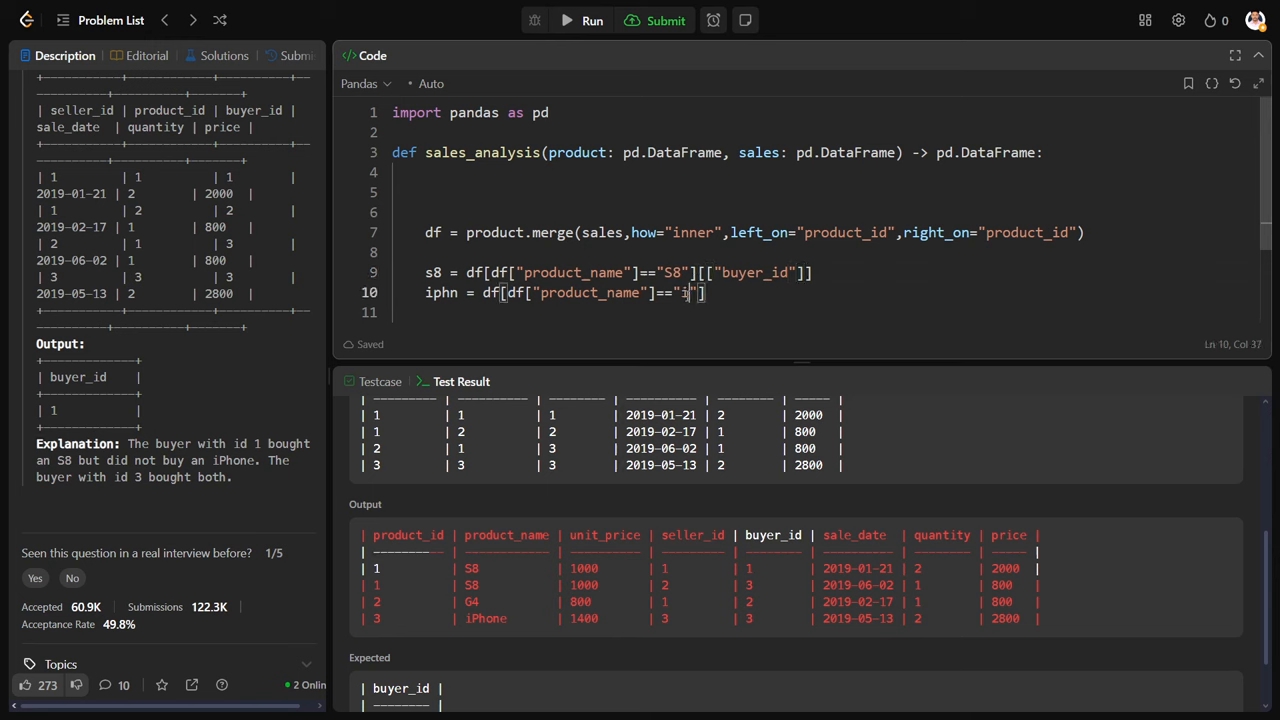
text(Ph)
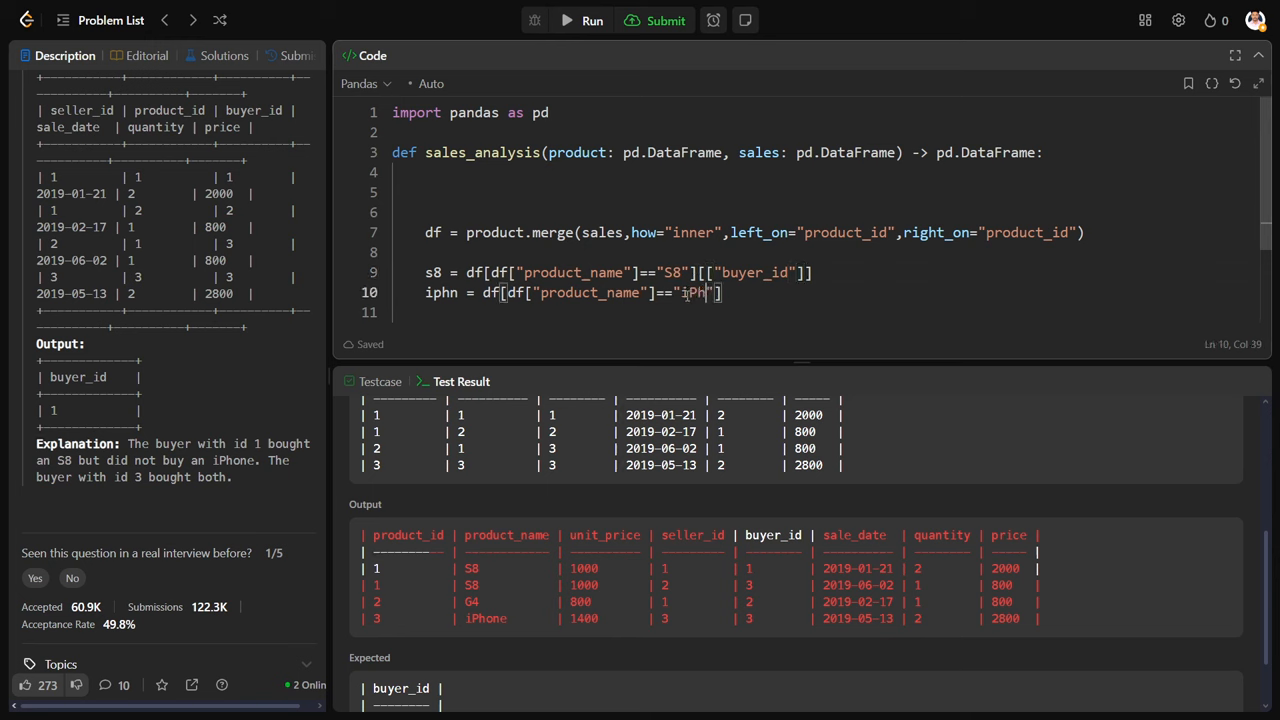
text(one)
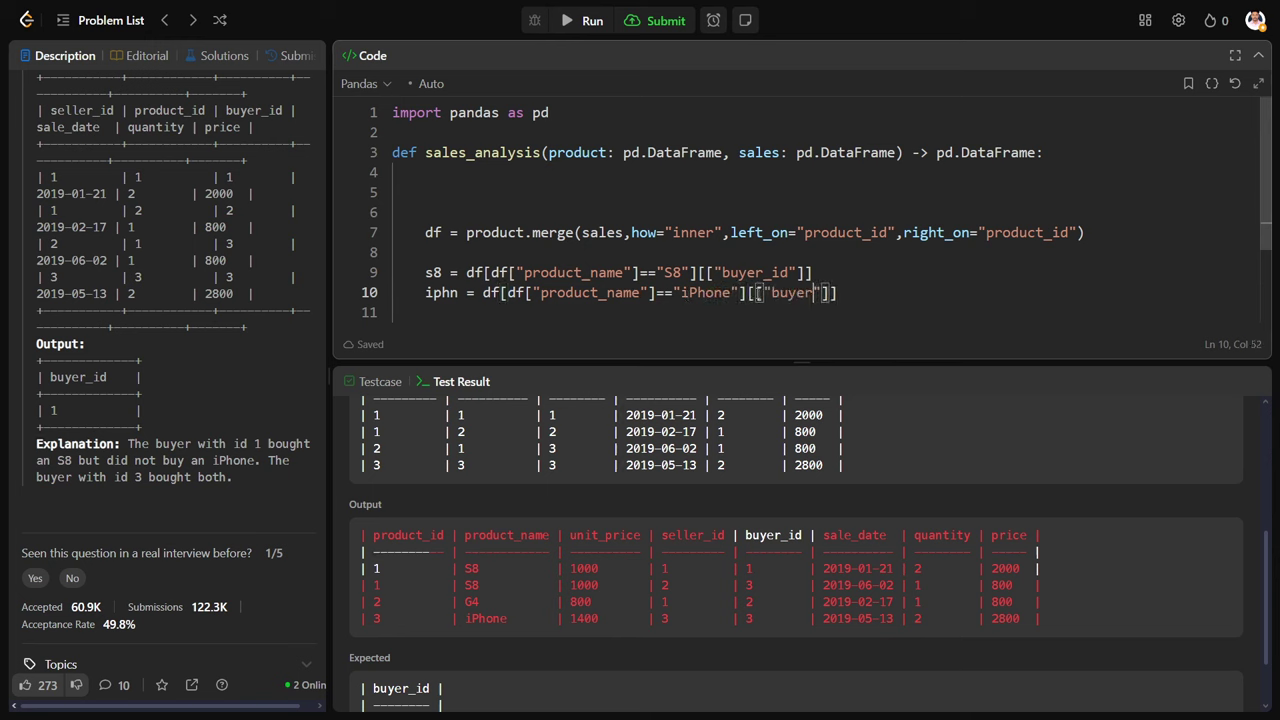
text(_id)
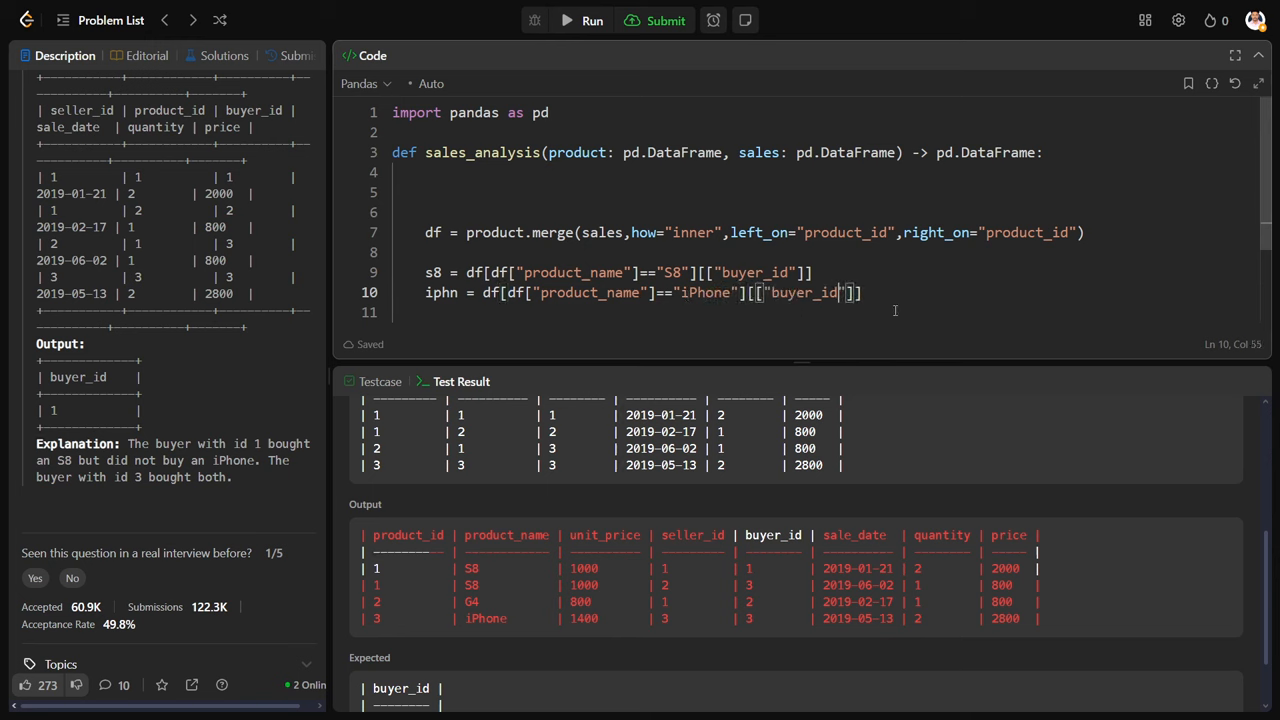
- Write return s8[~s8["buyer_id"].isin(iphn["buyer_id"])]
text(r)
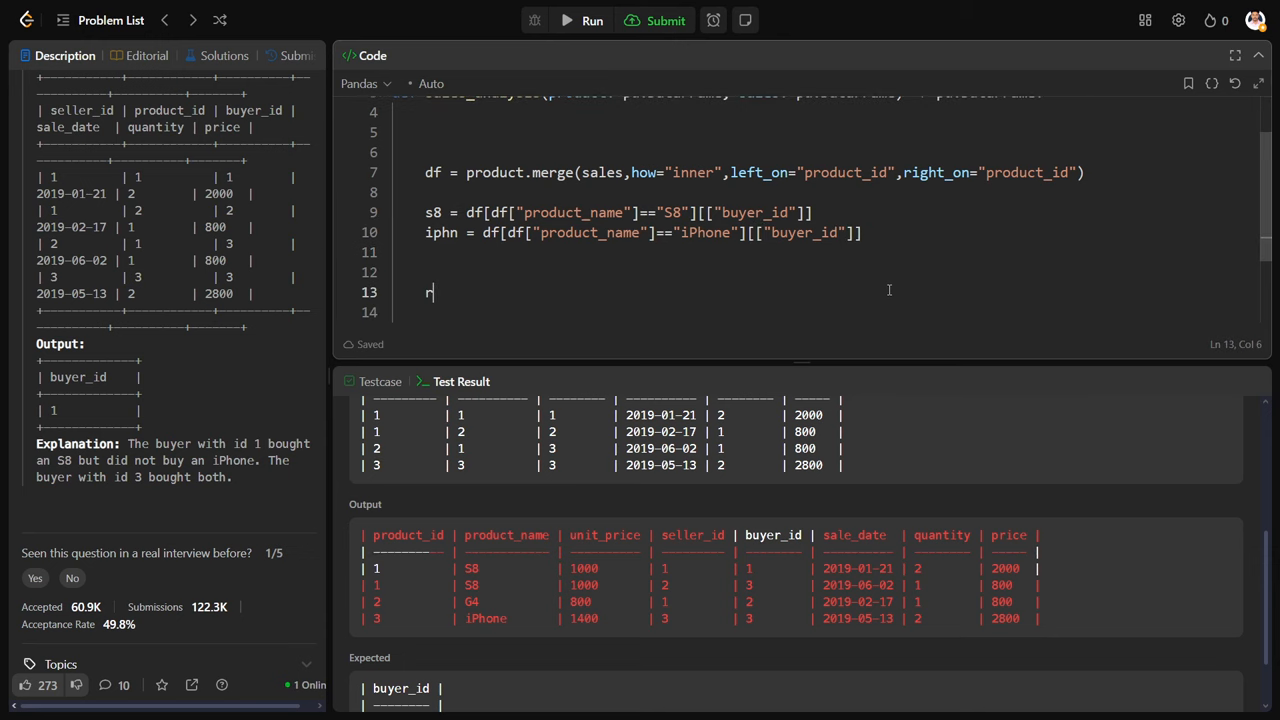
text(eturn s)
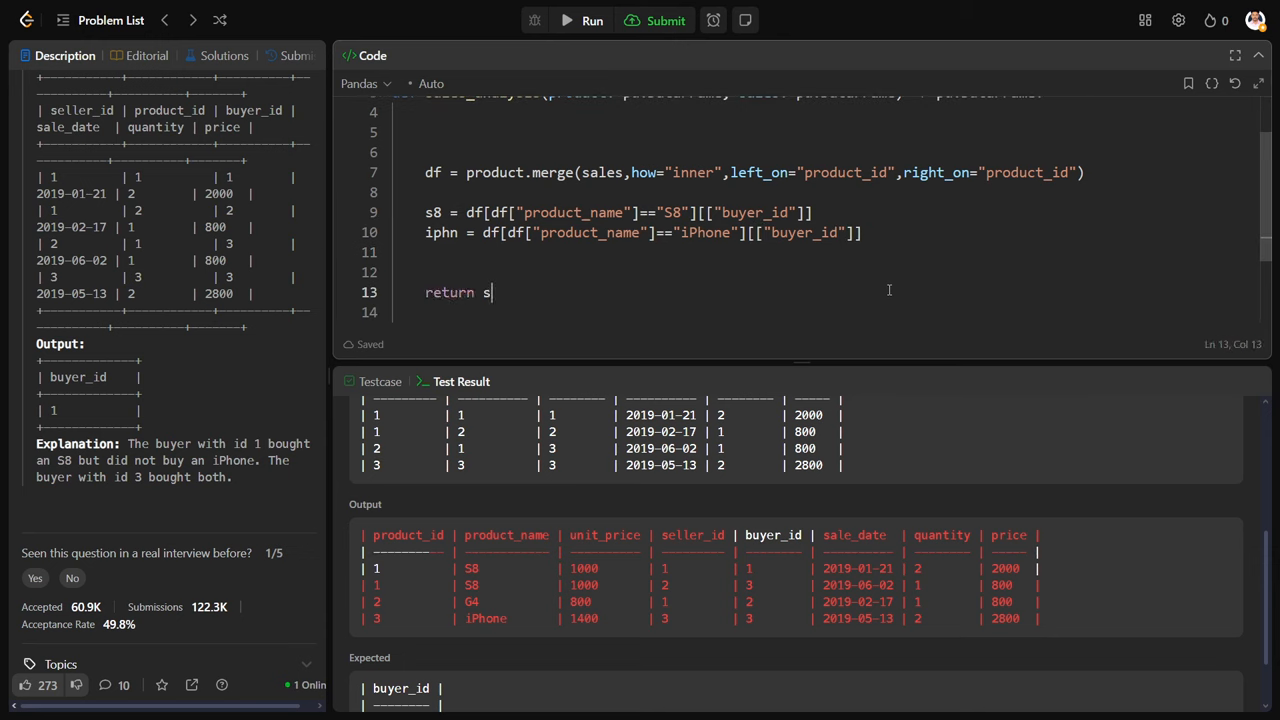
text(8)
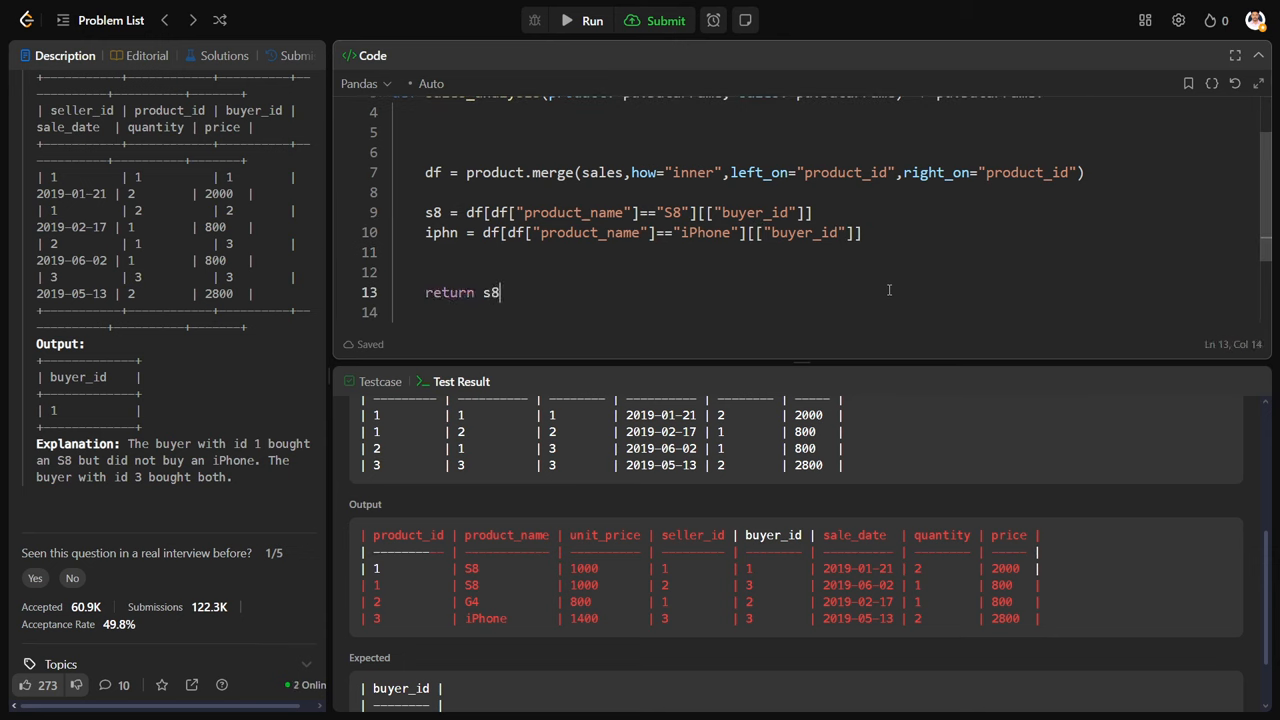
text([s])
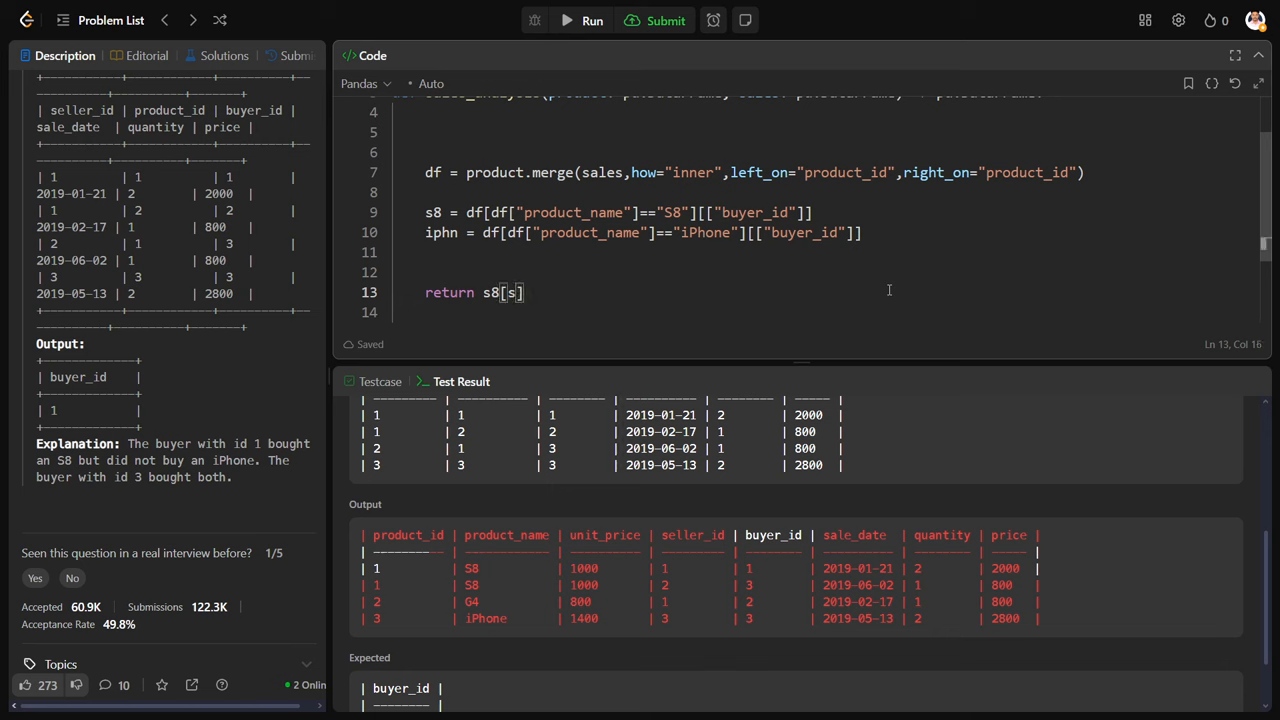
text(s8["")
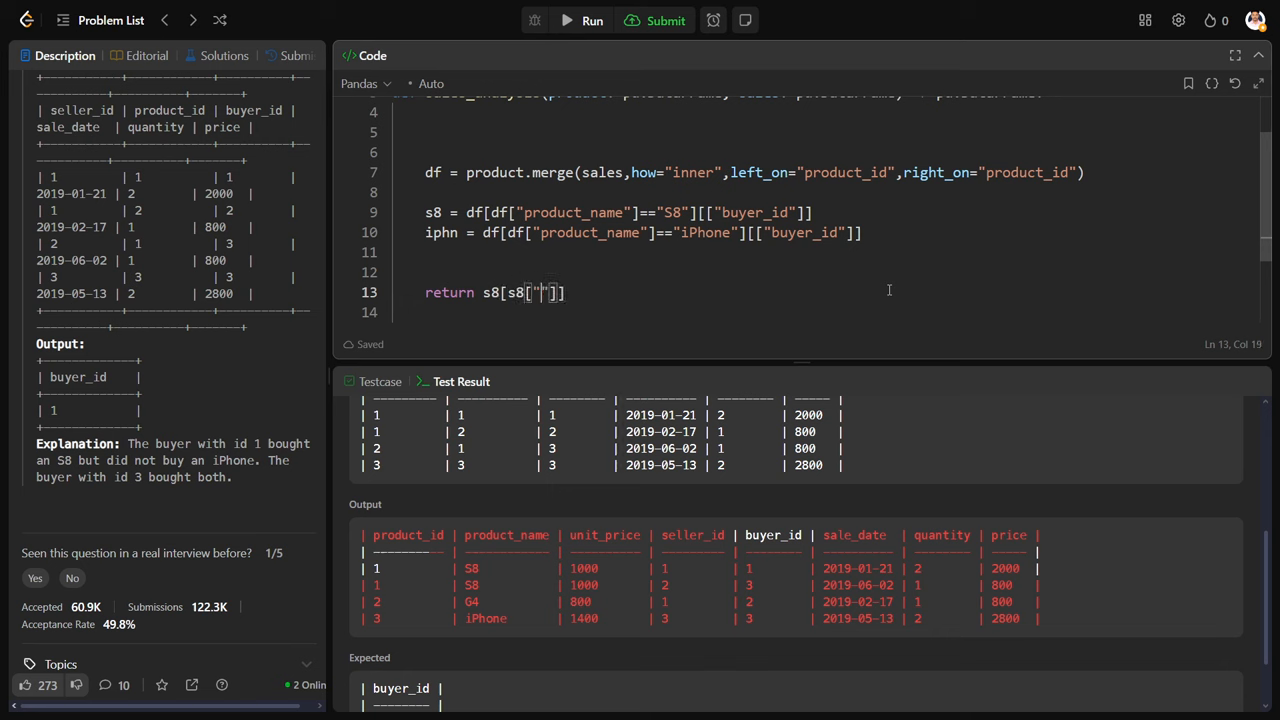
text(buyer_id)
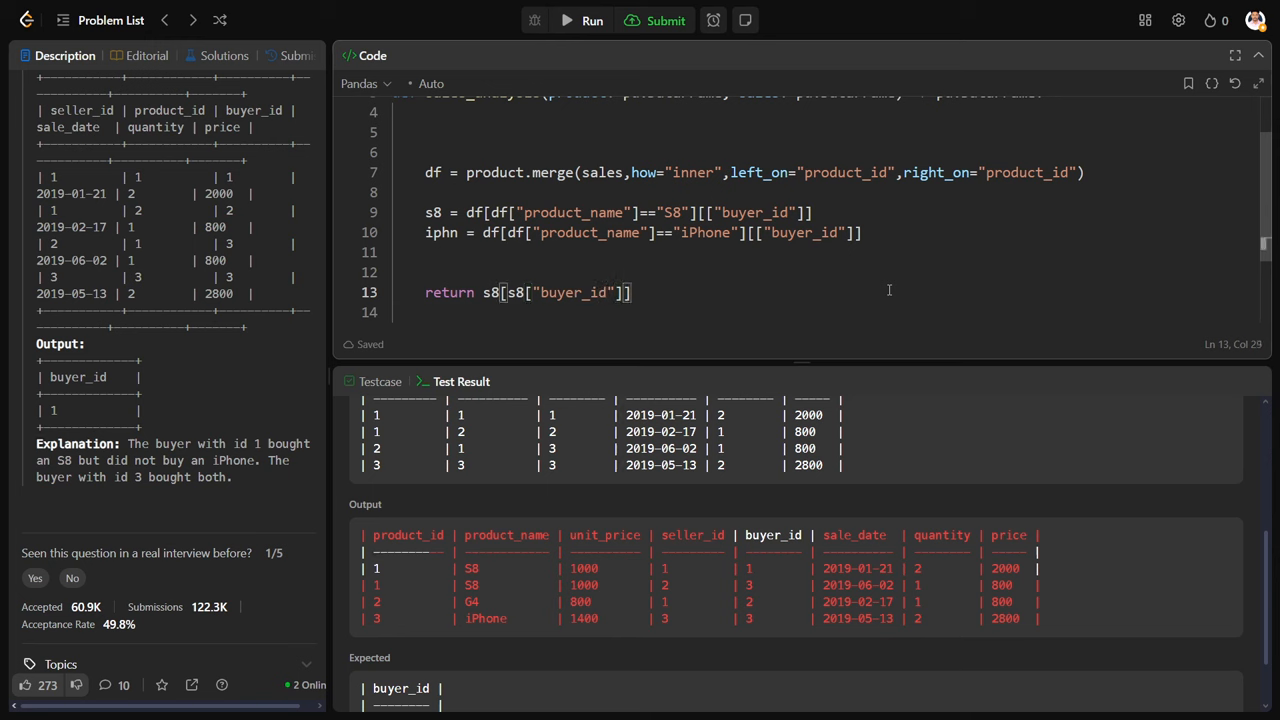
text(.)
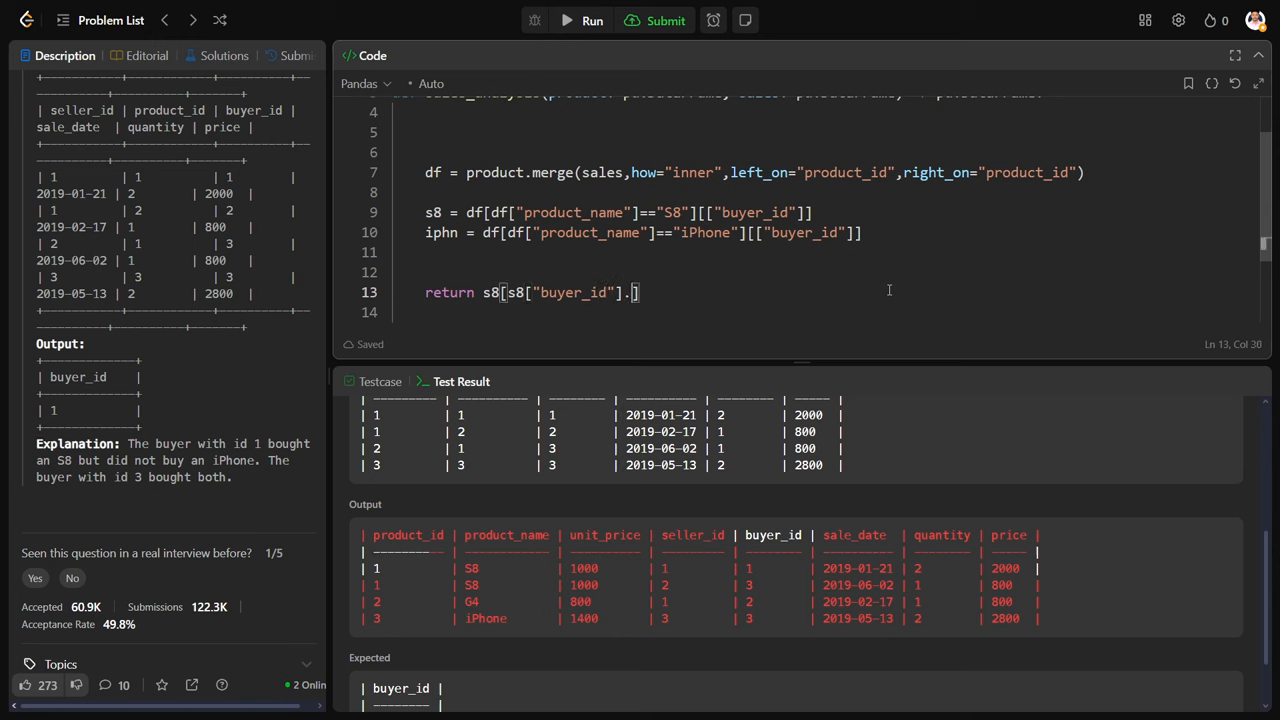
text(.isin)
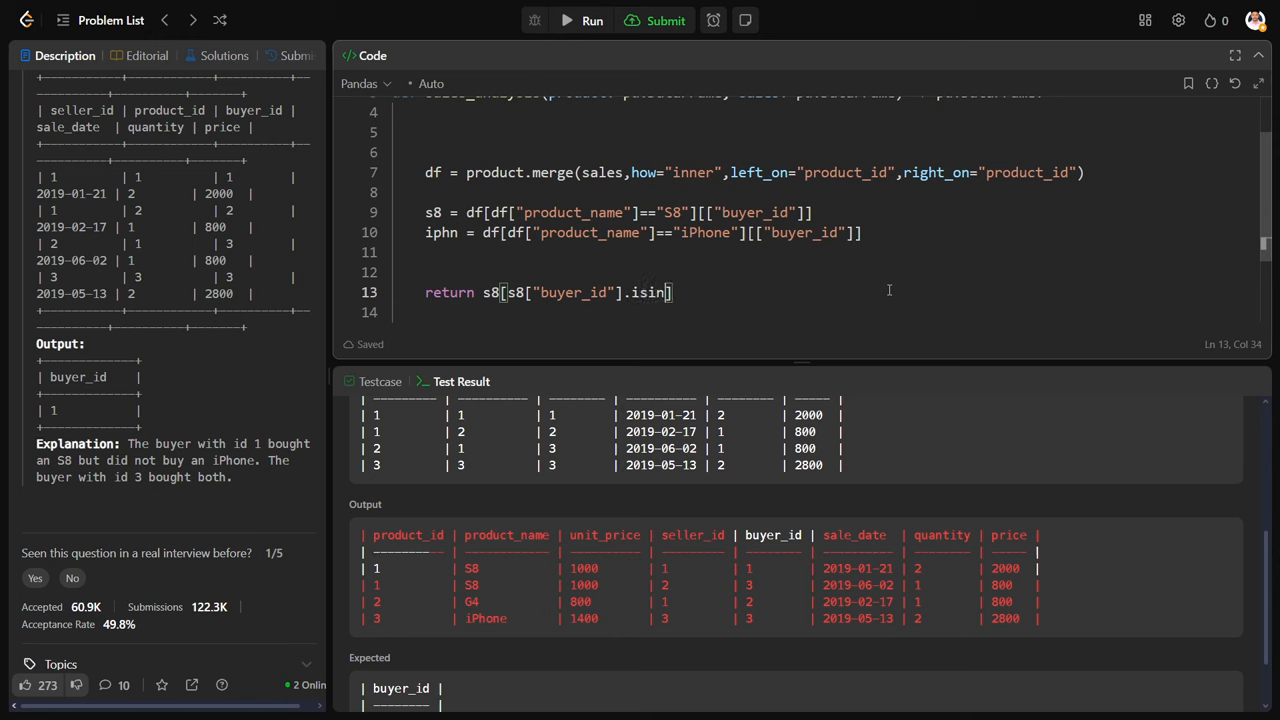
text(iphn["buyer_id)
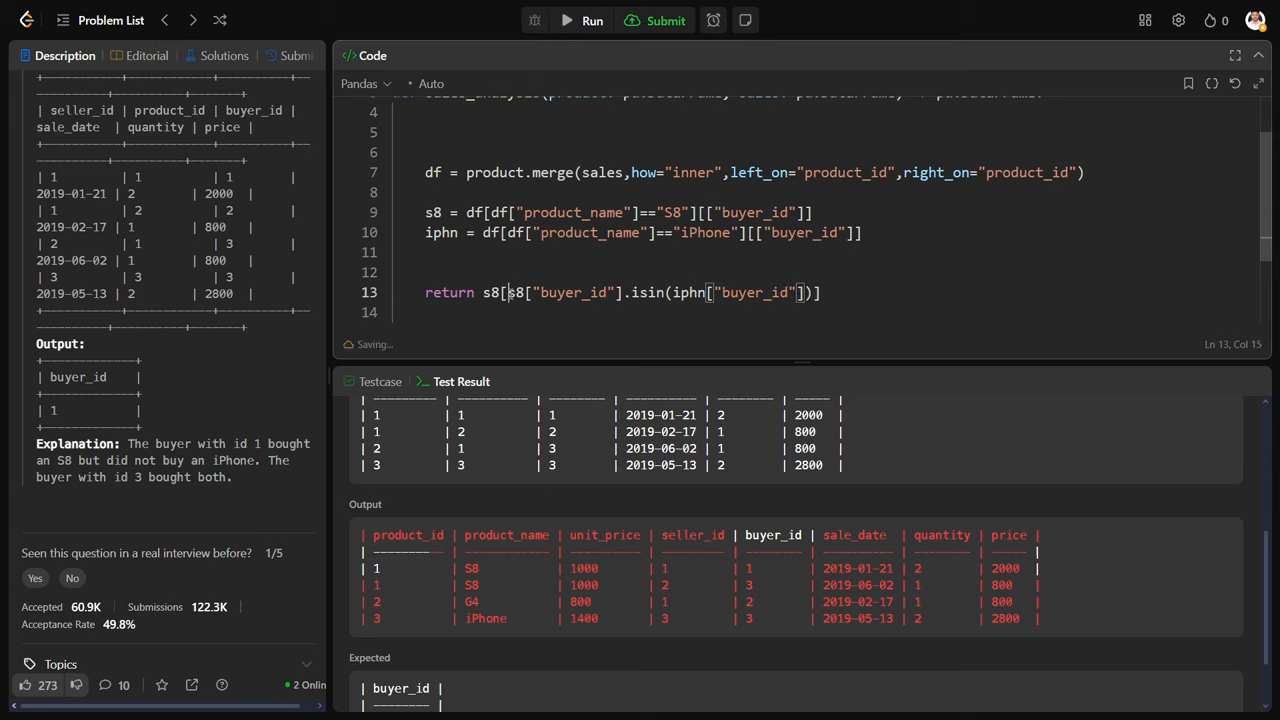
text(~)
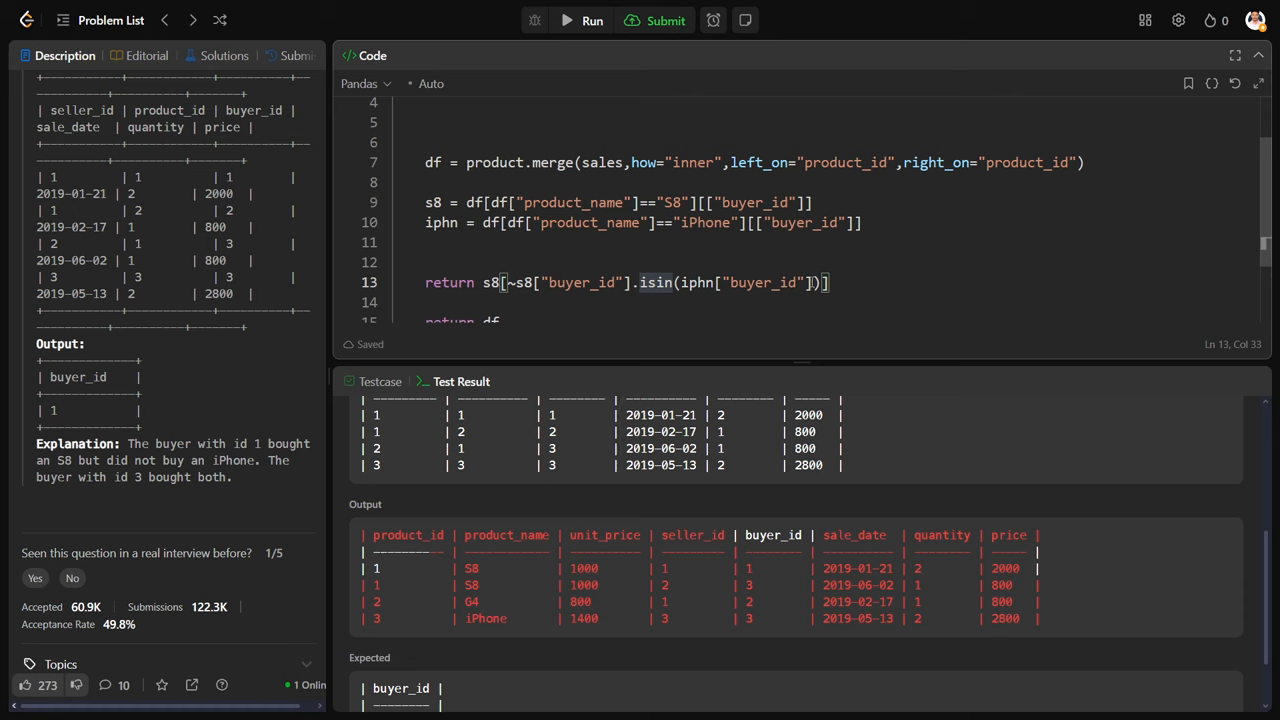
- Run the solution, check buyer 1 matches expected, and submit it for judging
scroll(down, 3)
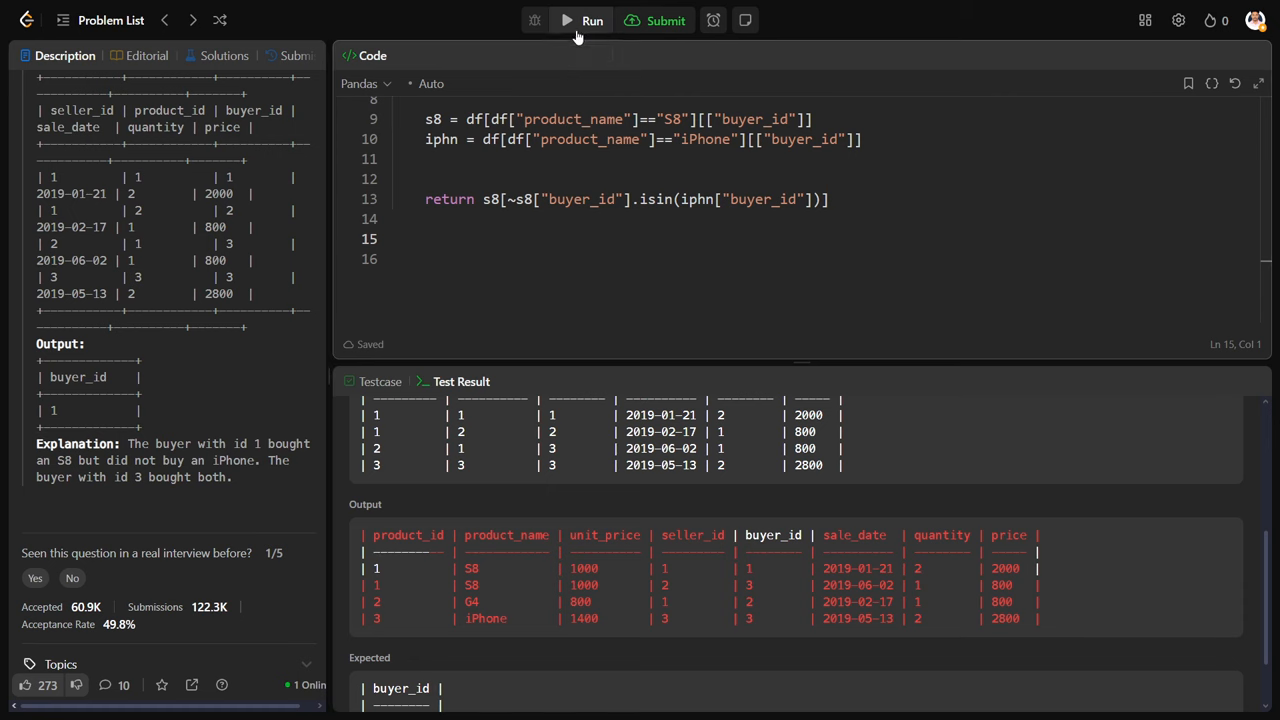
click(592, 20)
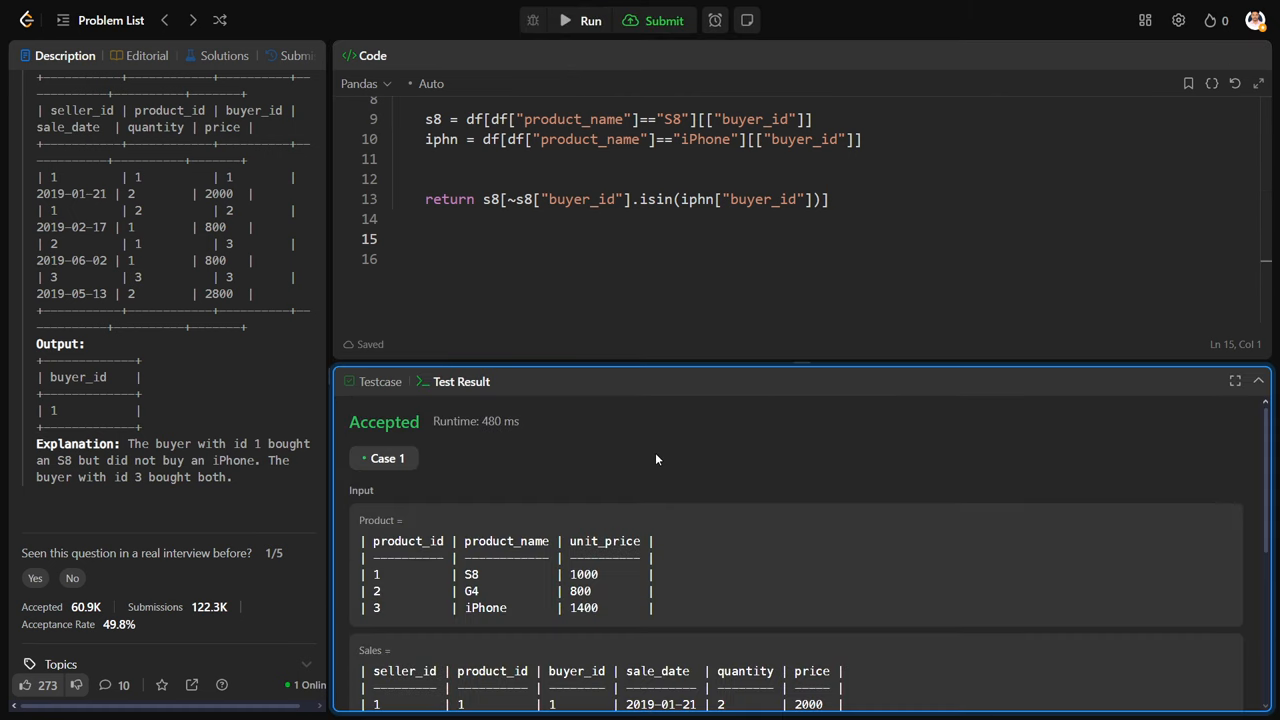
scroll(down, 3)
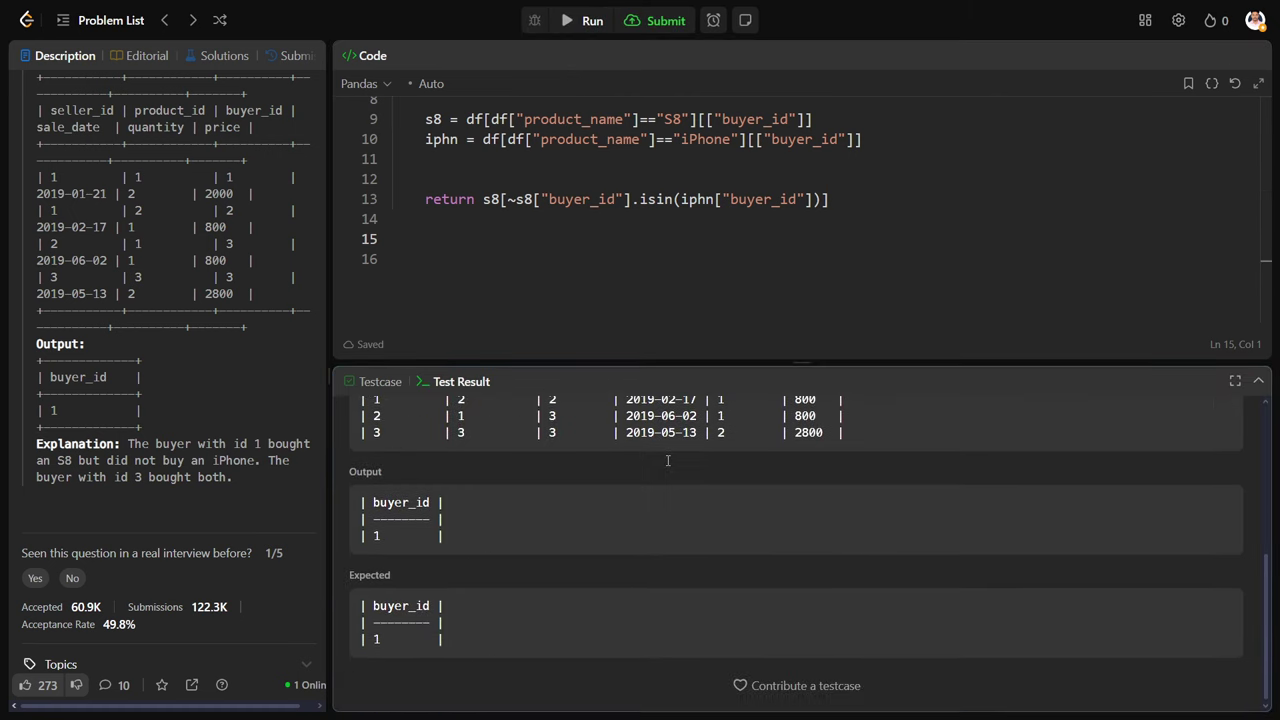
click(664, 20)
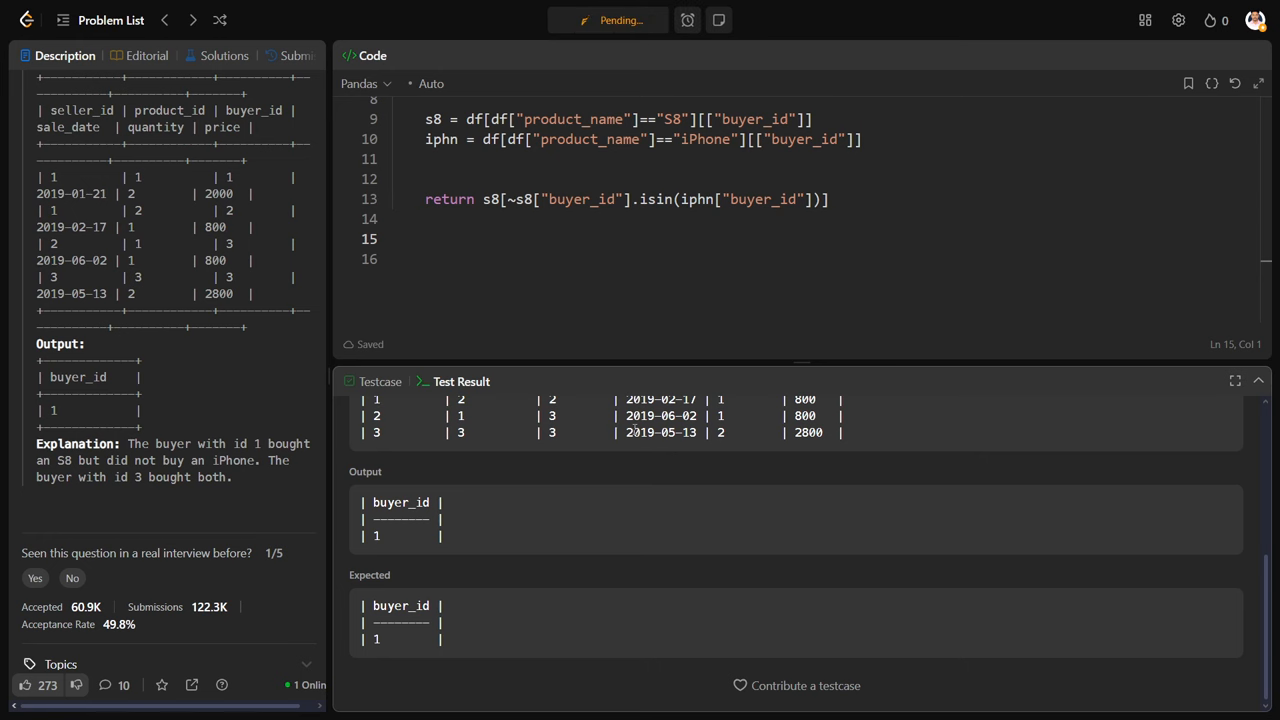
- Inspect the Wrong Answer submission, comparing its duplicated buyer_ids against the expected list
click(172, 56)
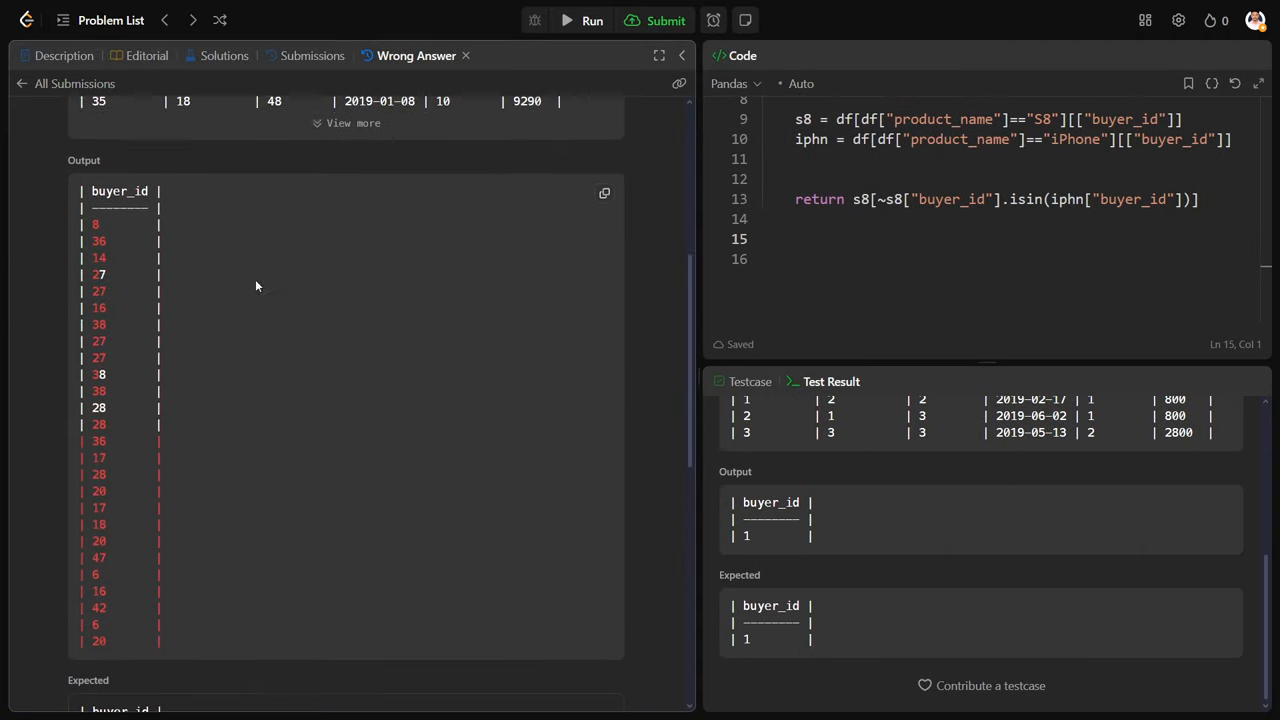
scroll(down, 3)
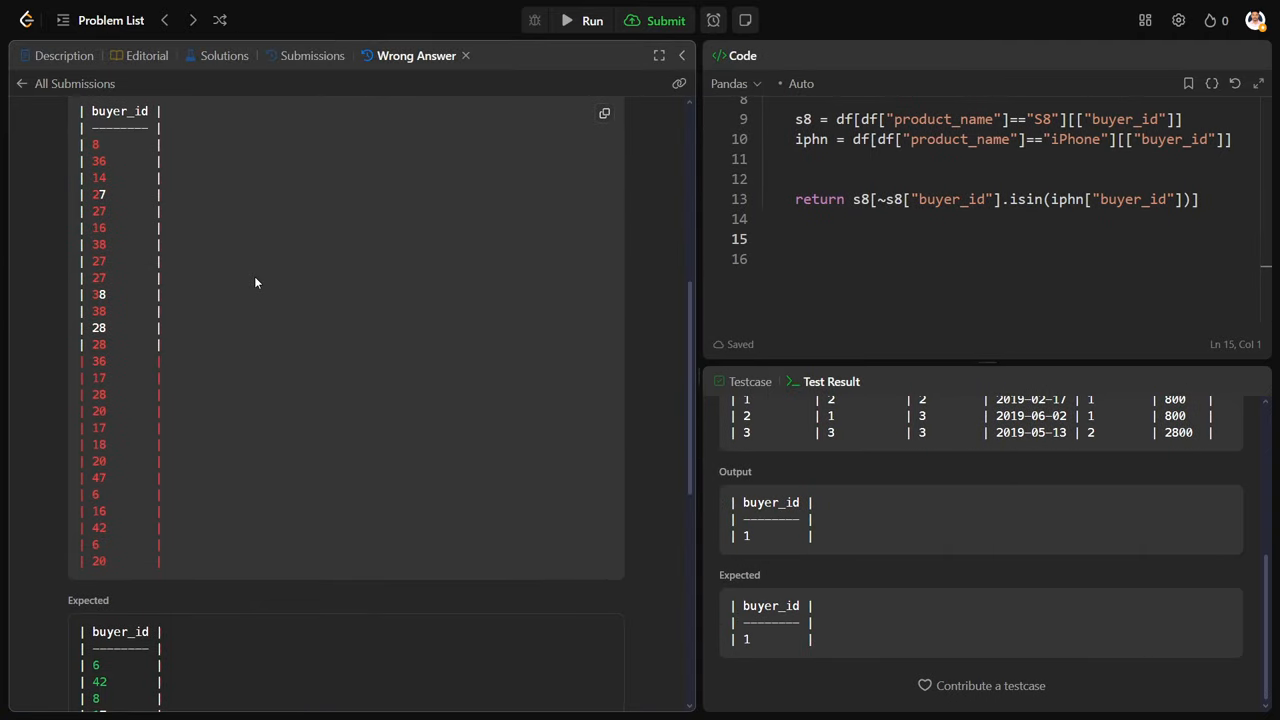
scroll(up, 3)
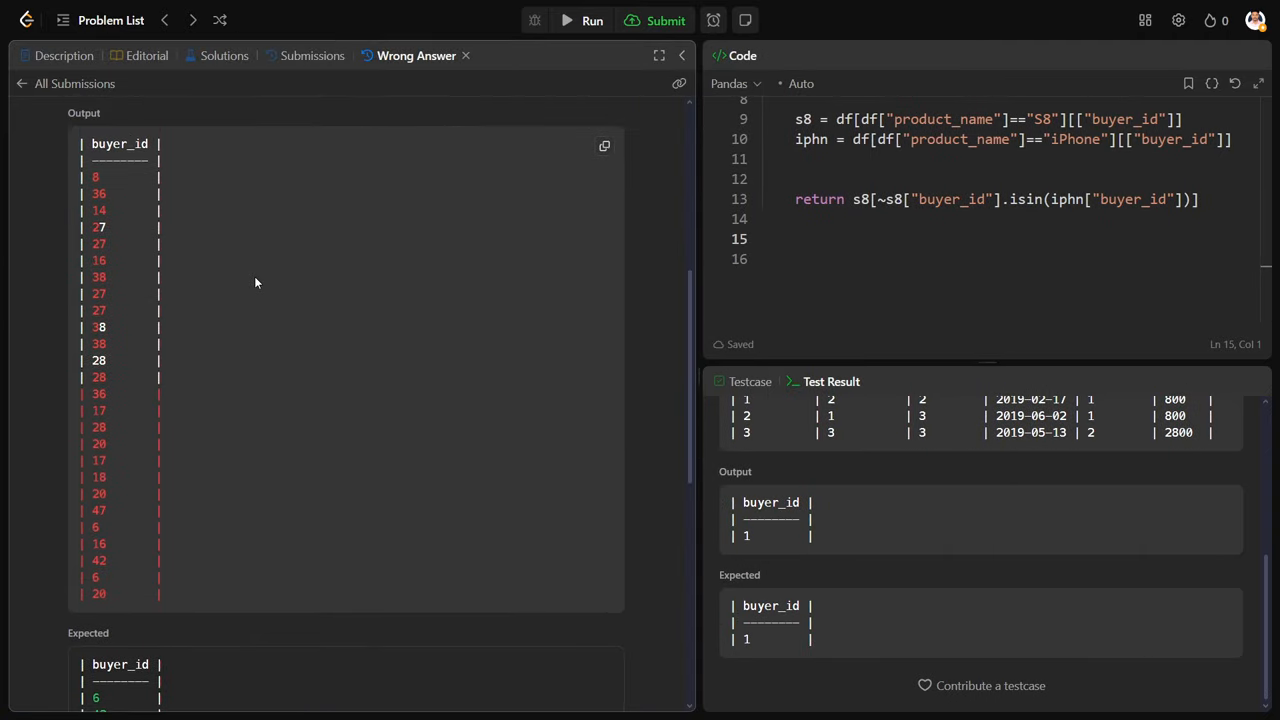
scroll(up, 3)
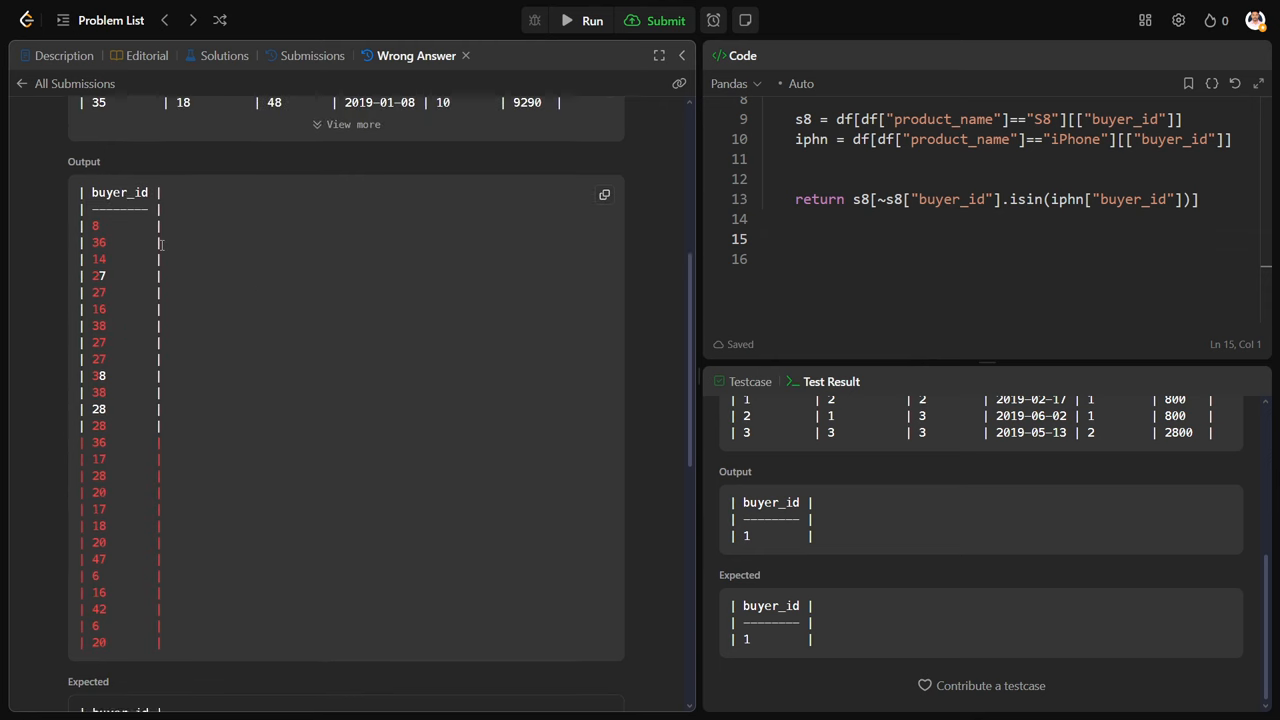
scroll(down, 3)
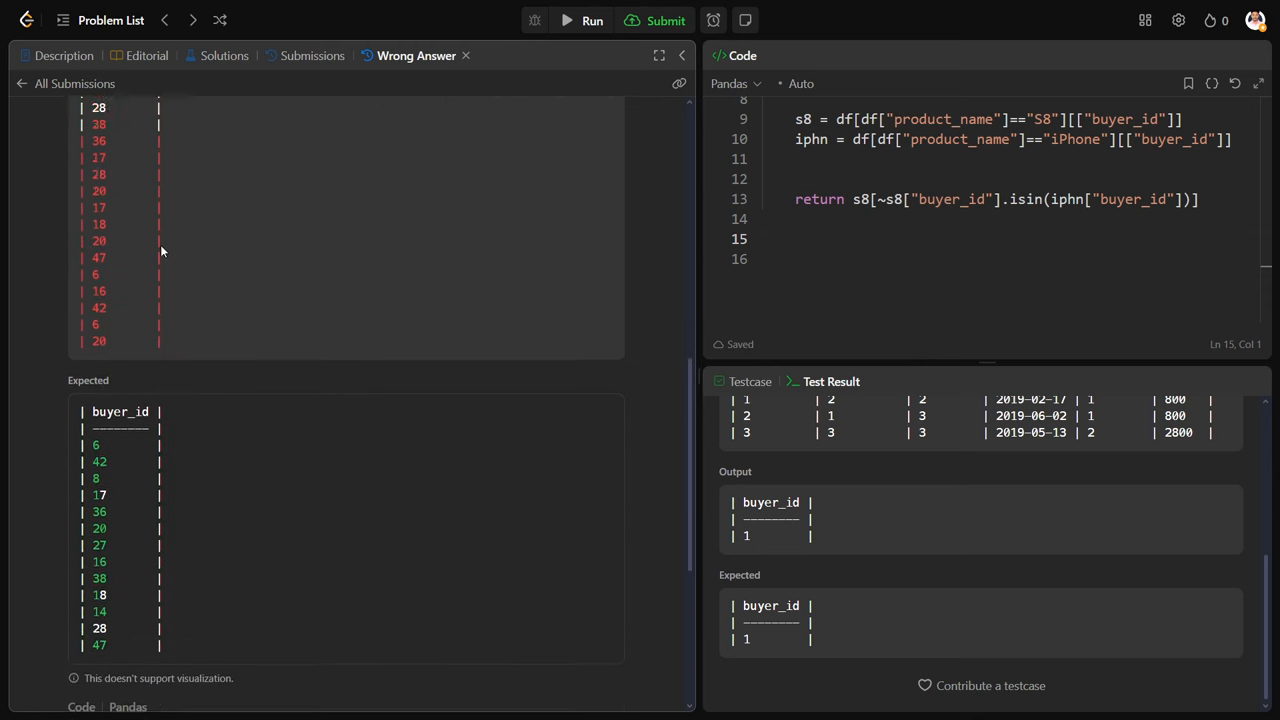
scroll(up, 3)
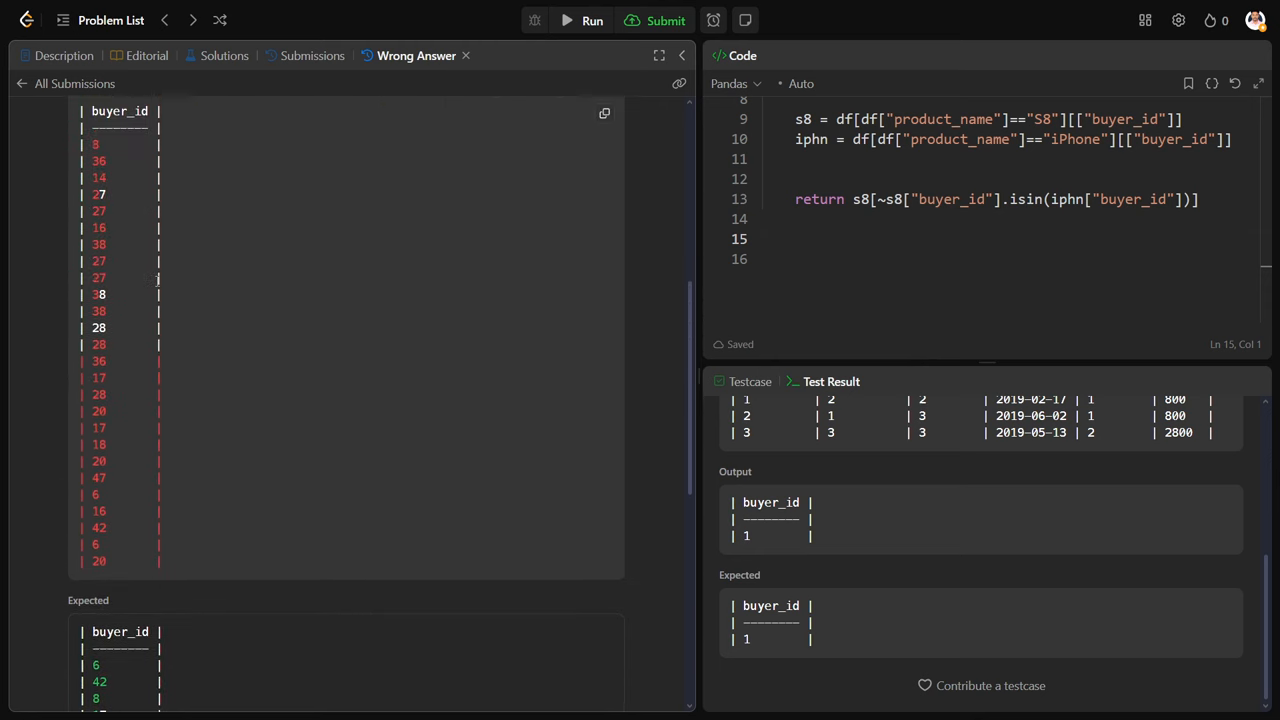
scroll(down, 3)
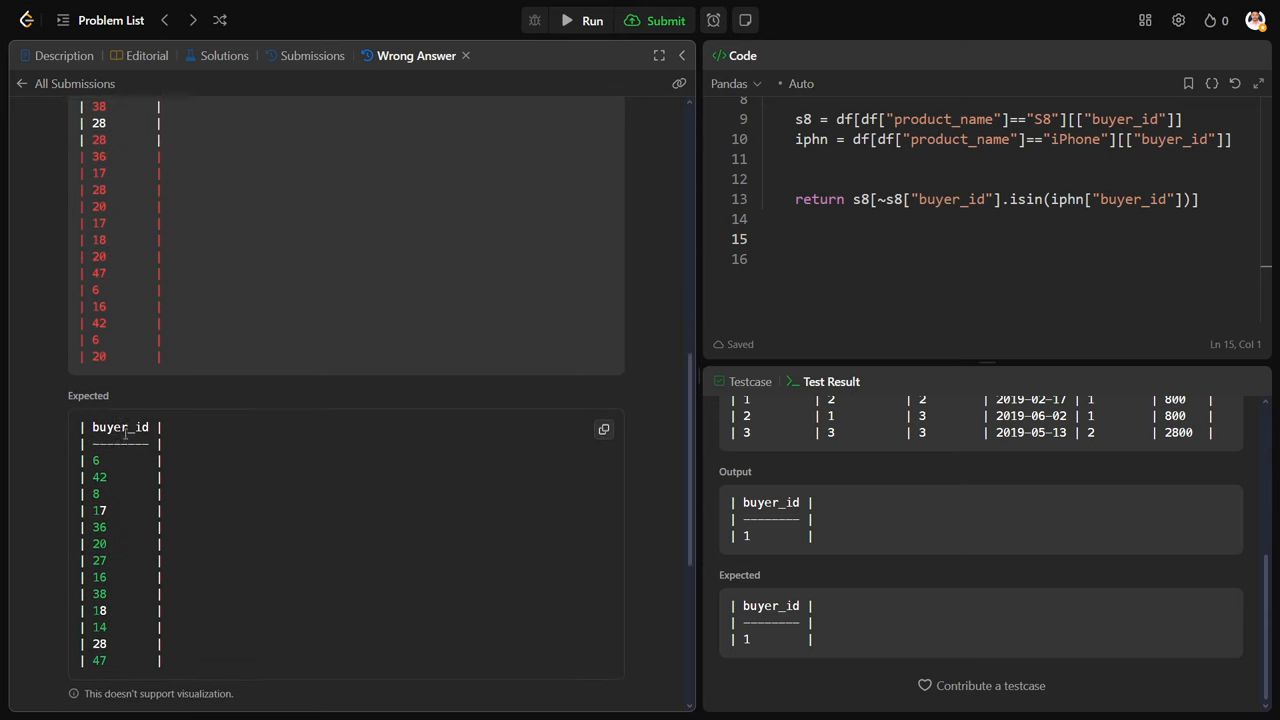
scroll(up, 3)
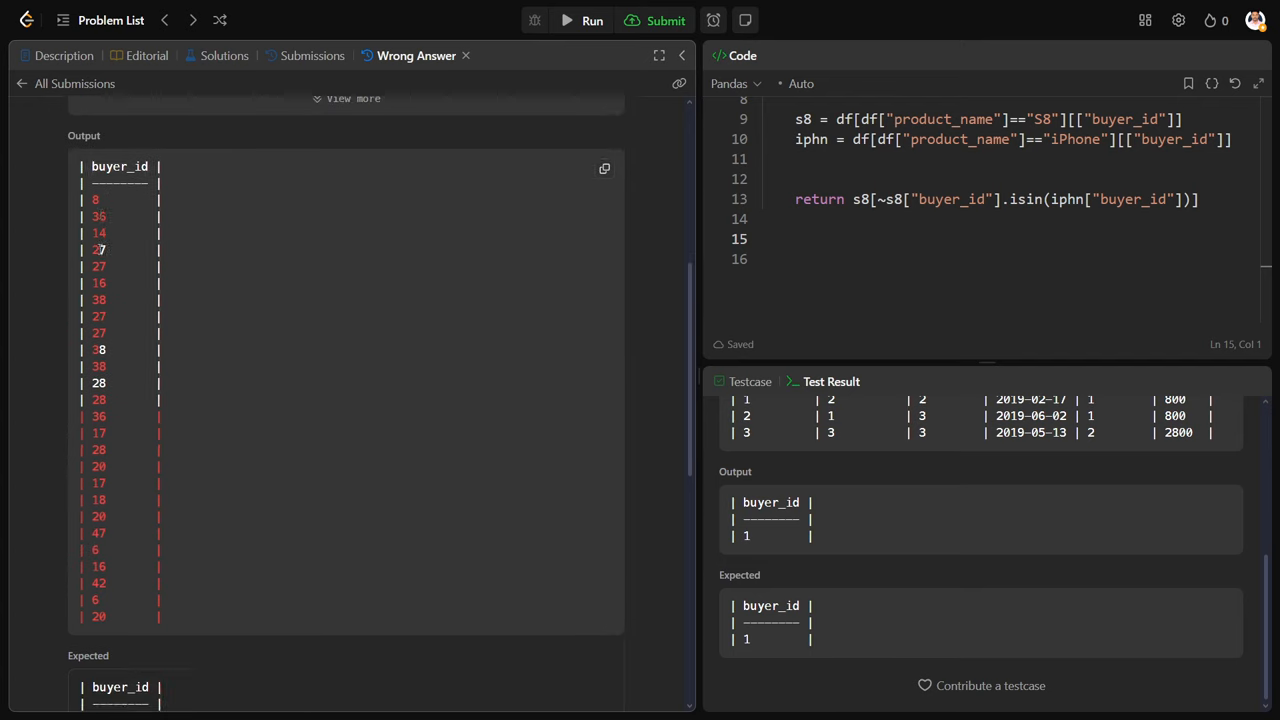
scroll(down, 3)
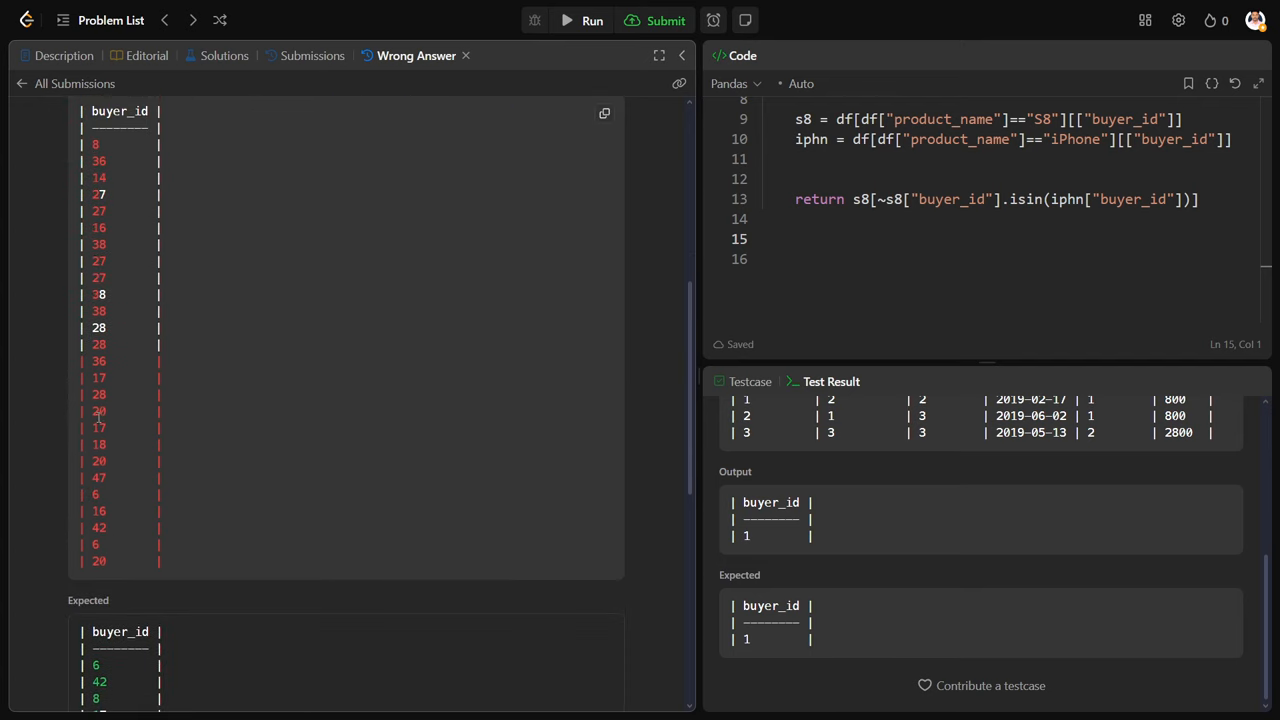
mouse_move(110, 372)
text(s8 = )
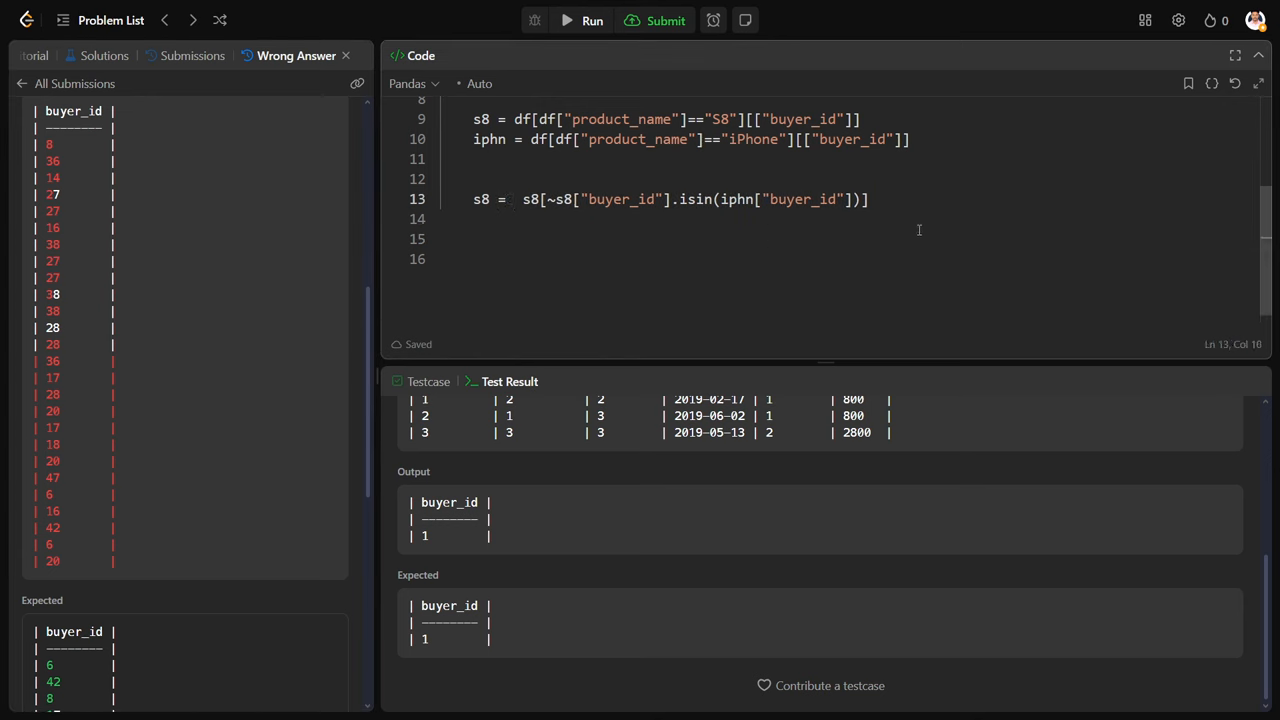
- Add 'return s8.drop_duplicates()' after the filter and run the sample case to Accepted
click(870, 200)
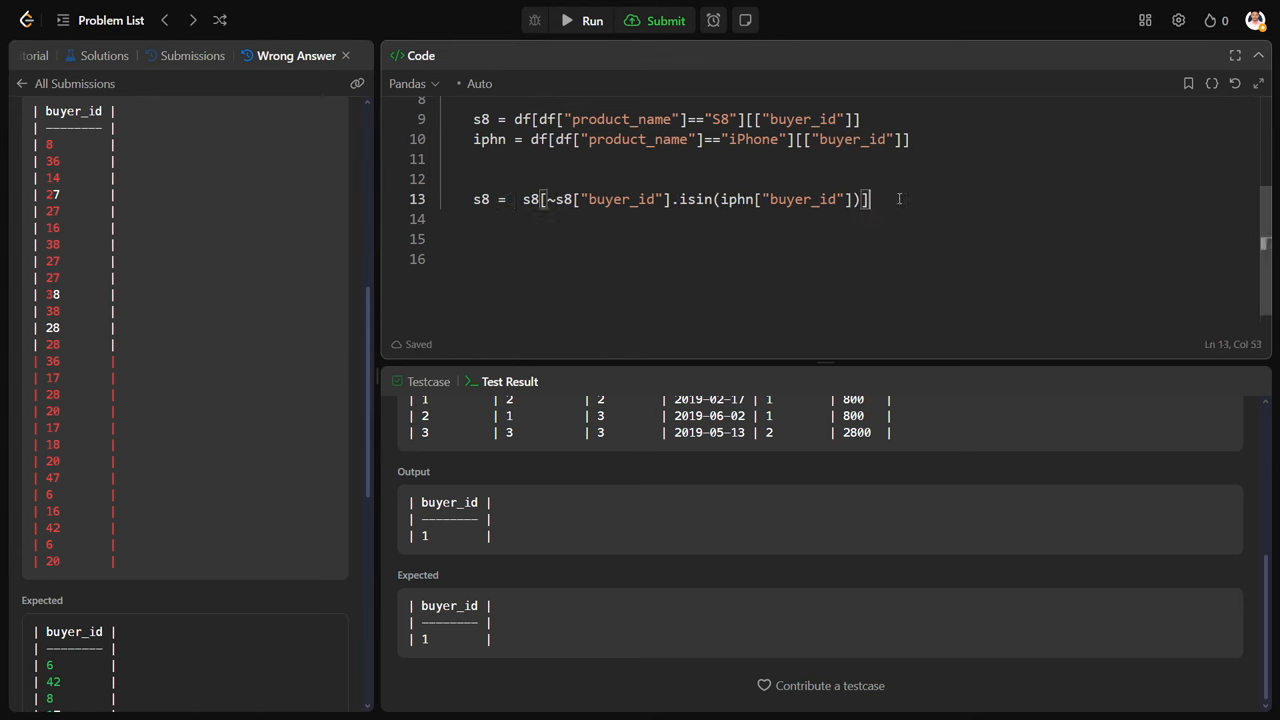
text(re)
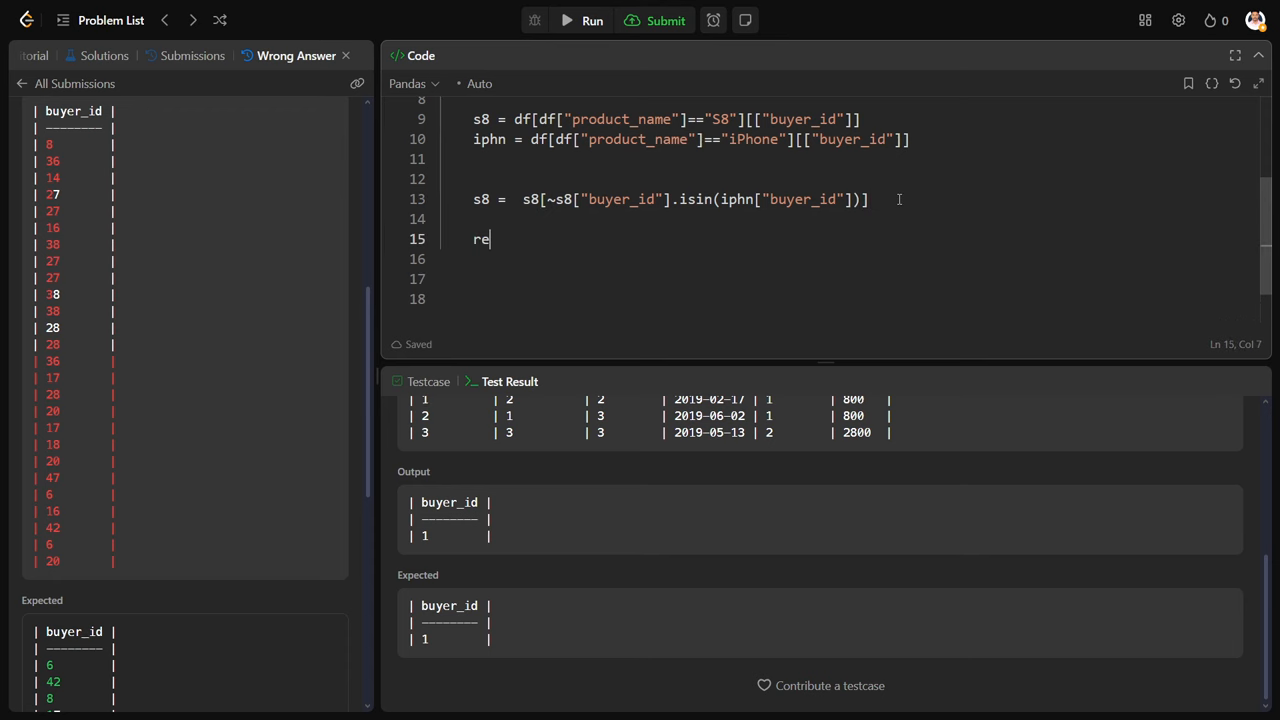
text(turn s8)
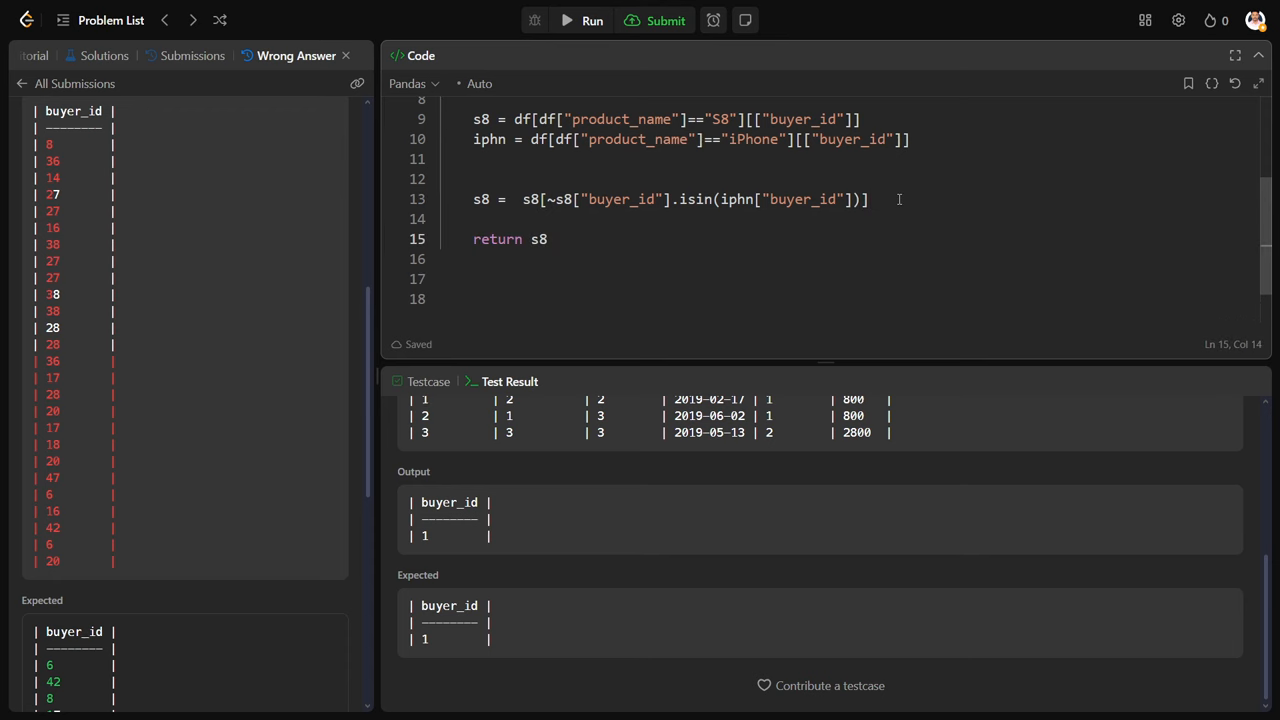
text(.drp)
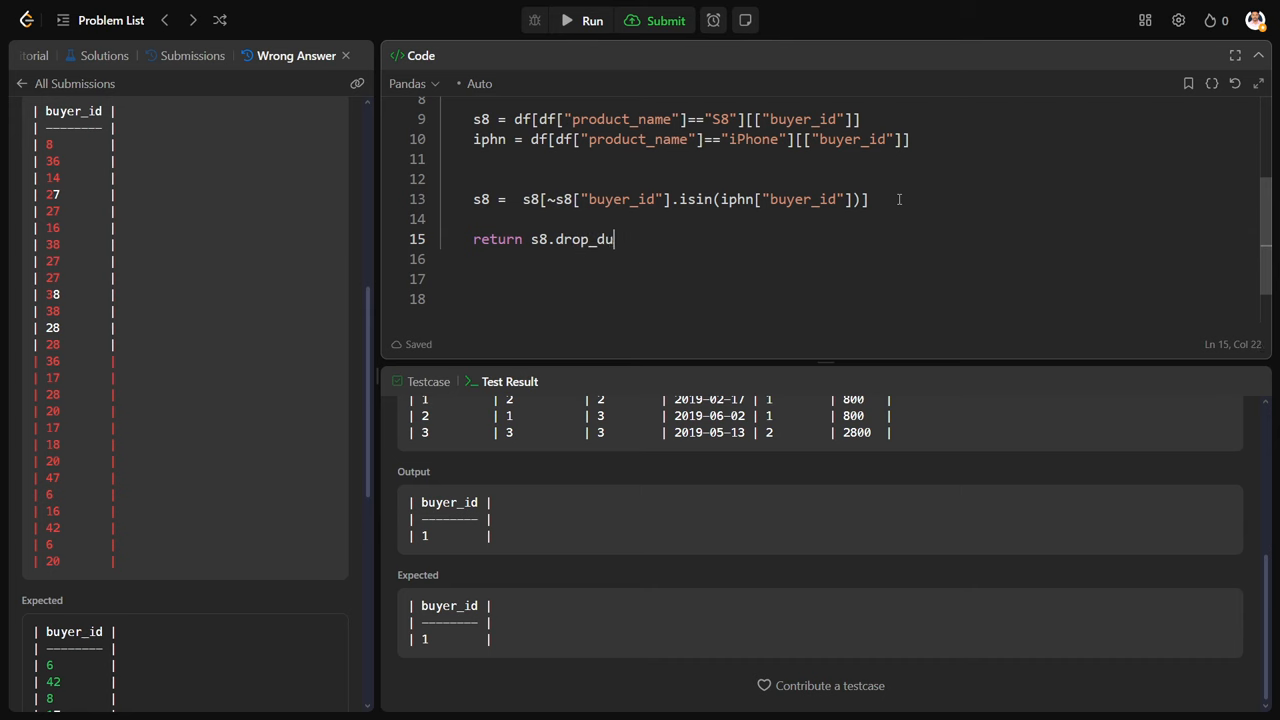
text(plicates()
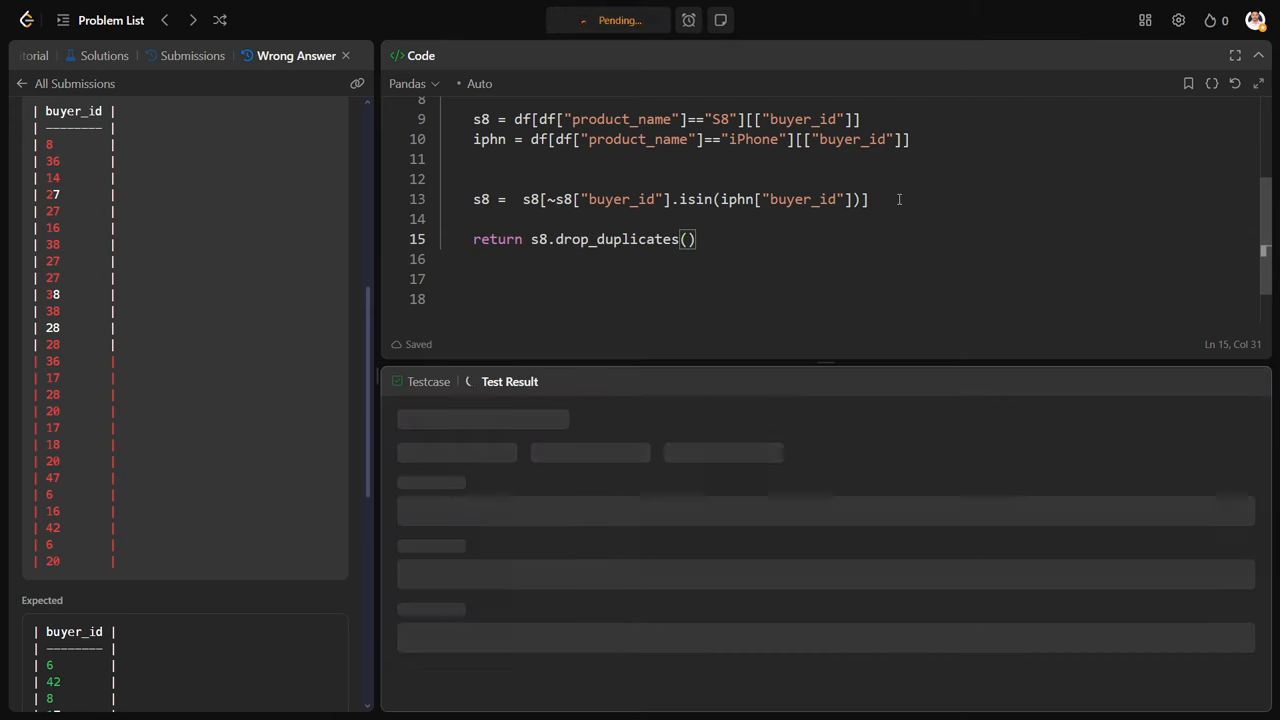
click(664, 20)
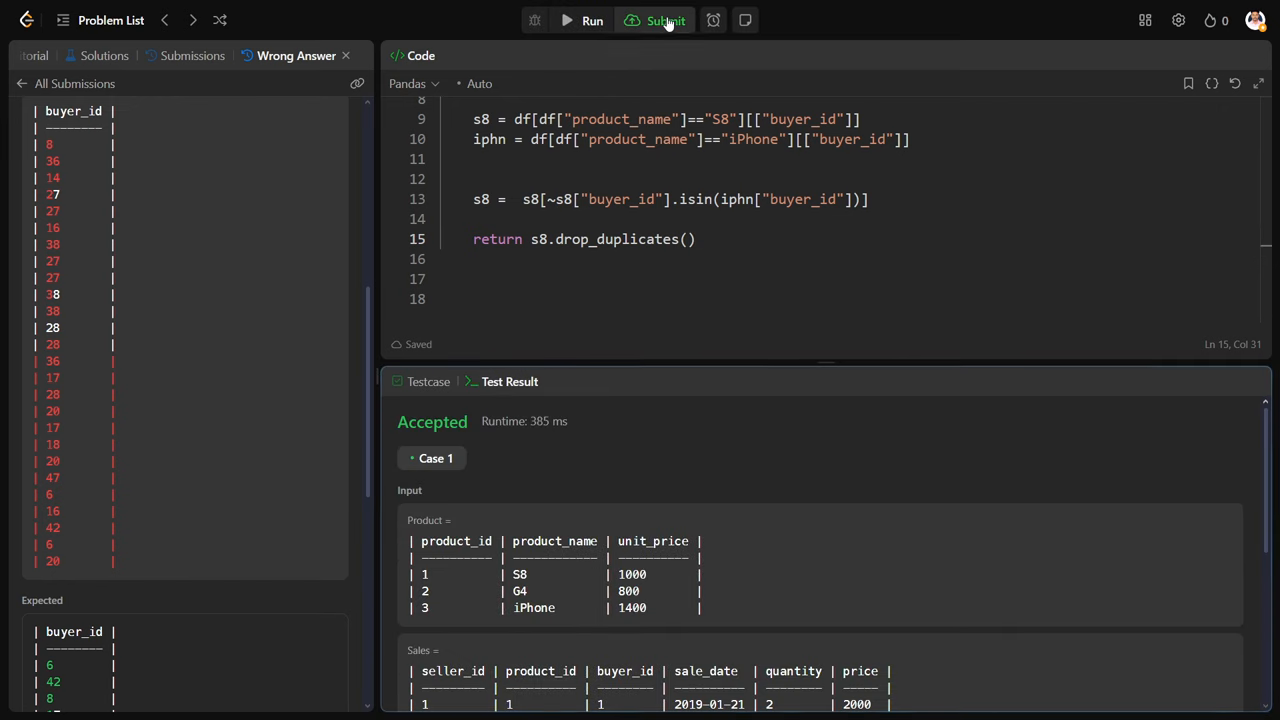
- Submit the solution for judging and review the Accepted runtime and memory stats
click(664, 20)
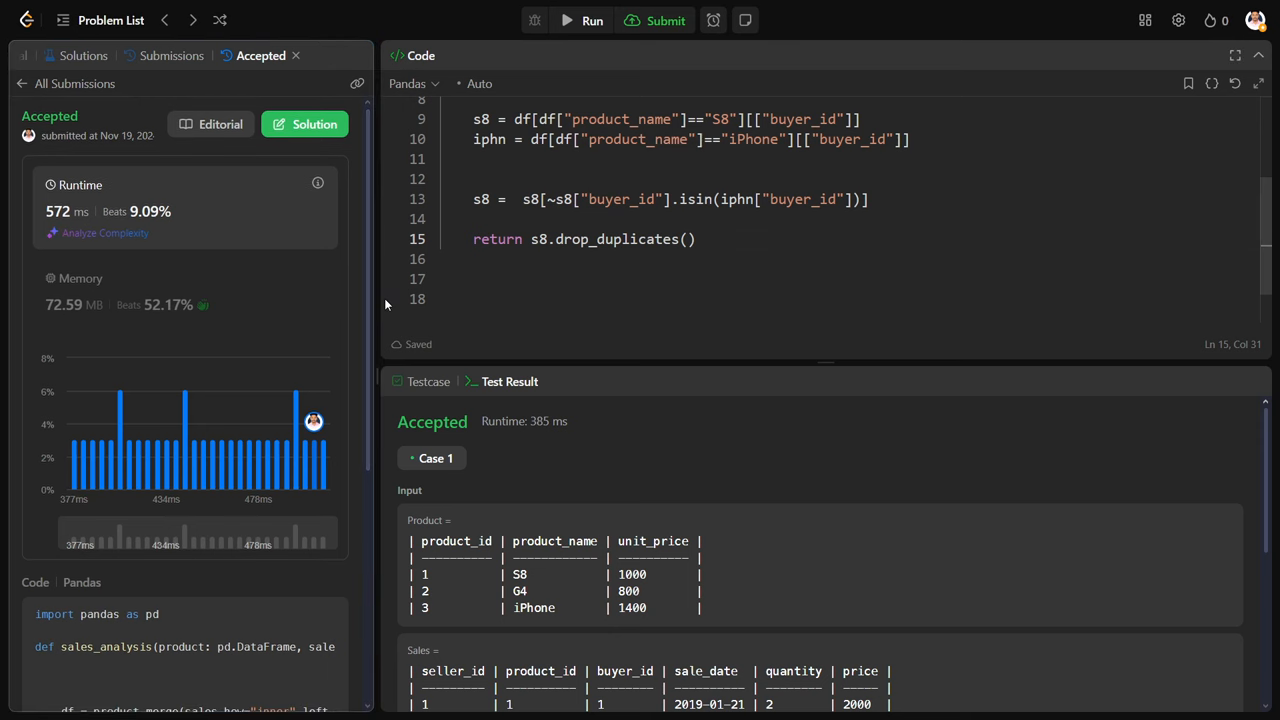
scroll(up, 3)
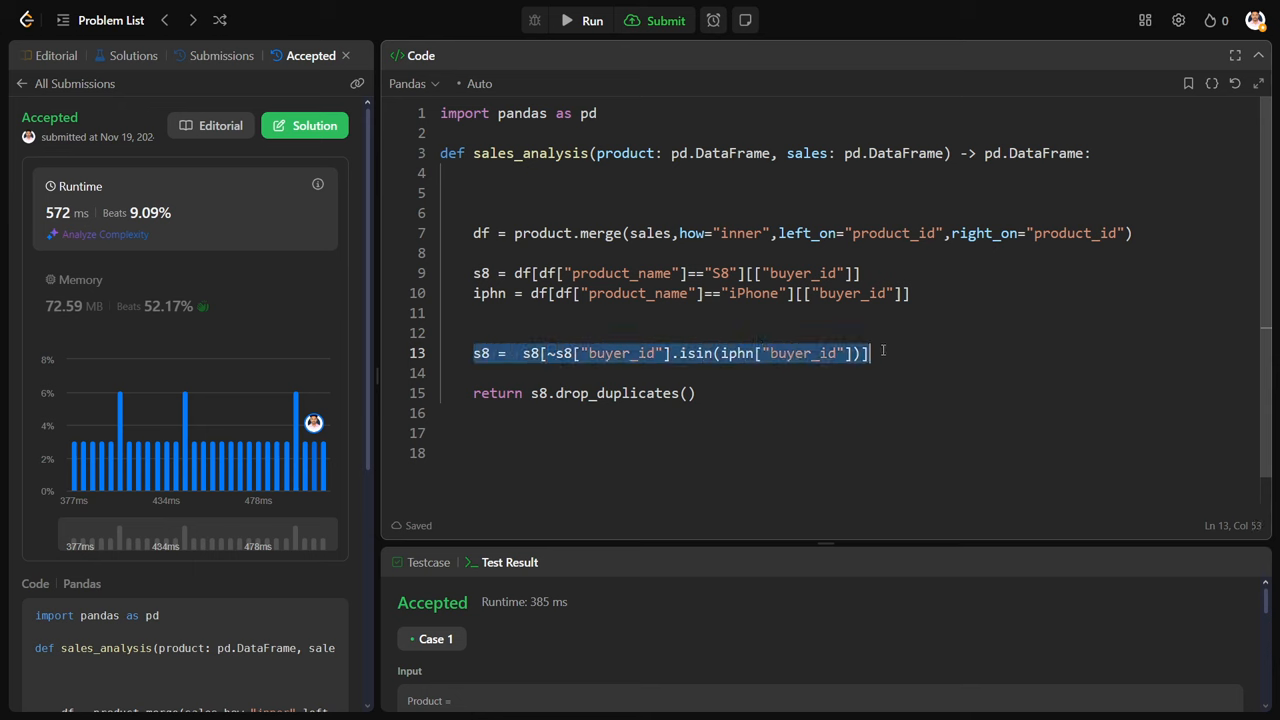
mouse_move(680, 320)
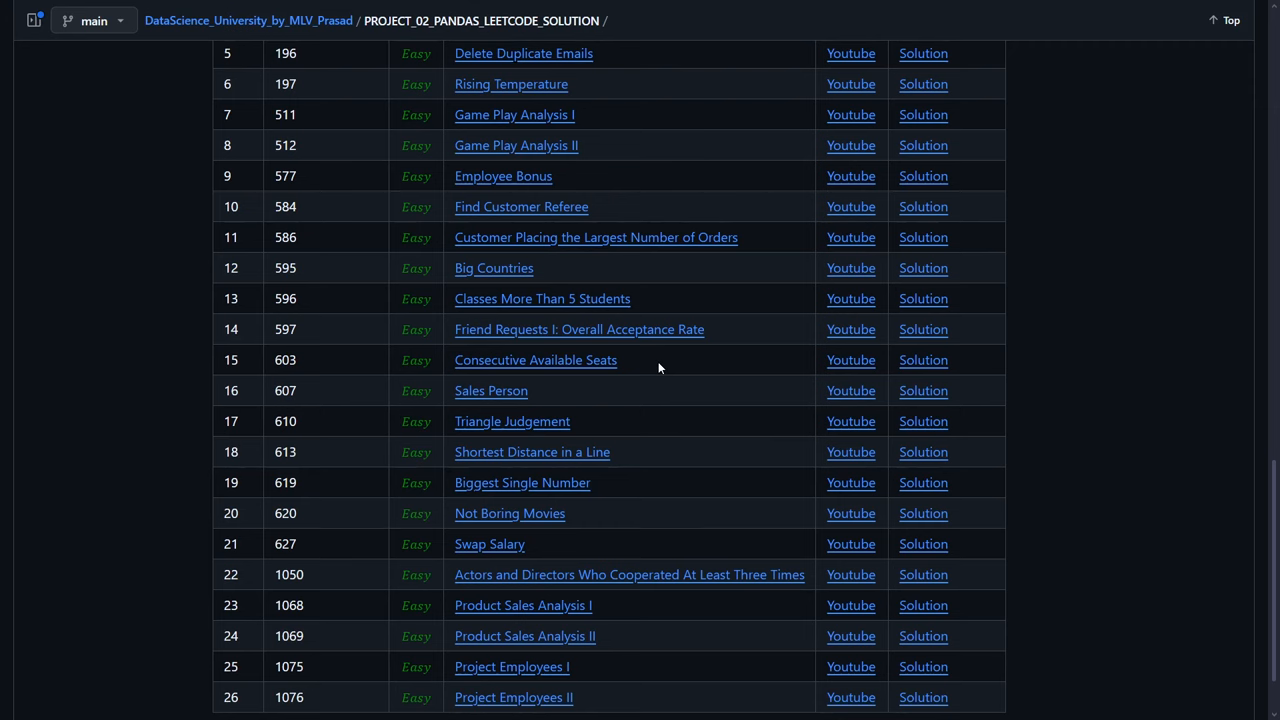
- Browse the README's Pandas LeetCode solutions table, then switch to the YouTube channel page
scroll(up, 3)
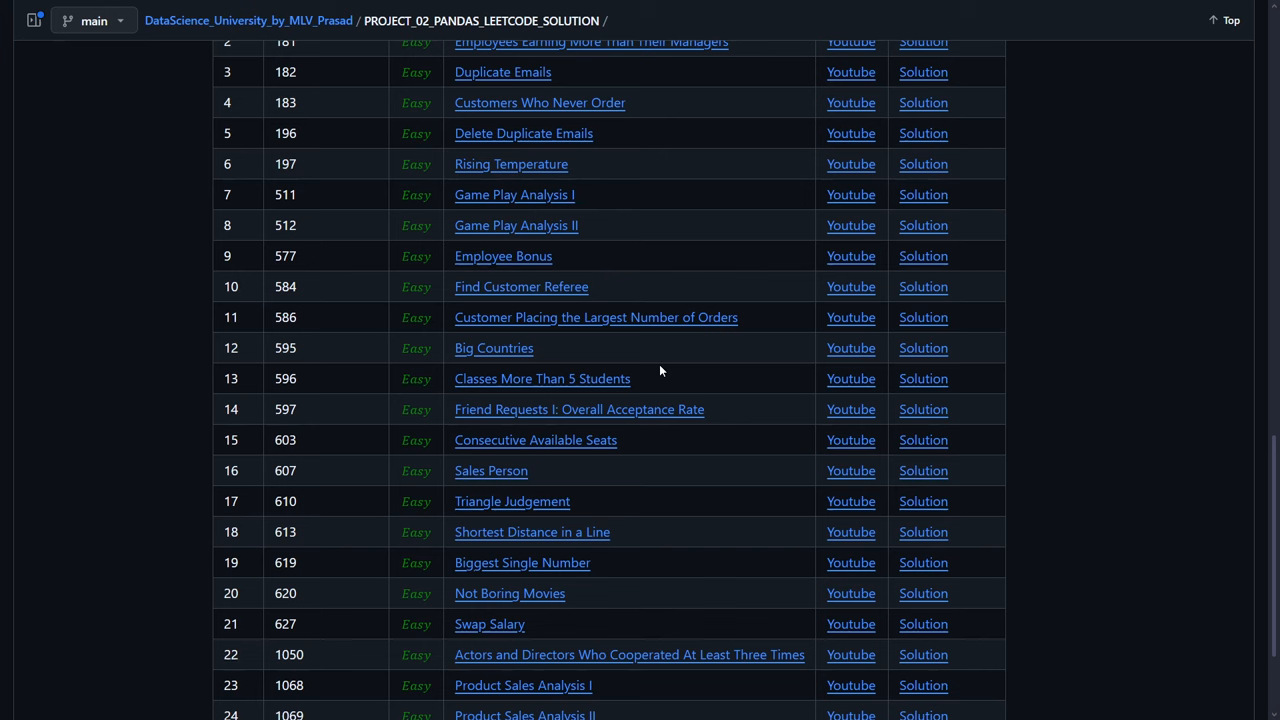
mouse_move(514, 348)
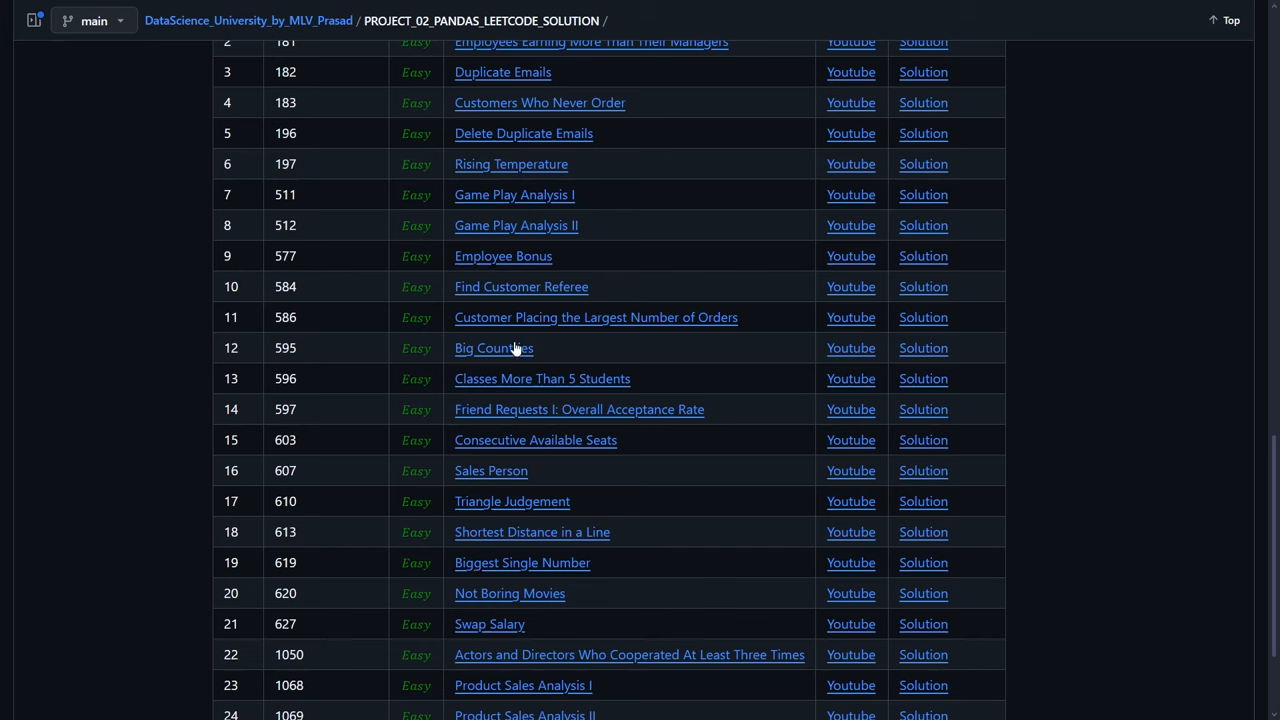
mouse_move(850, 256)
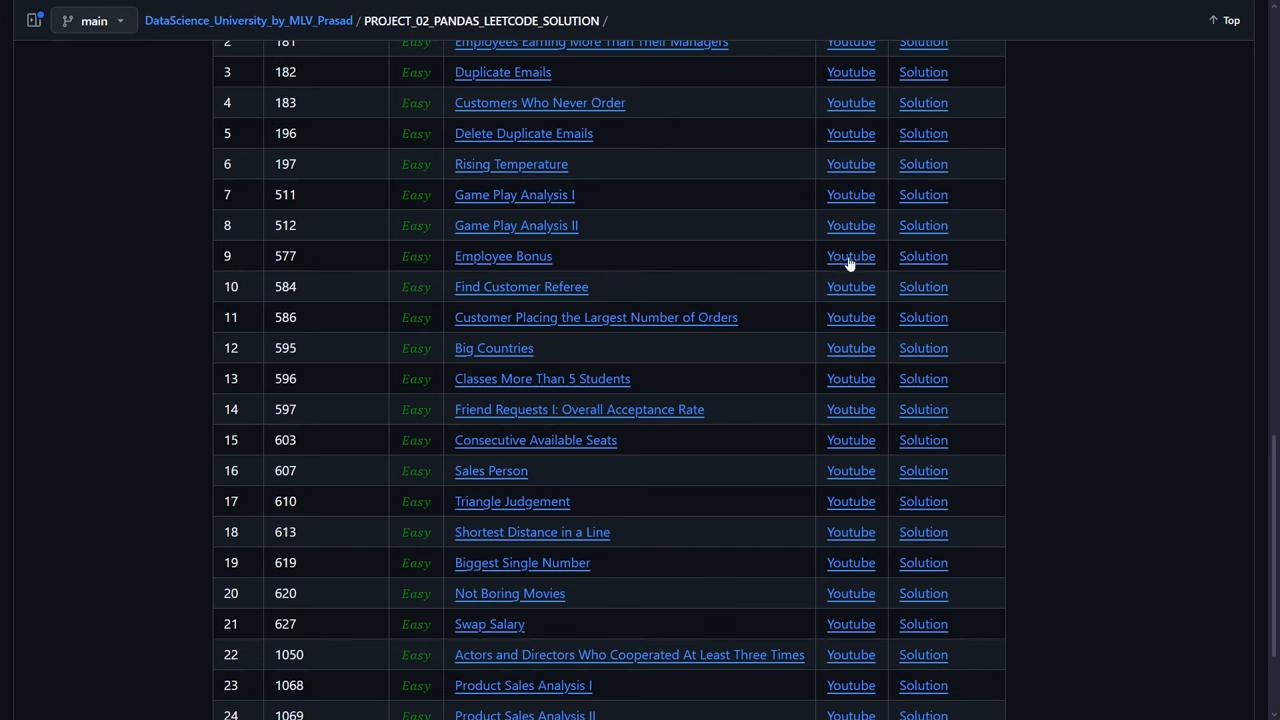
mouse_move(922, 256)
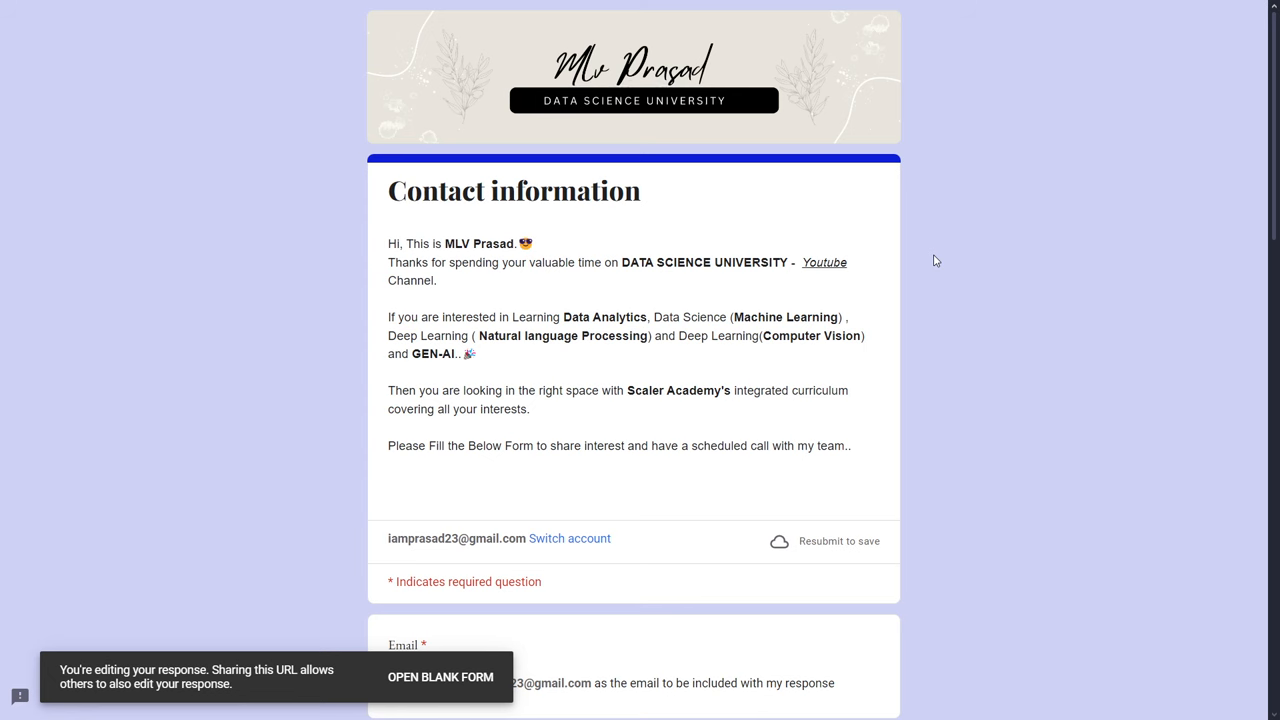
click(824, 262)
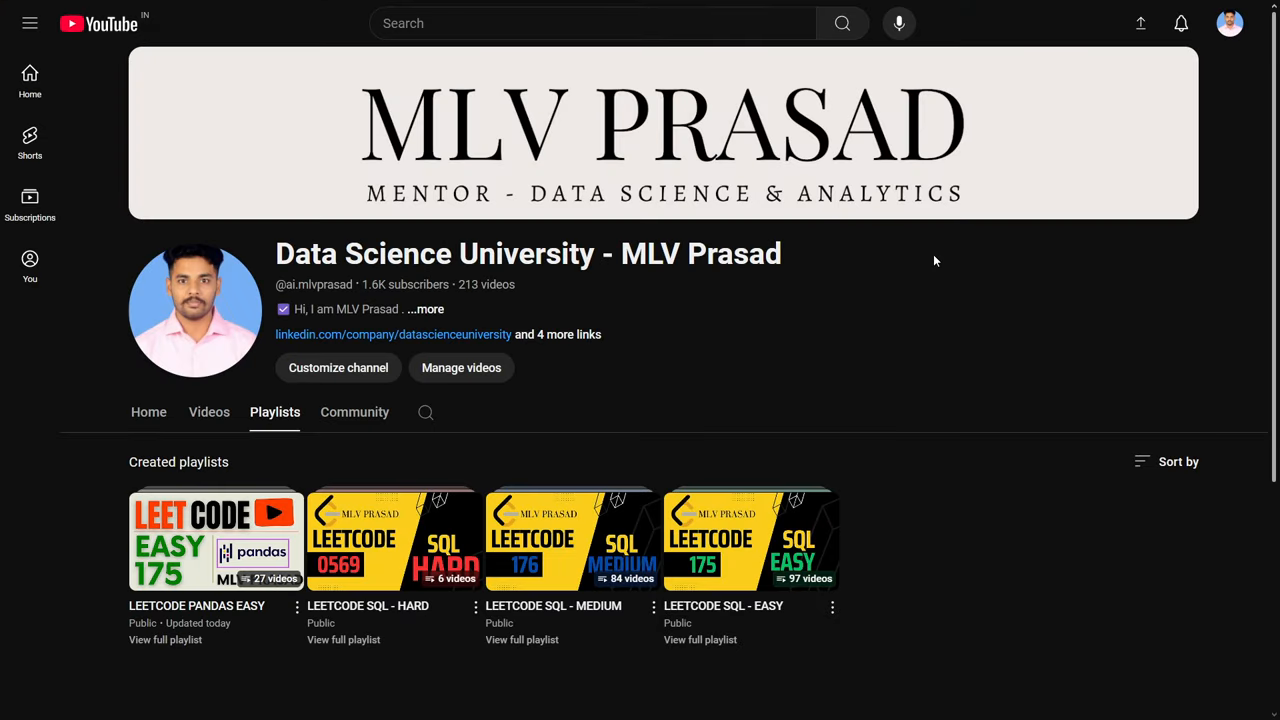